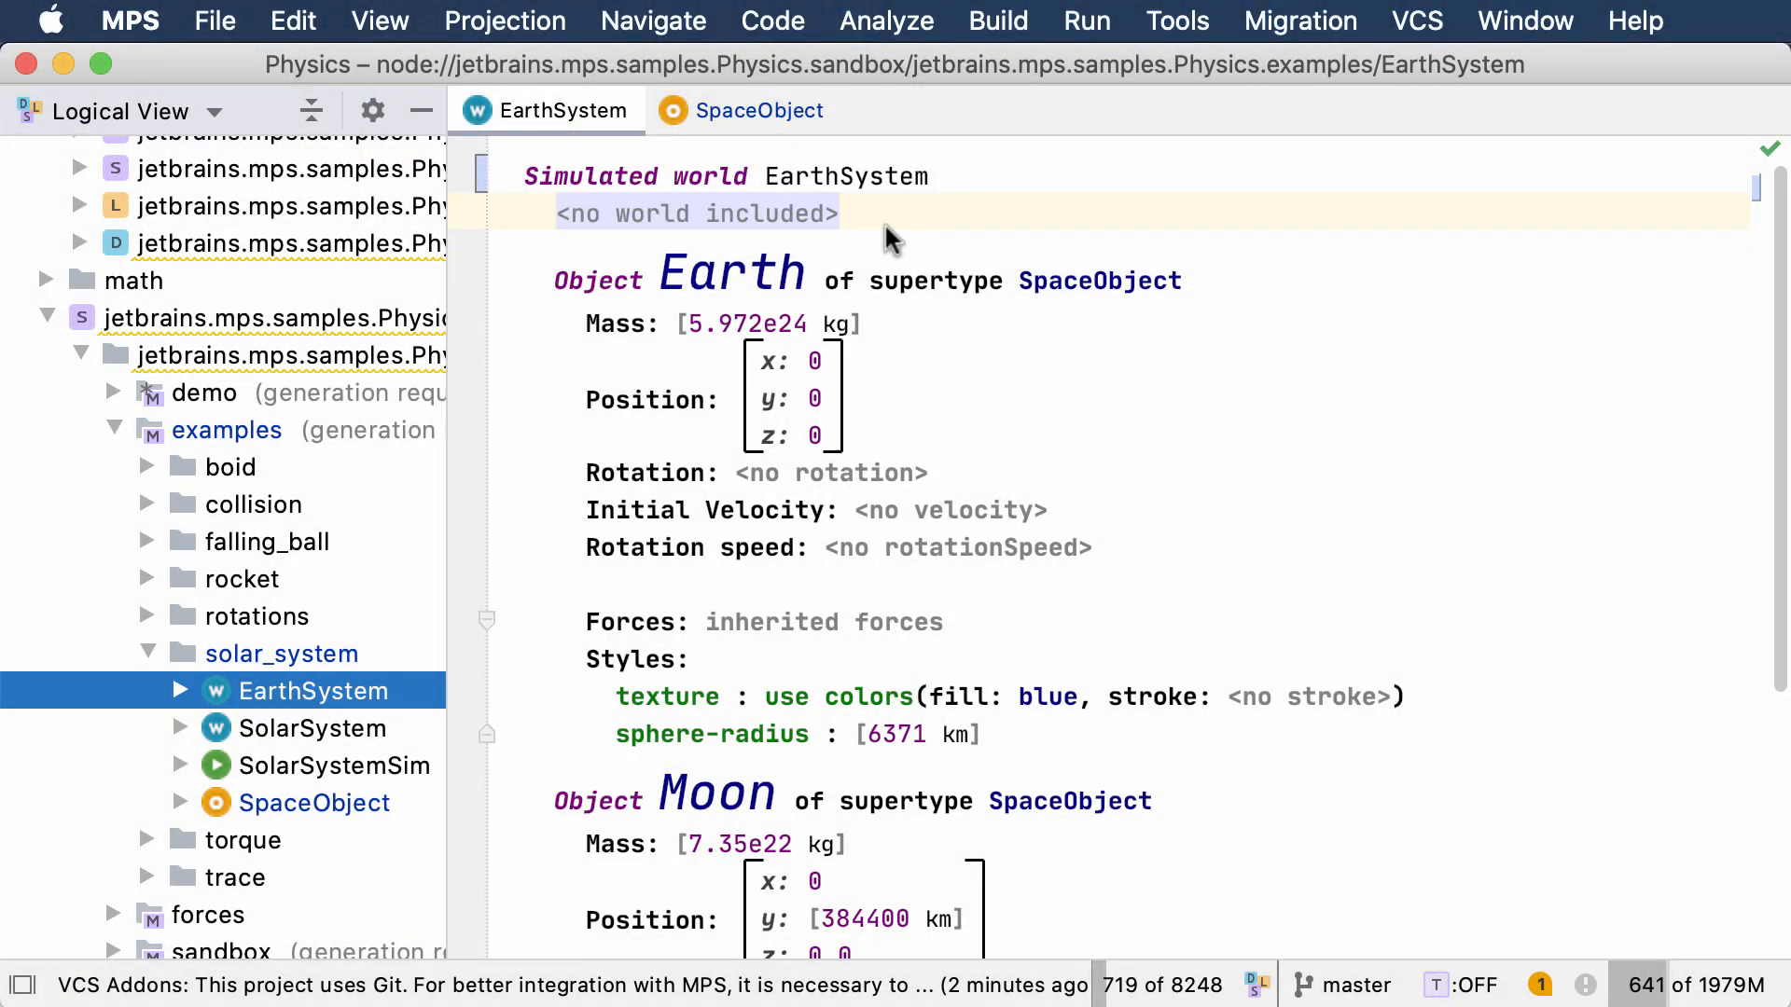
mouse_move(1014, 272)
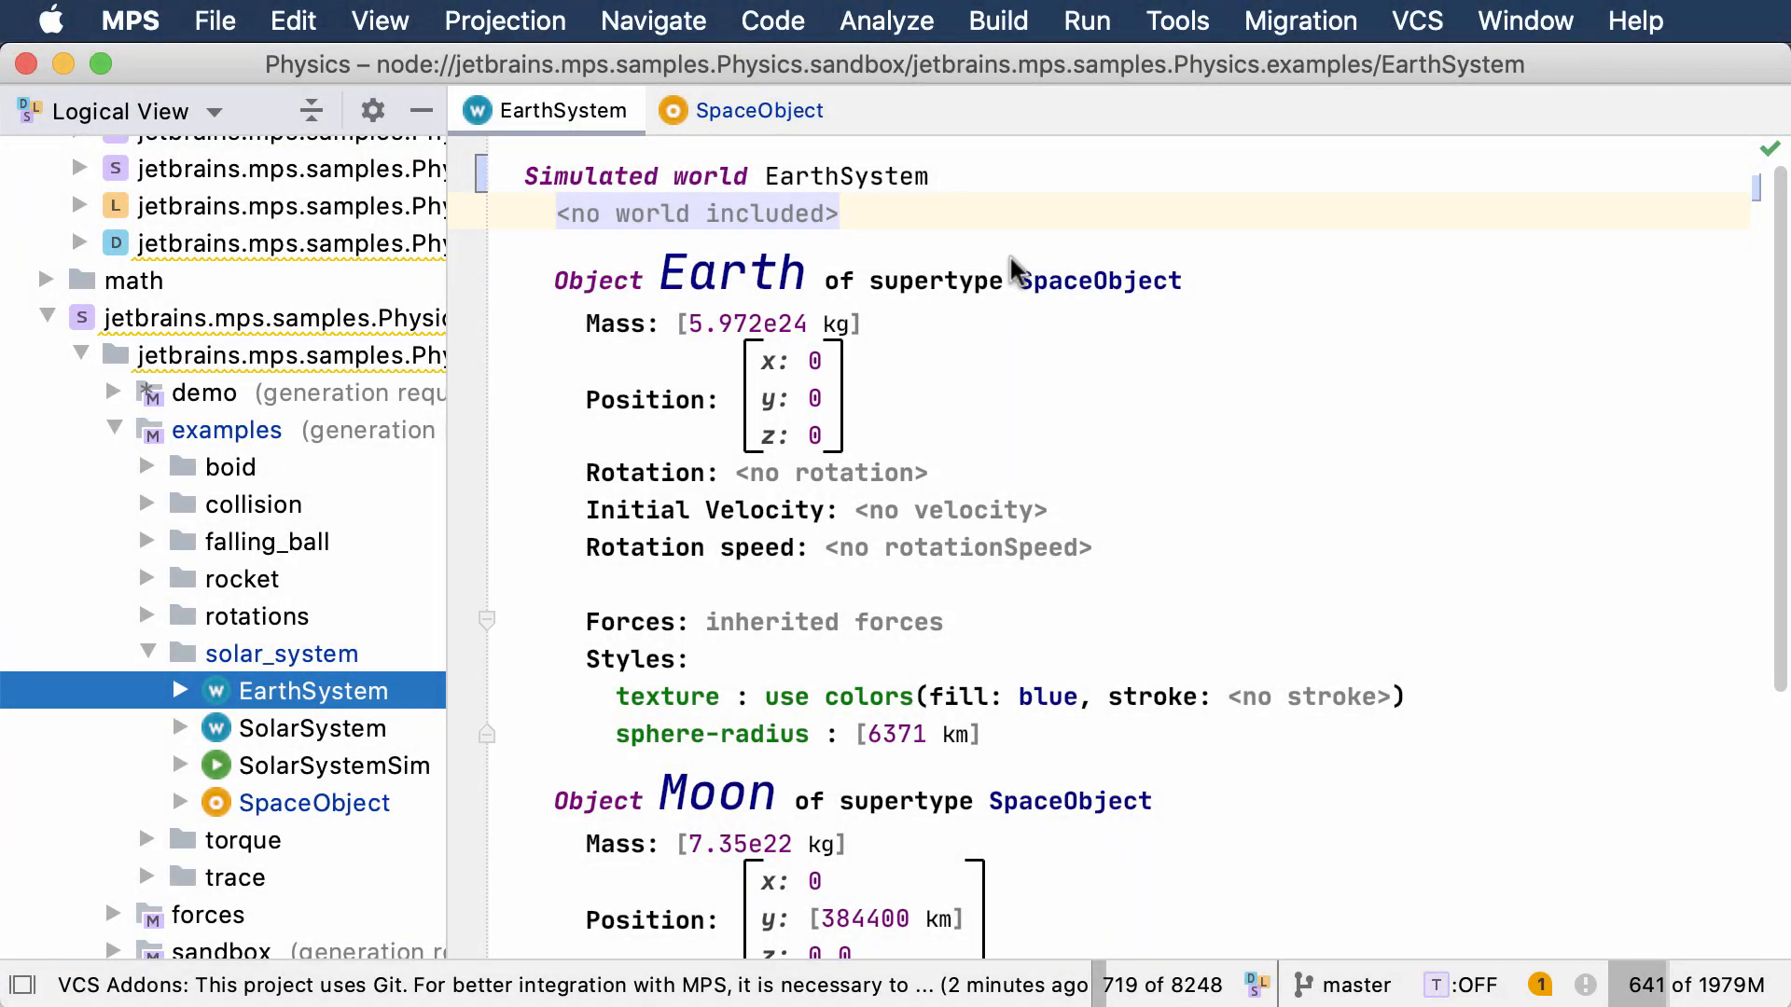
mouse_move(772, 331)
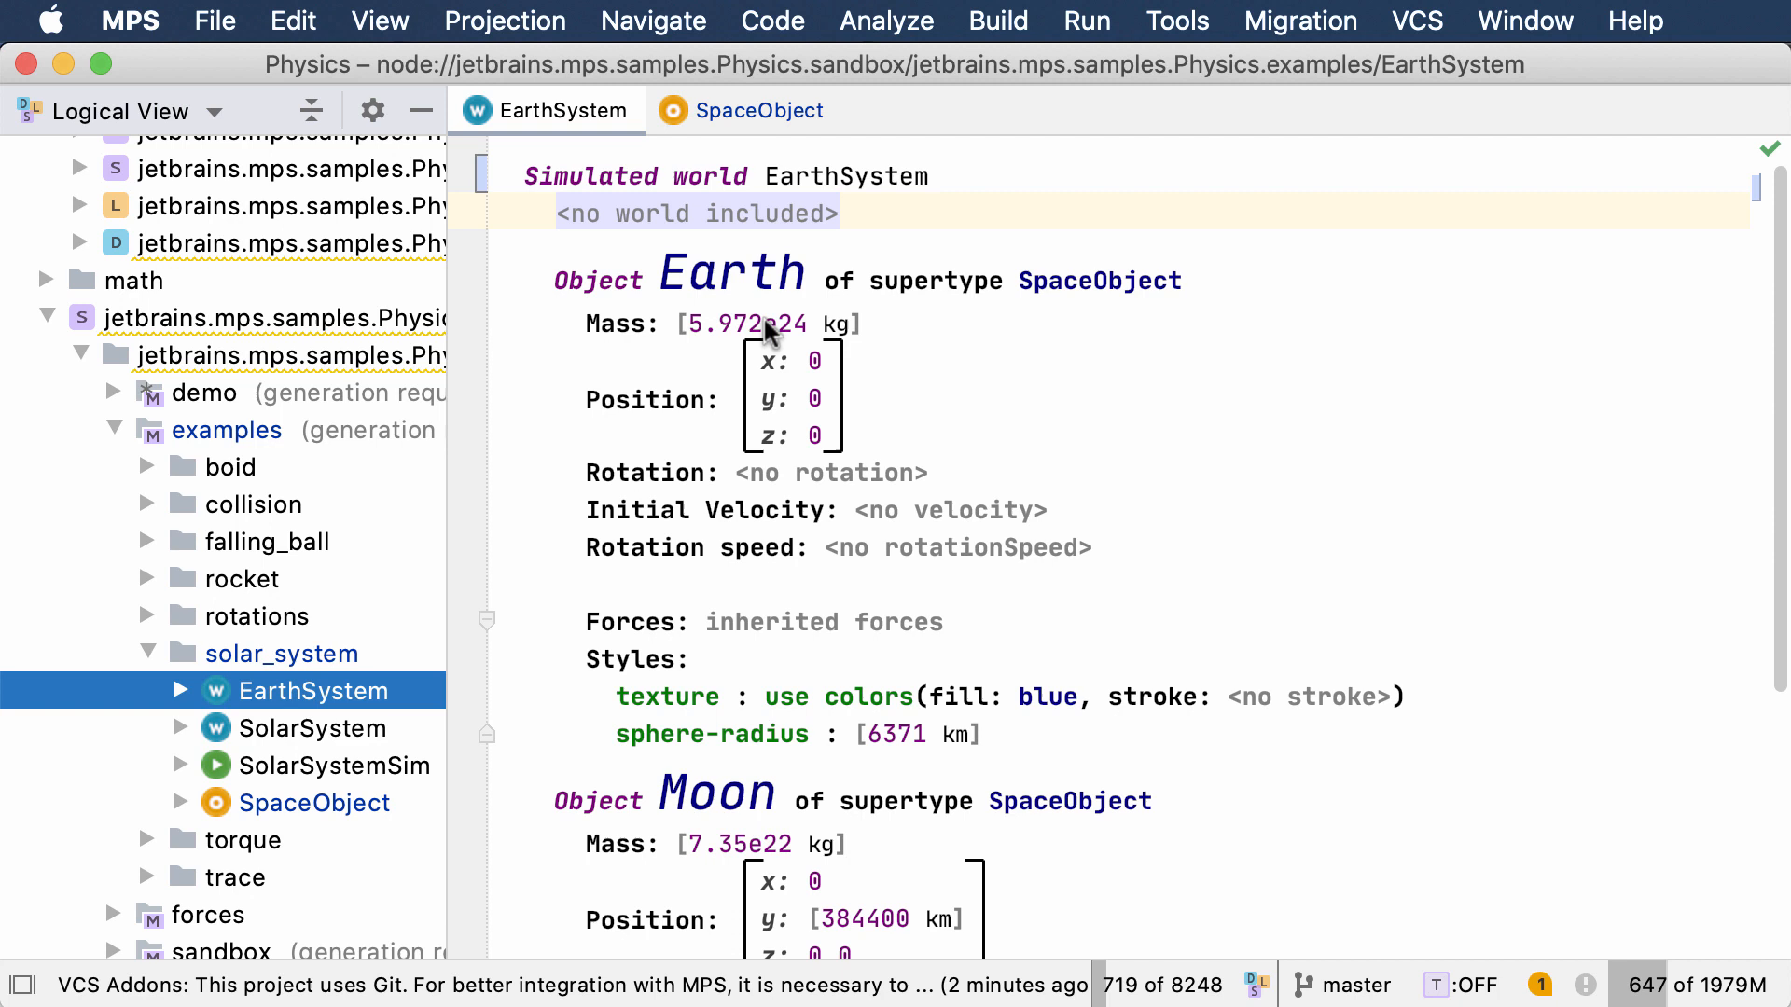
mouse_move(865, 448)
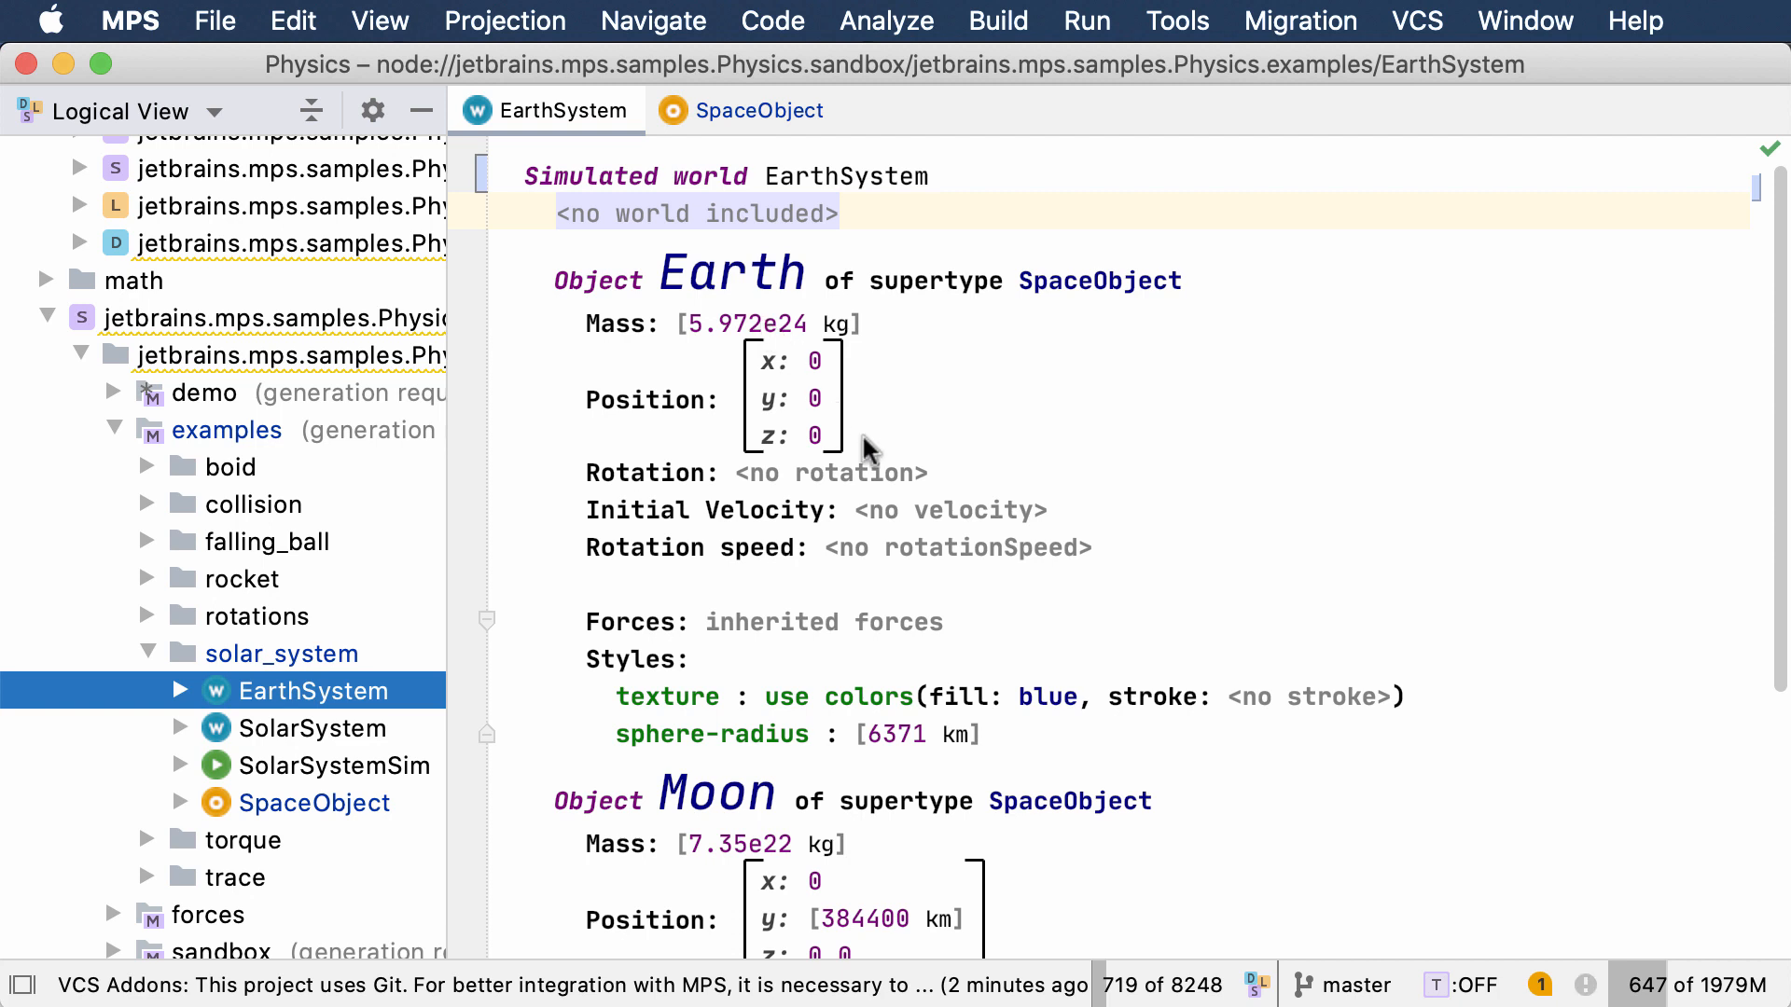
mouse_move(763, 507)
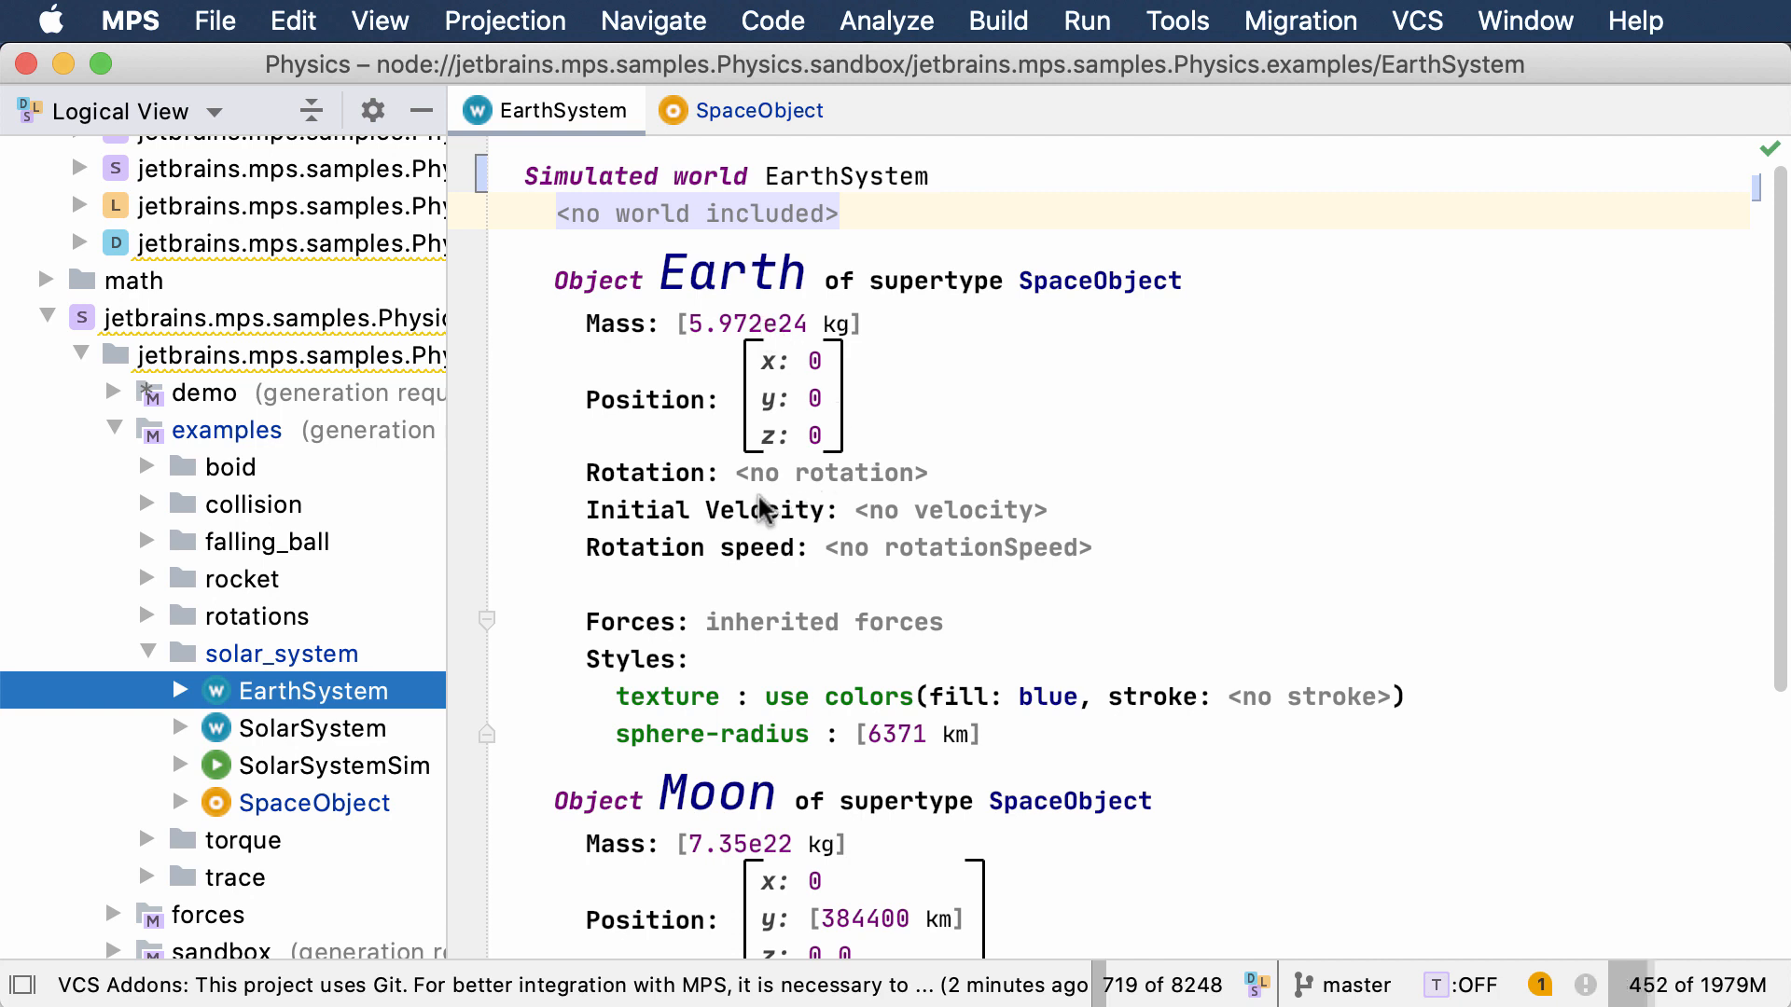
mouse_move(1223, 167)
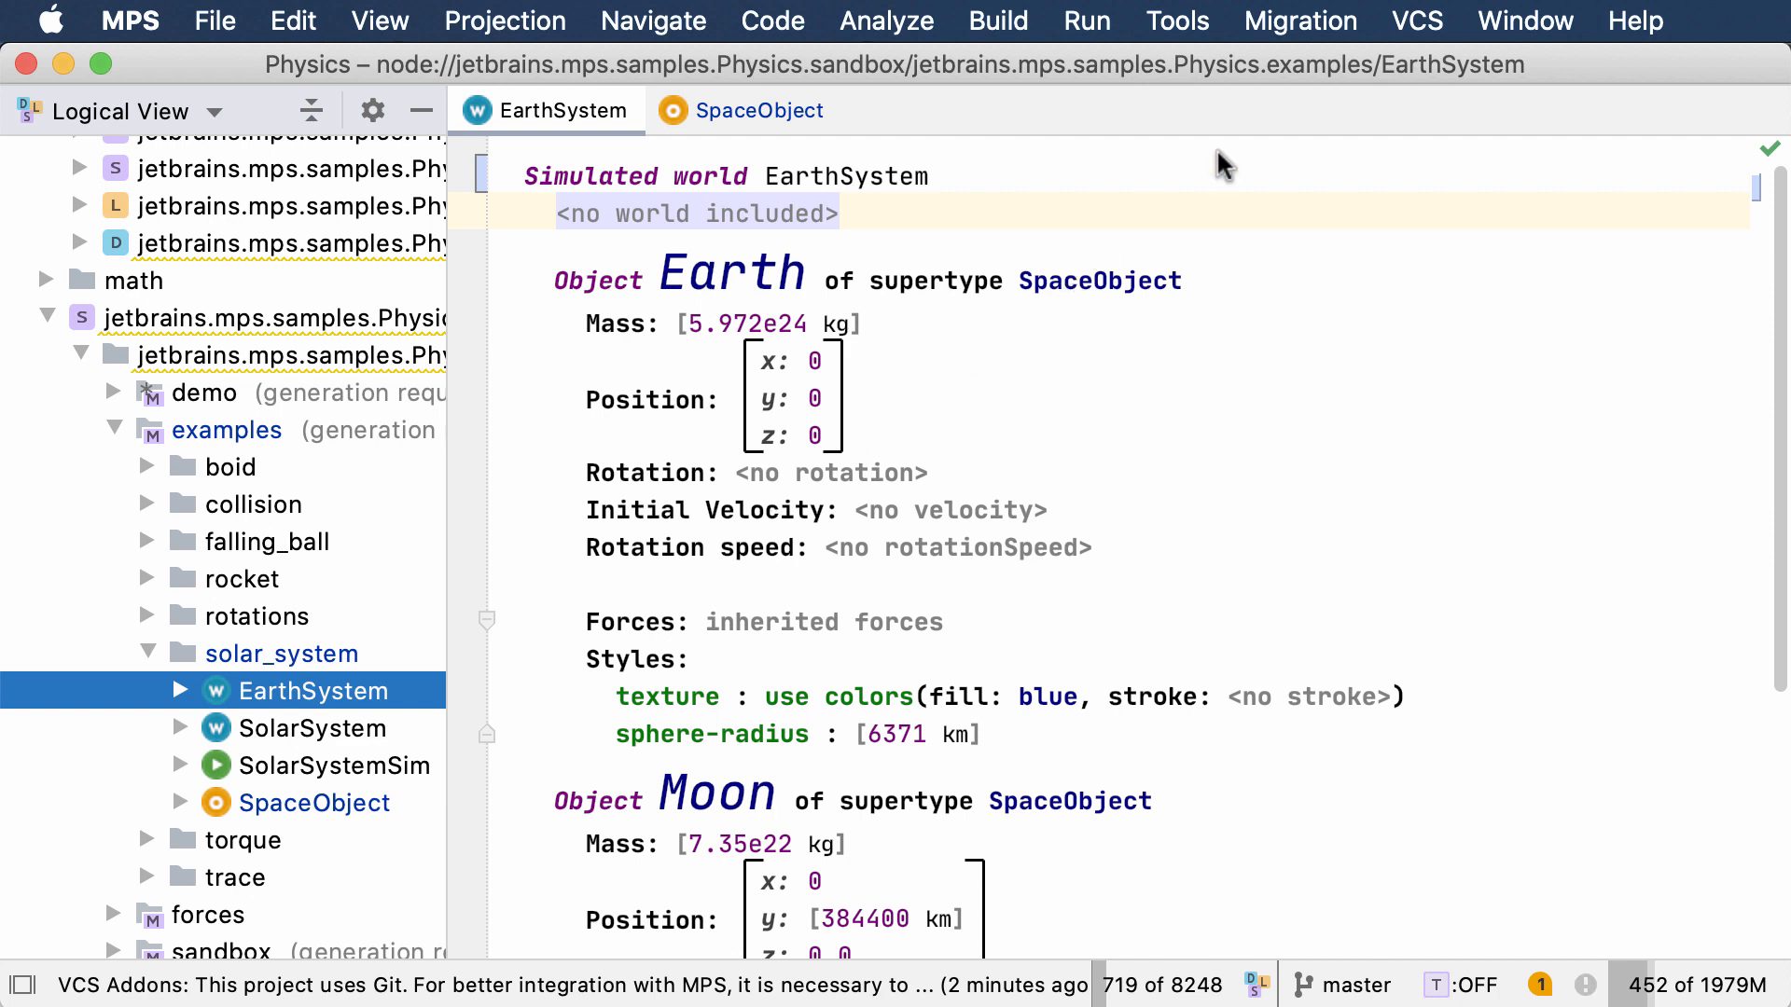
Set the Moon's x position to 1000 km
scroll(down, 3)
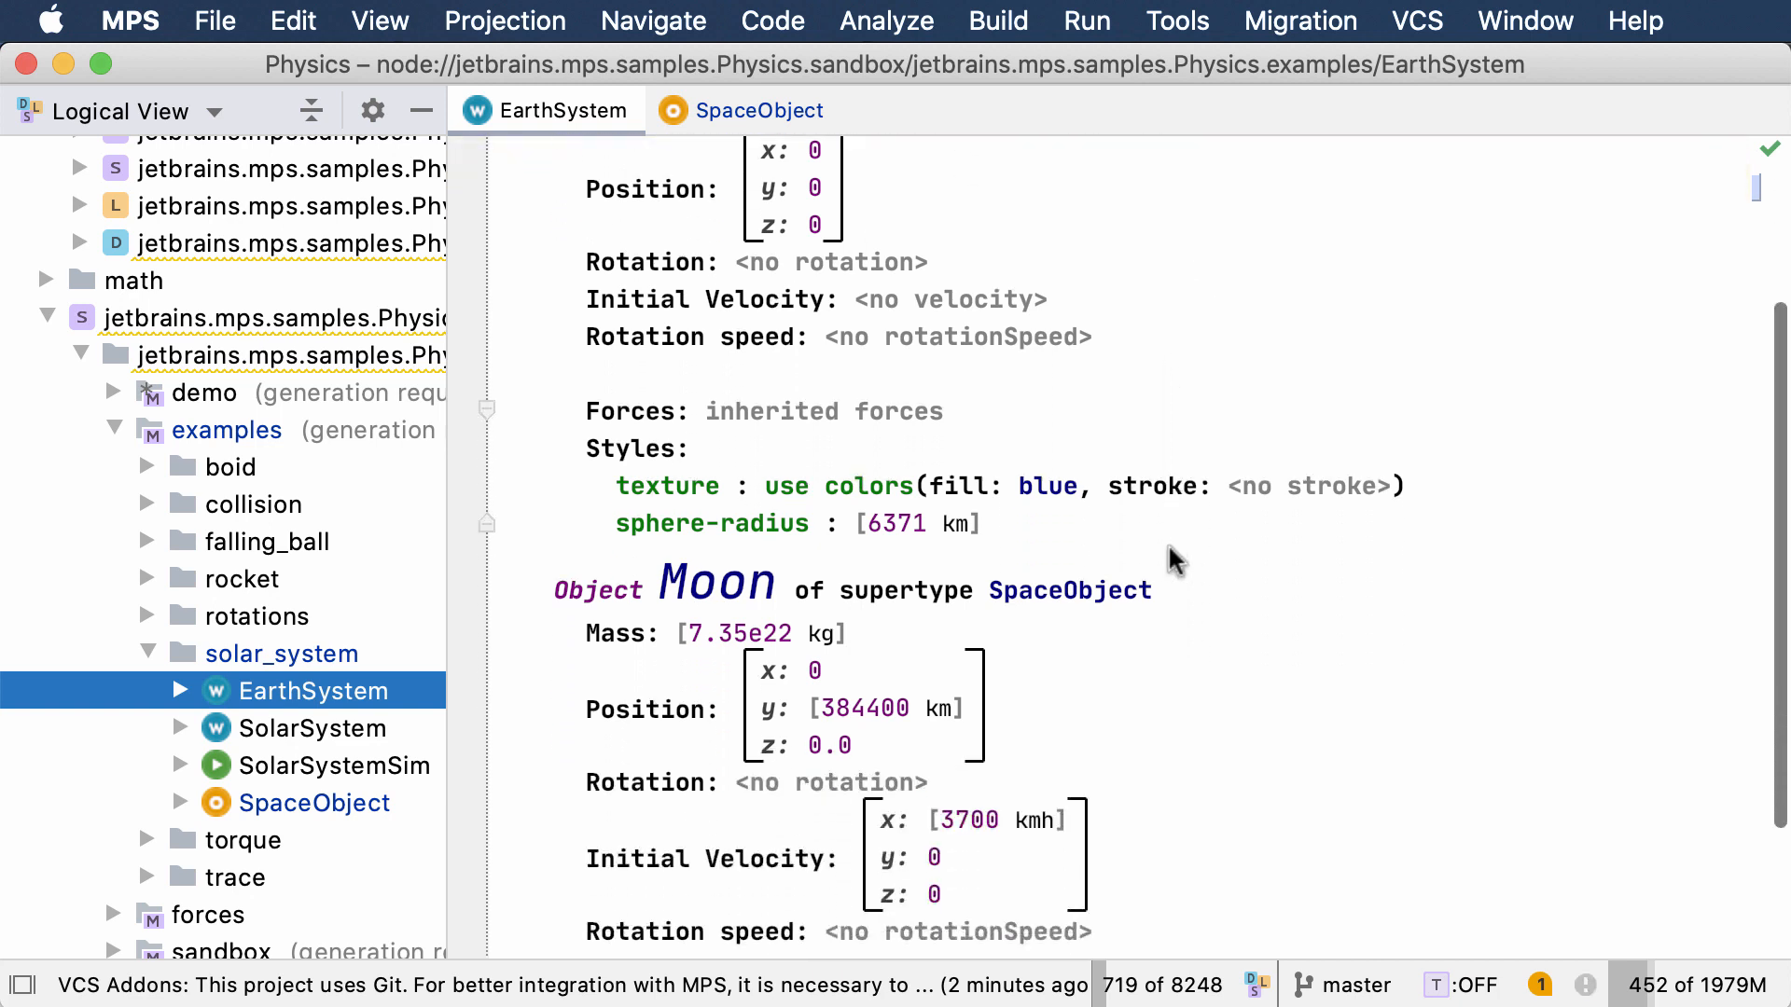
scroll(down, 3)
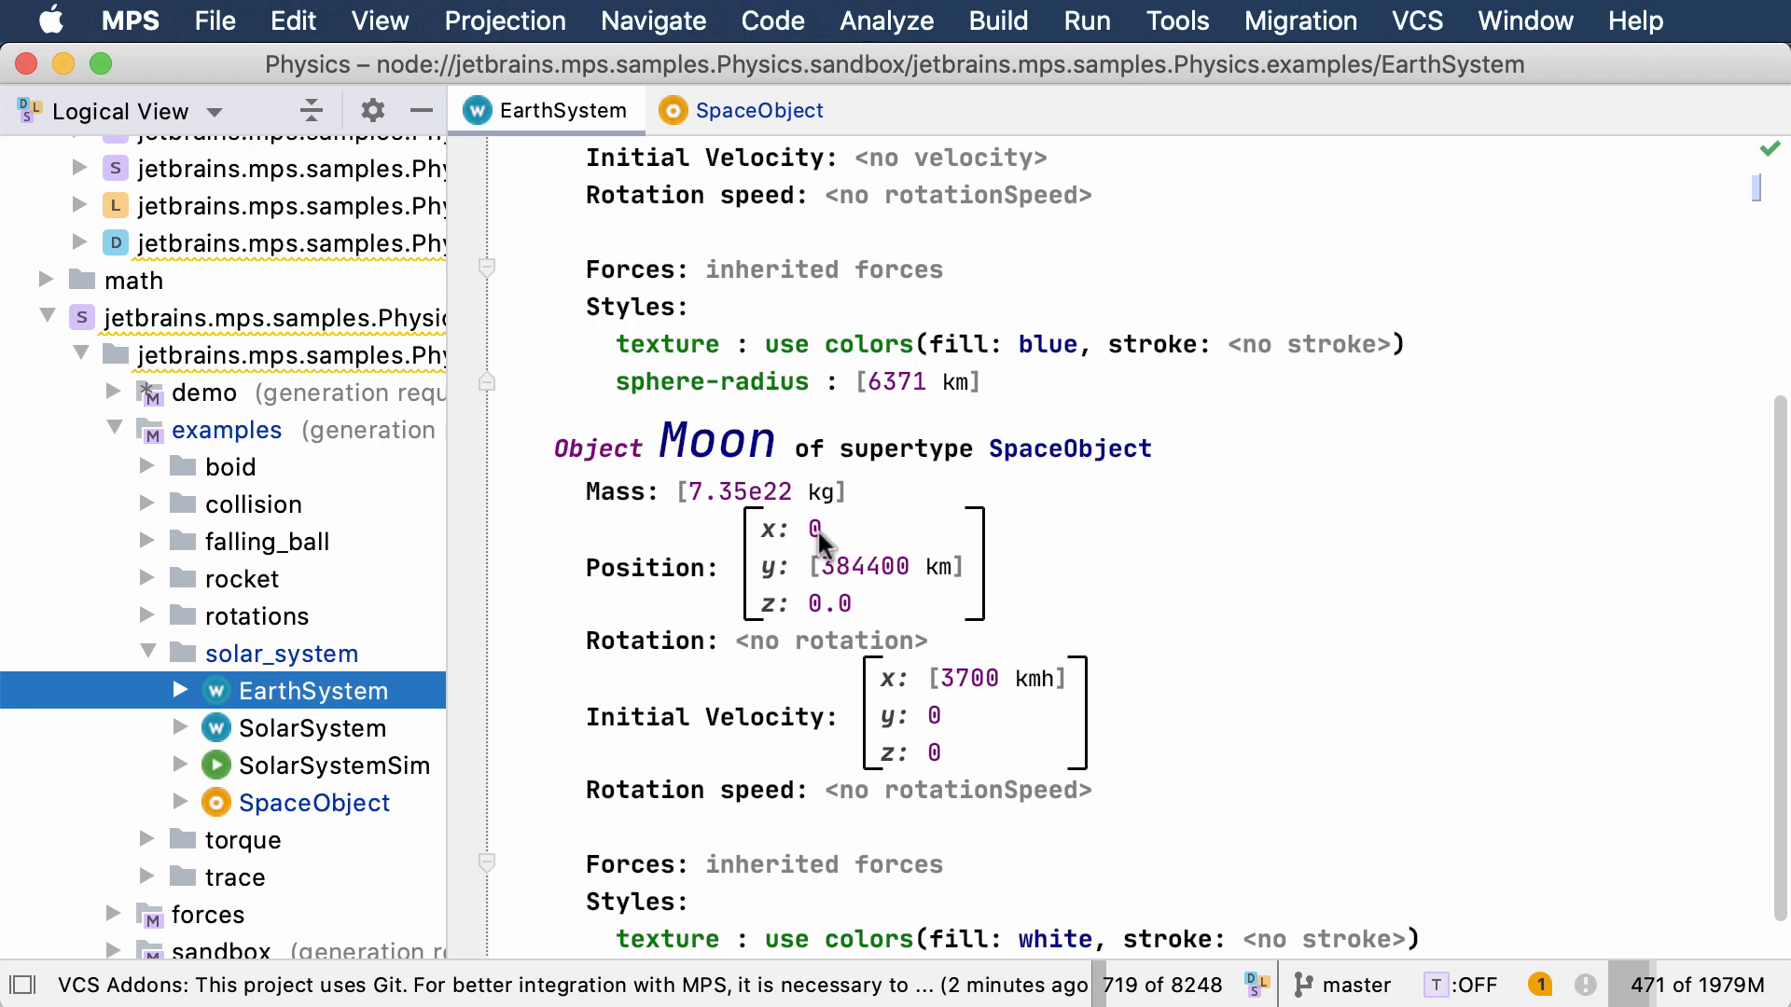
click(813, 528)
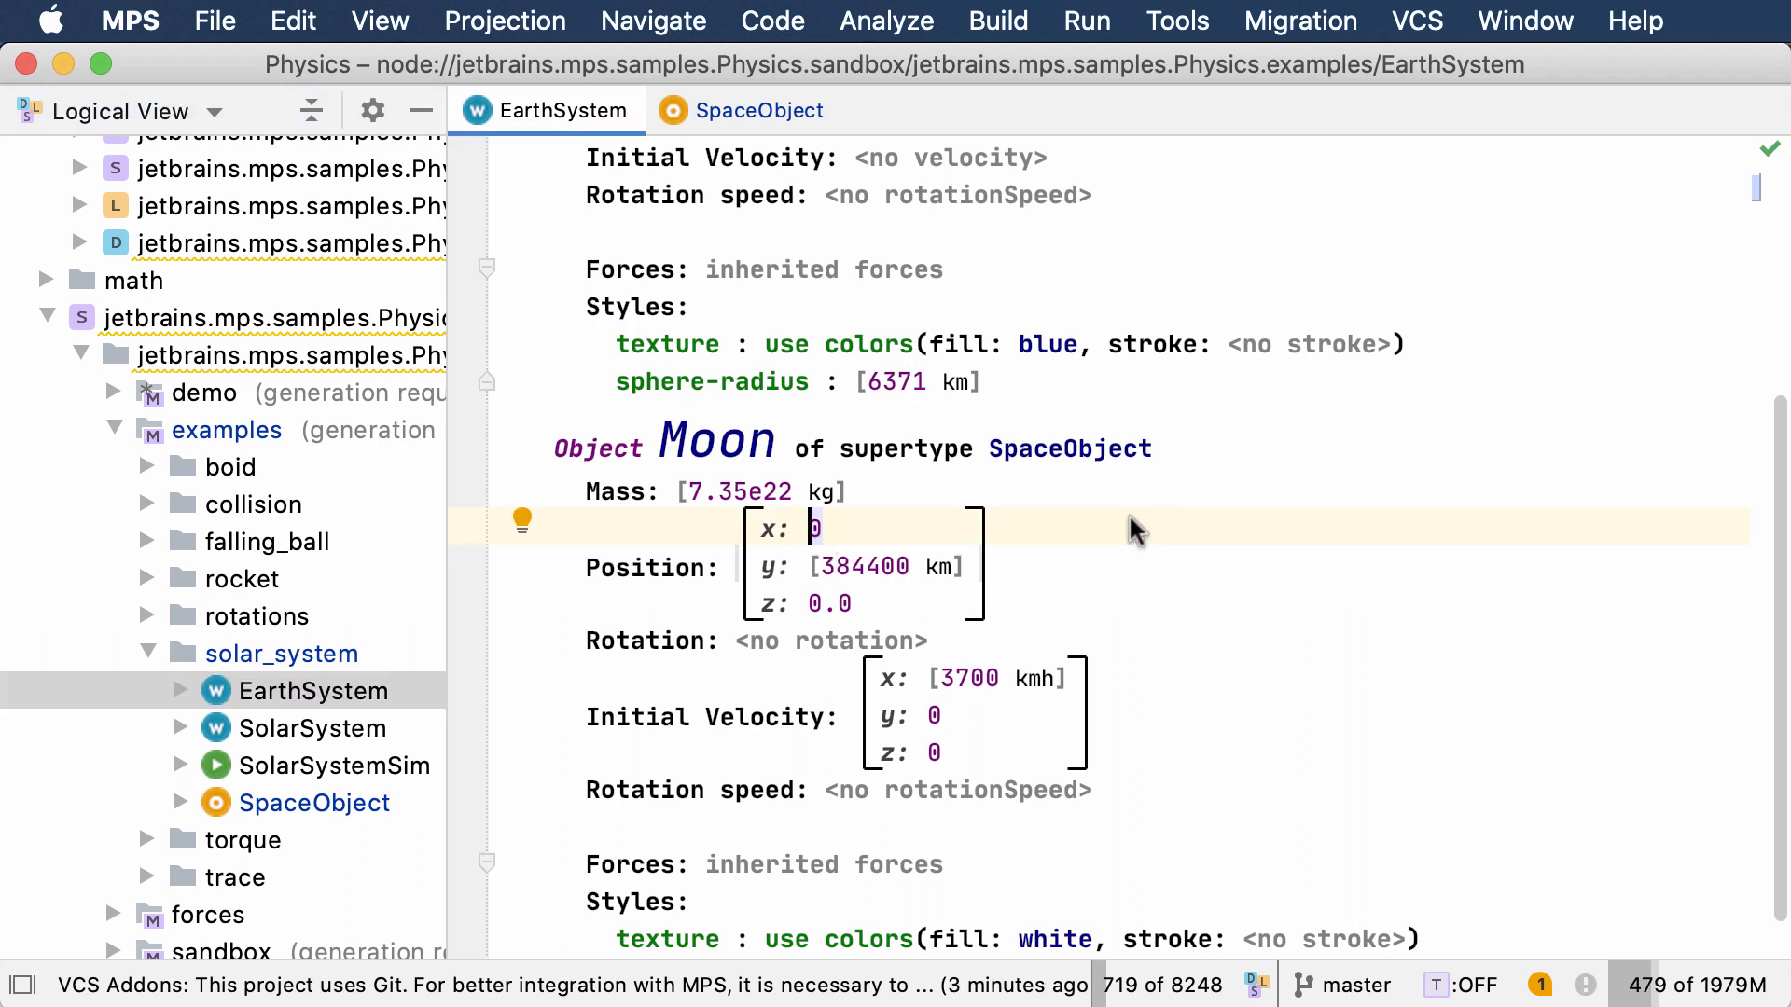
text(1000)
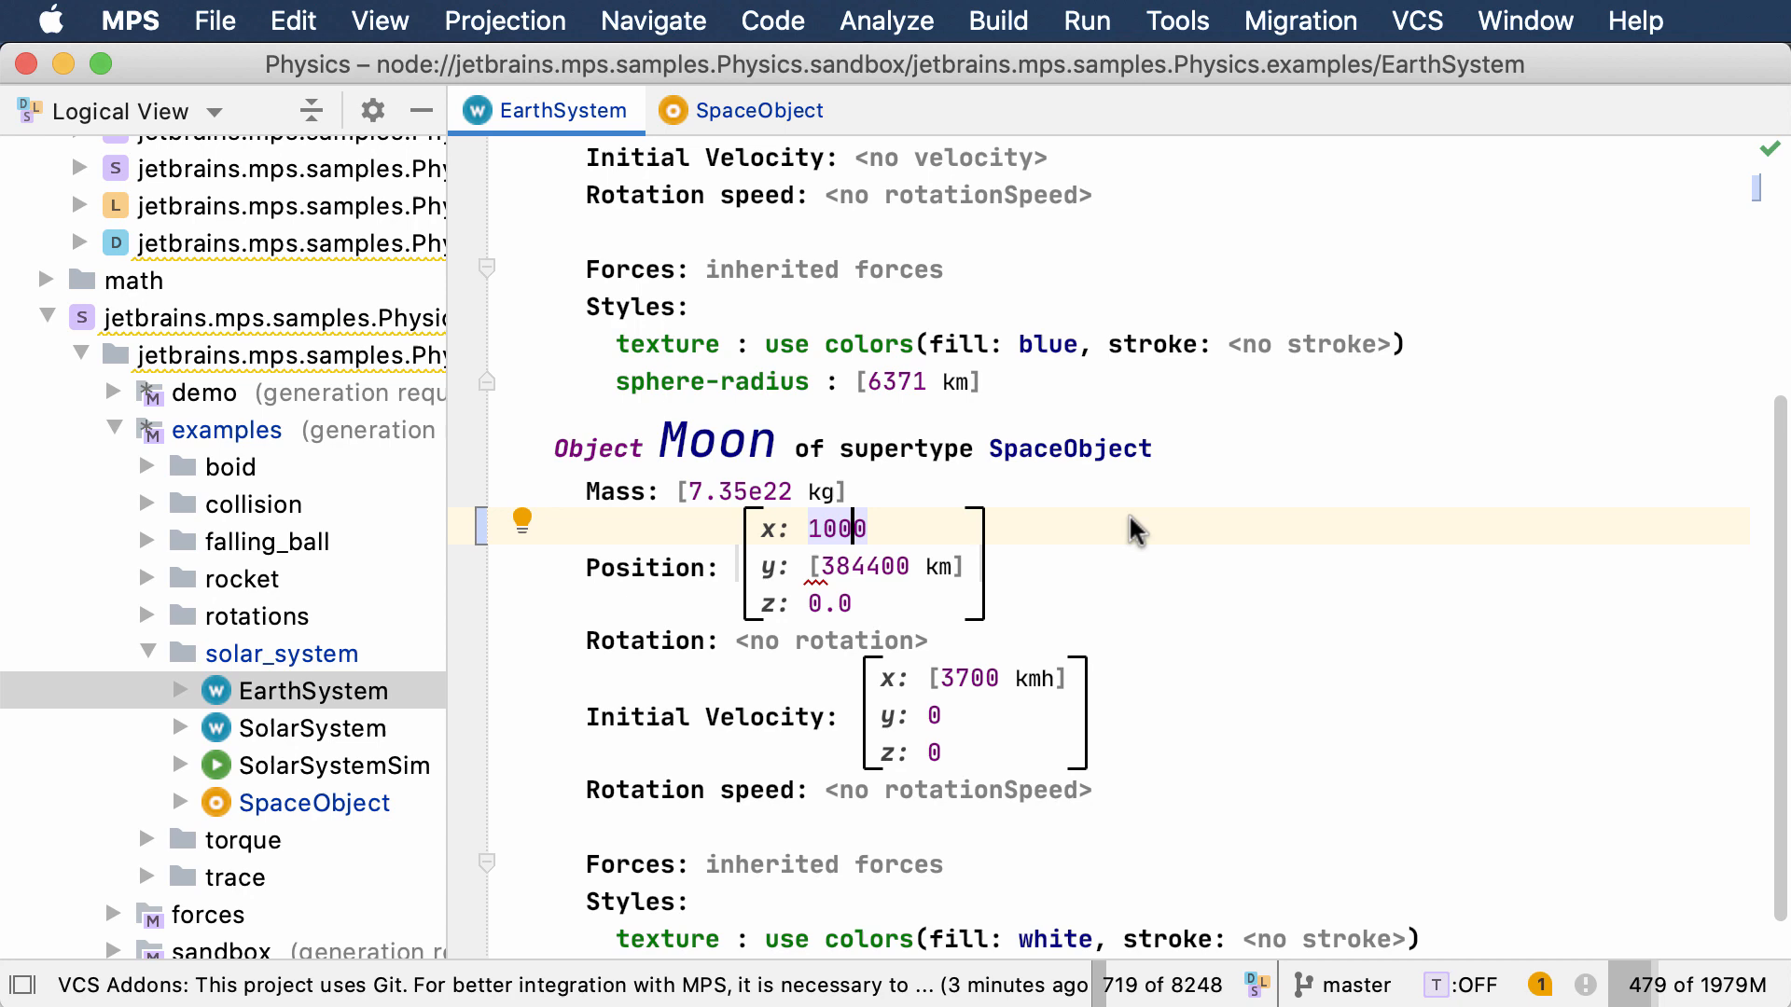
text(km])
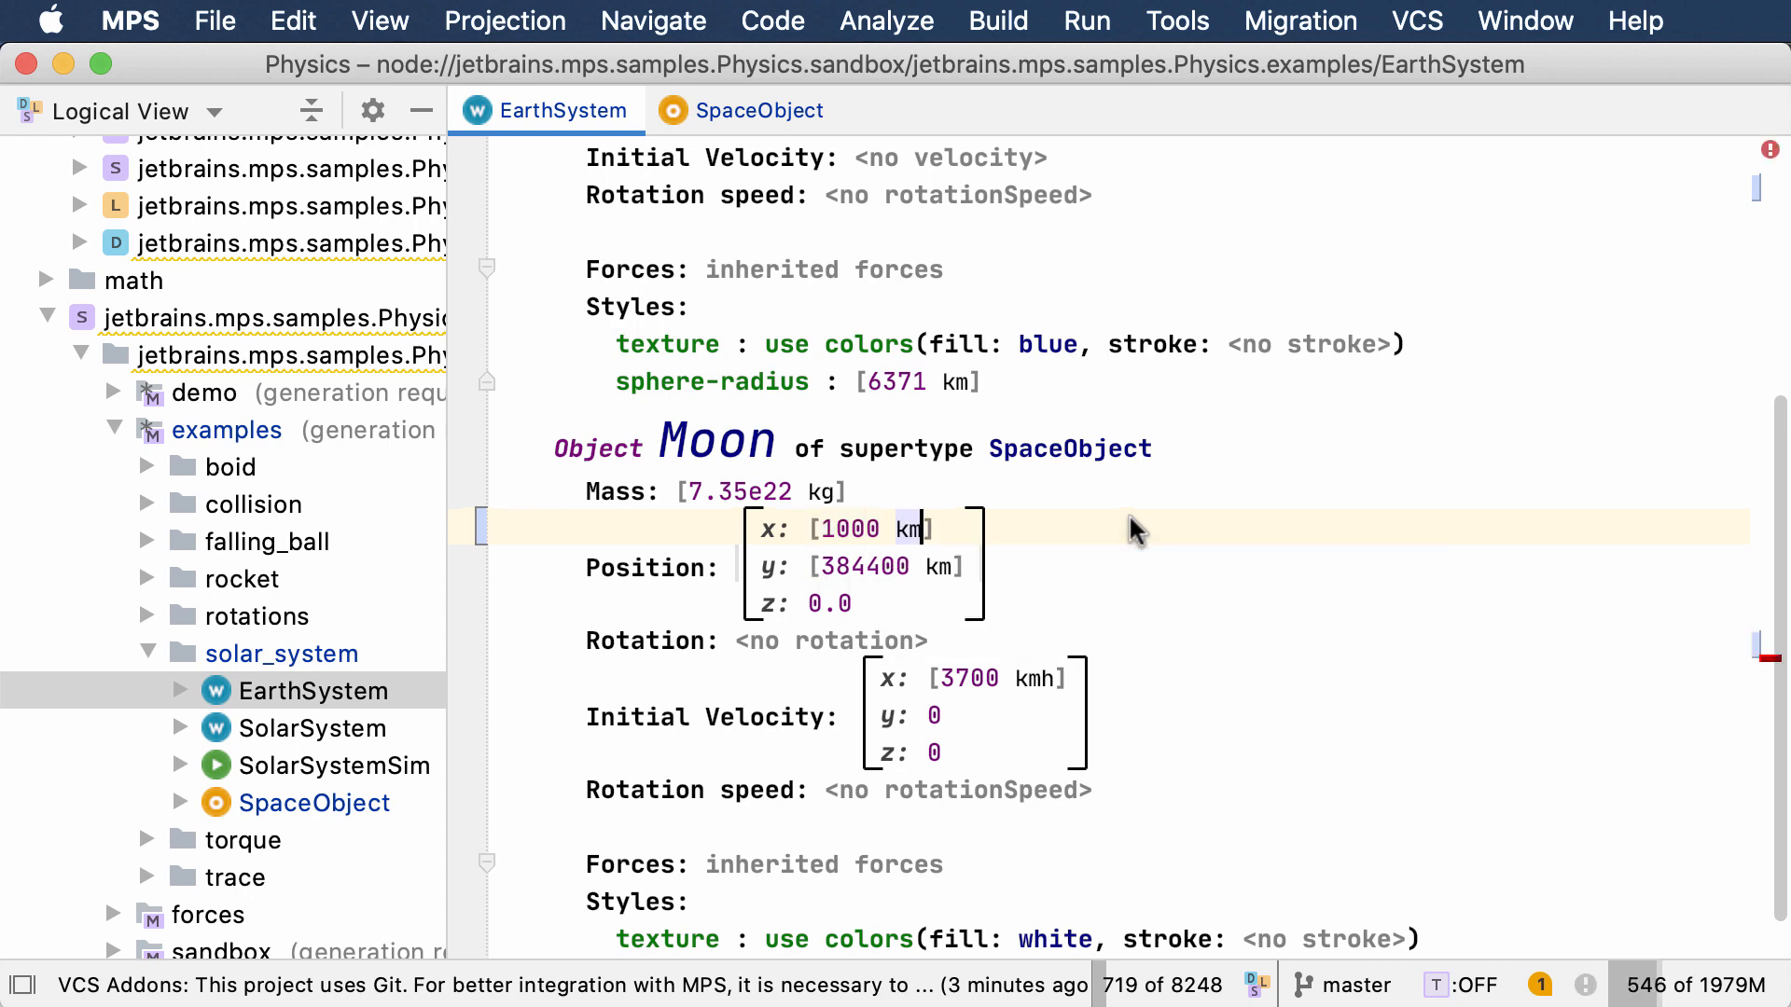
Navigate to the SpaceObject definition to reach the SolarSystem world
scroll(up, 3)
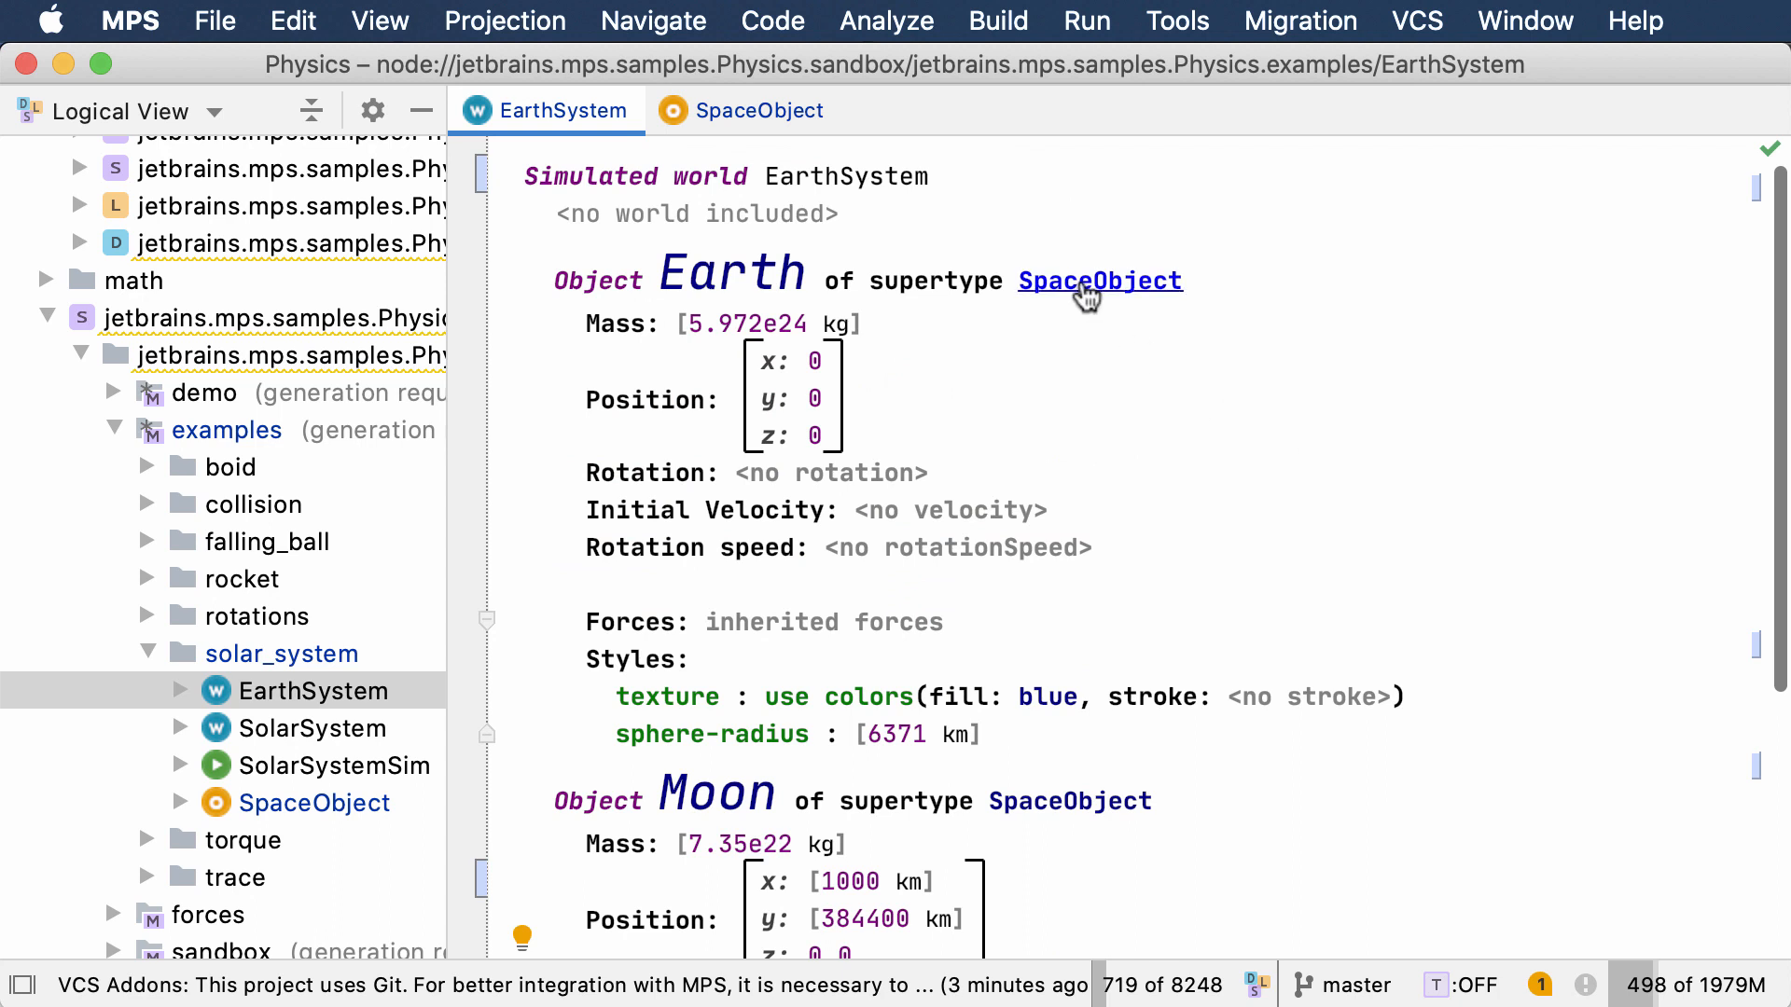
click(1099, 281)
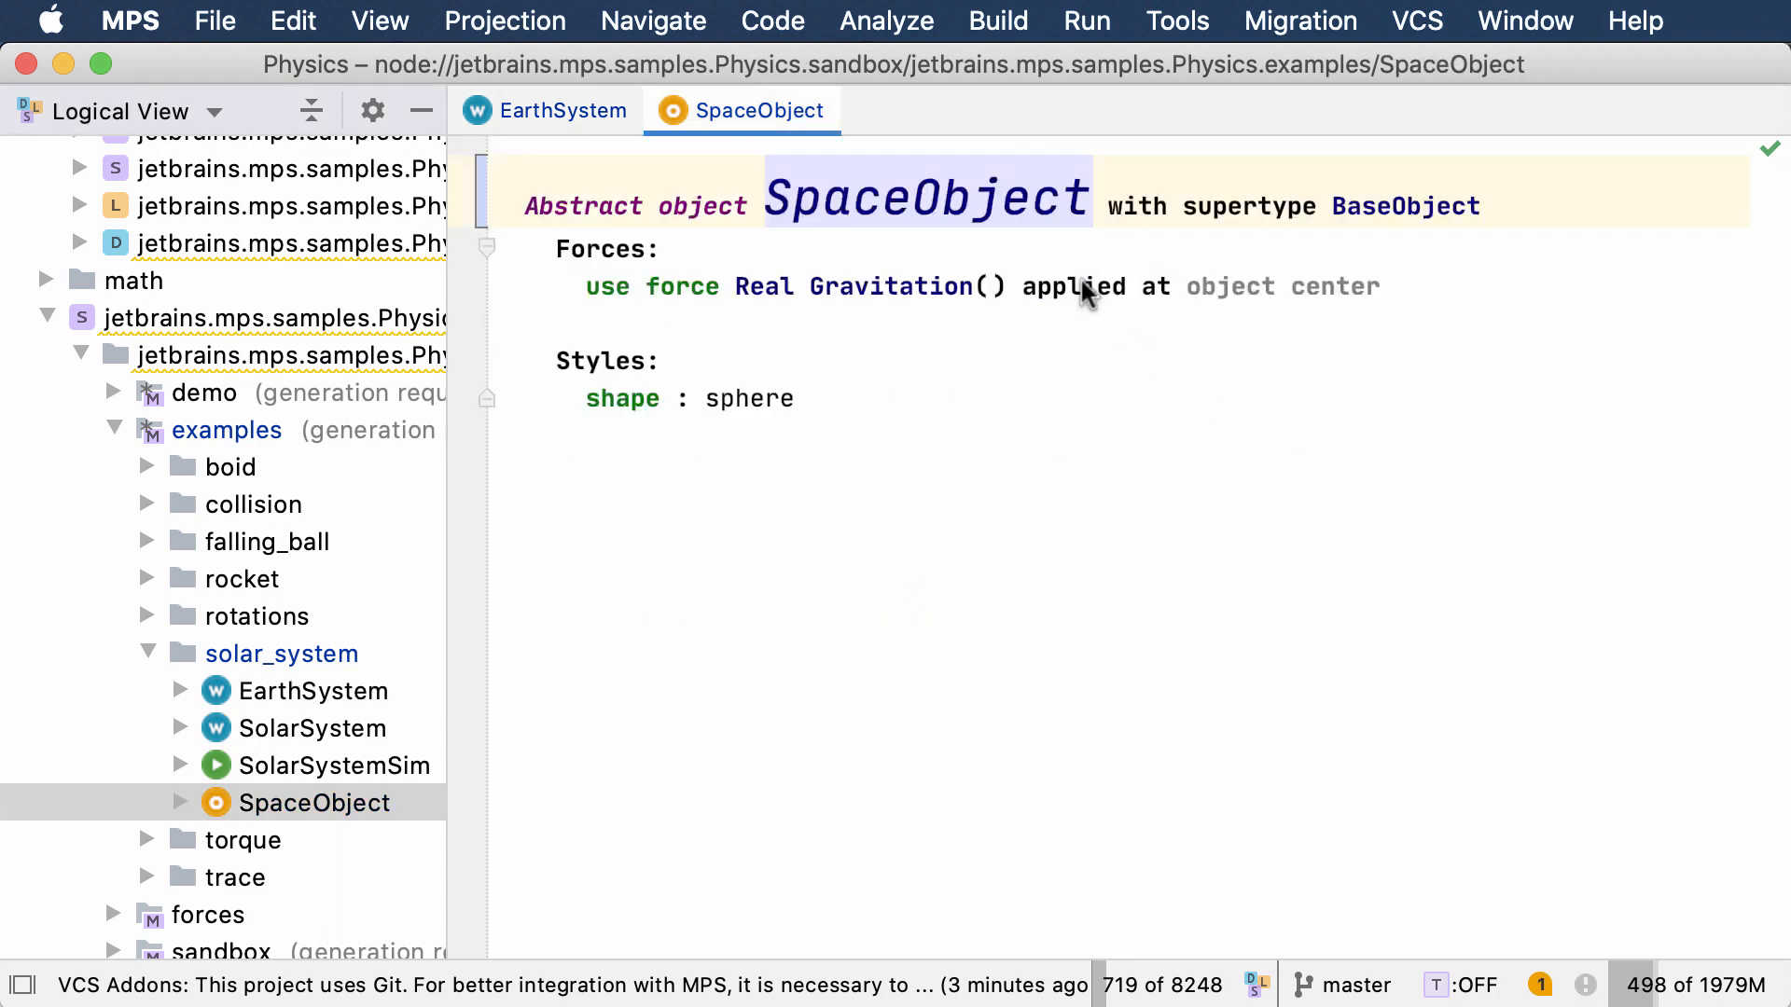
mouse_move(844, 293)
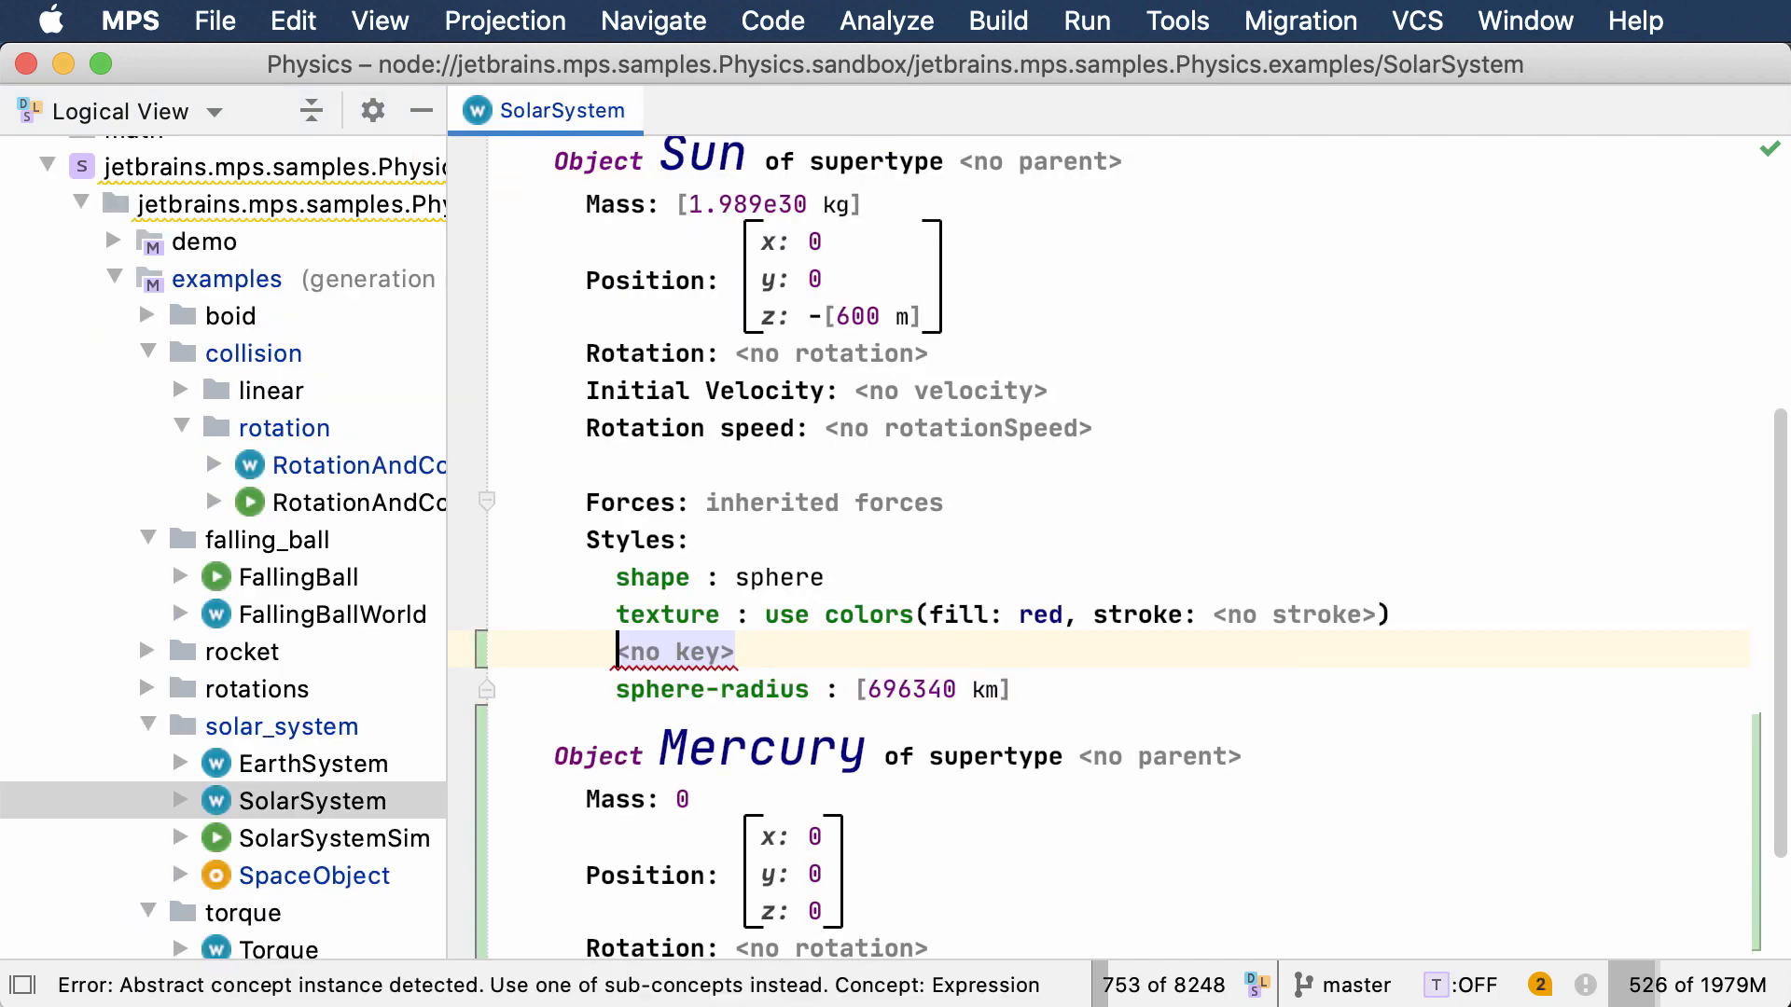
Add emit-light and a collision-reaction style with a chosen reaction to the Sun
text(Li)
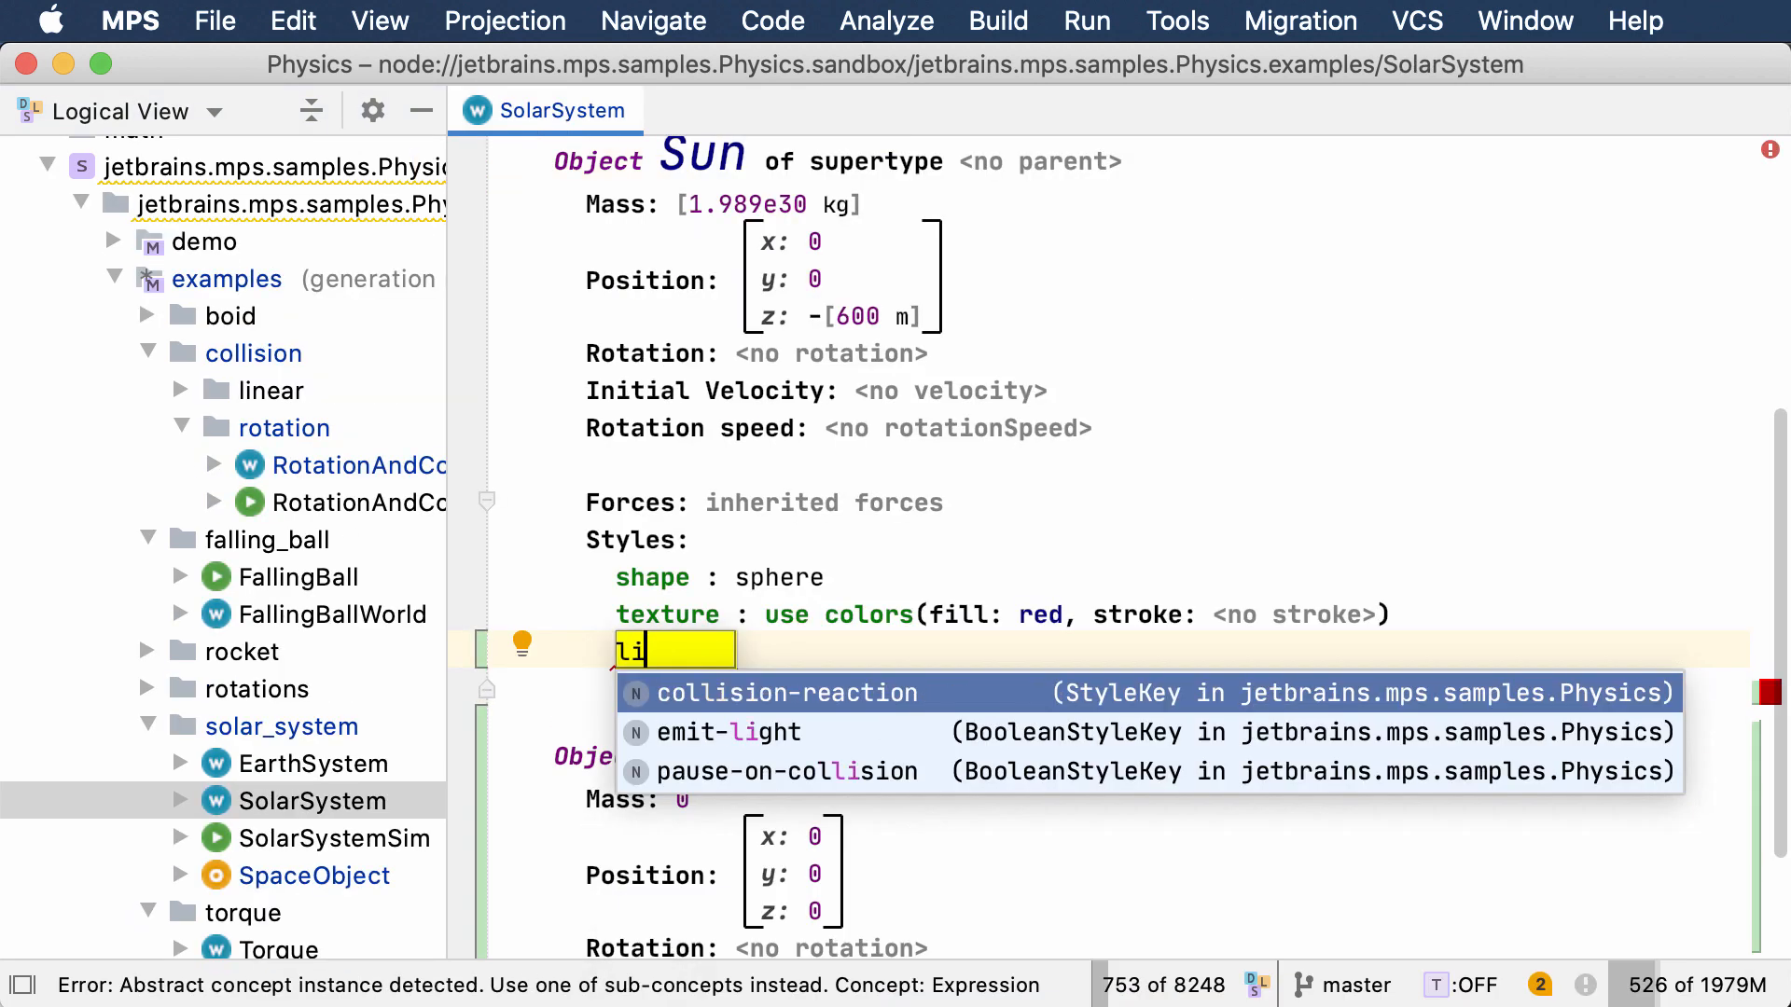
click(730, 732)
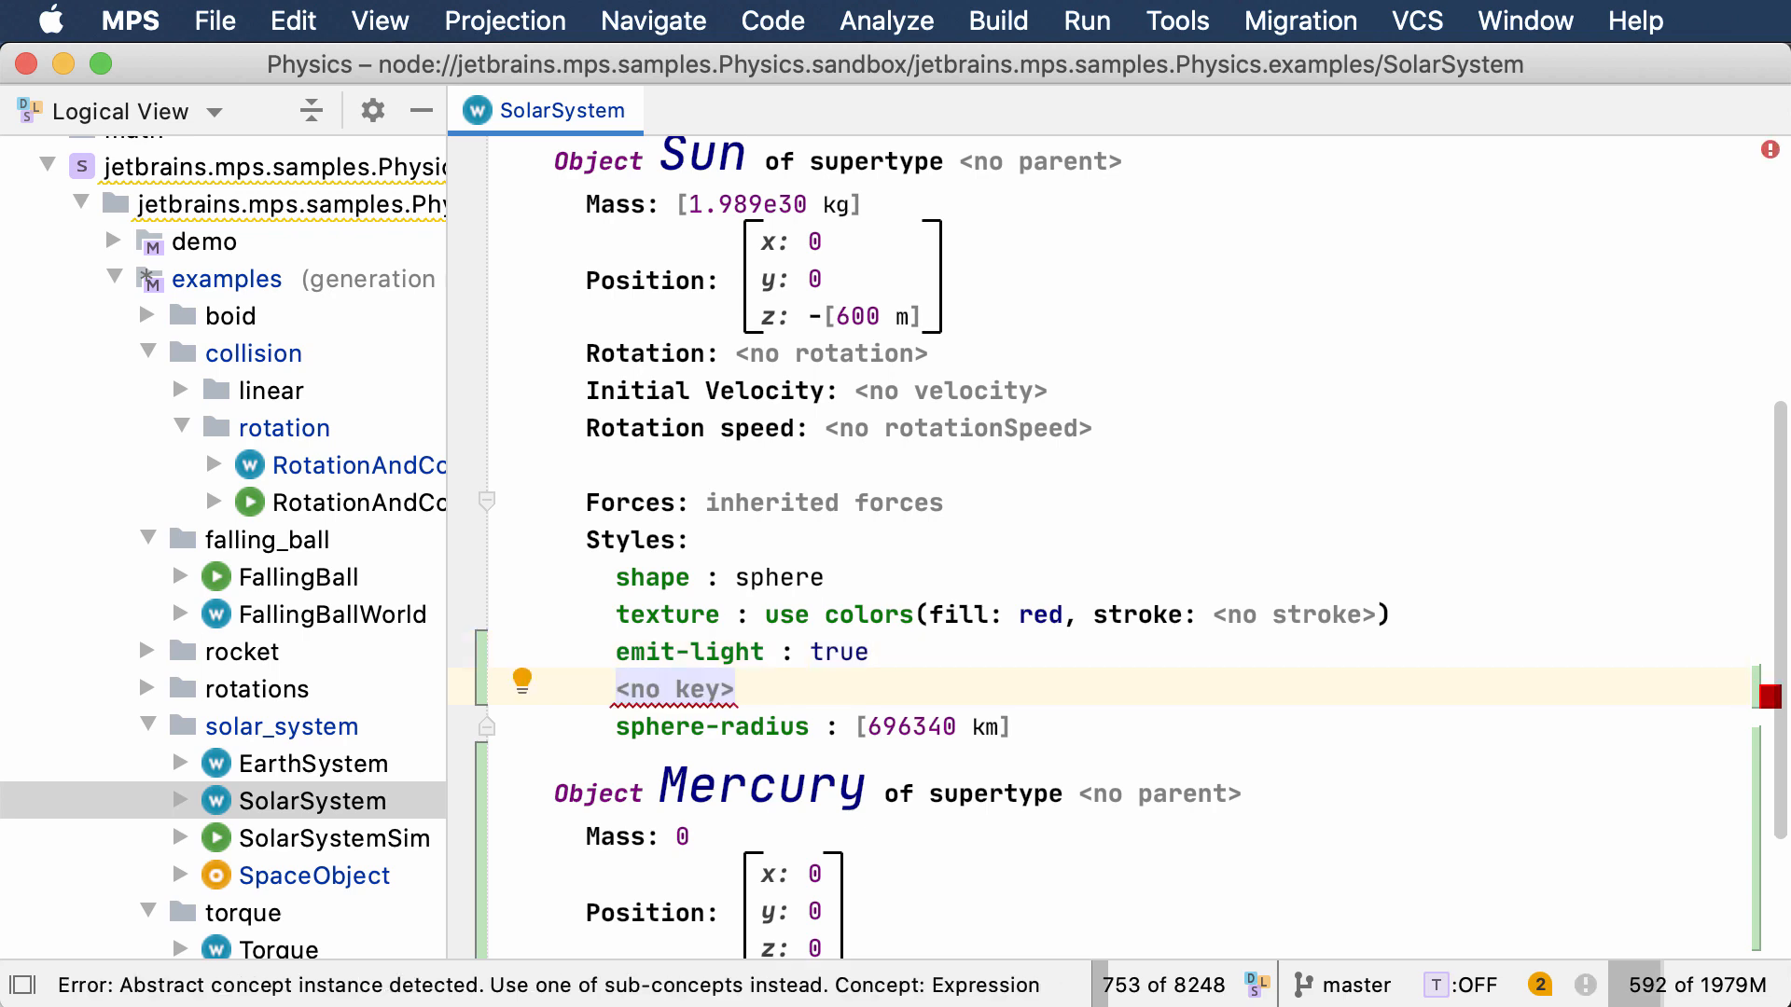
text(col)
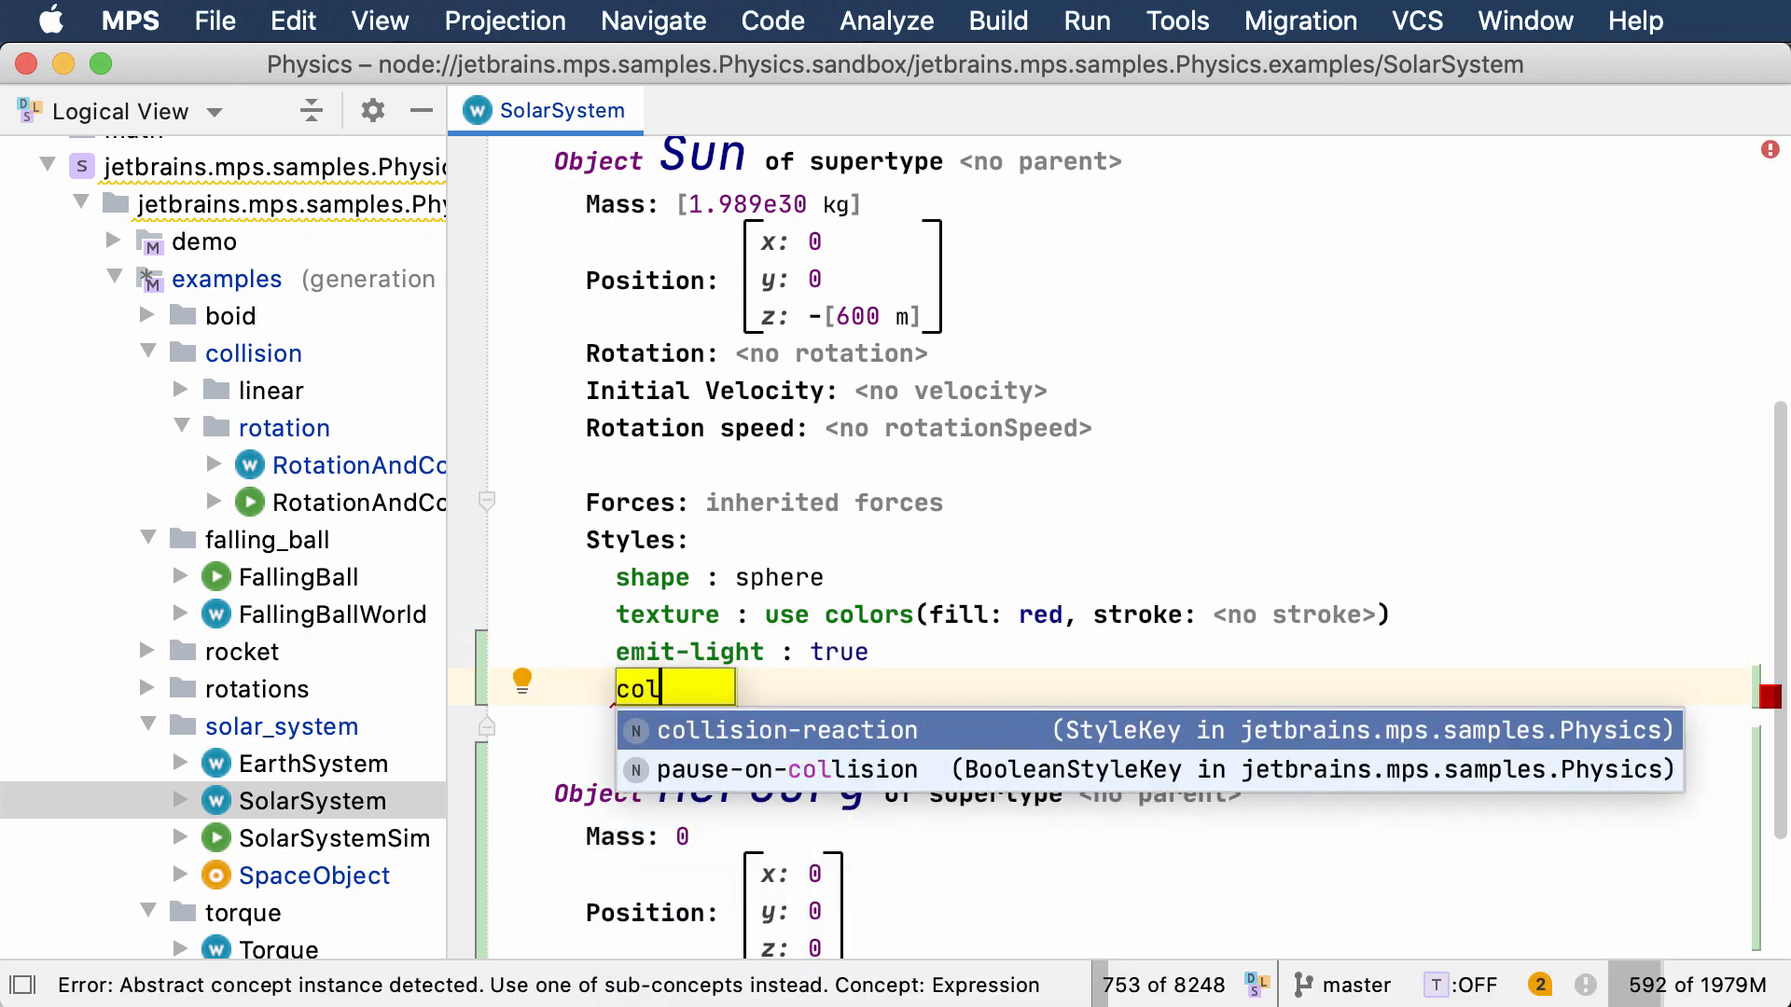
click(785, 731)
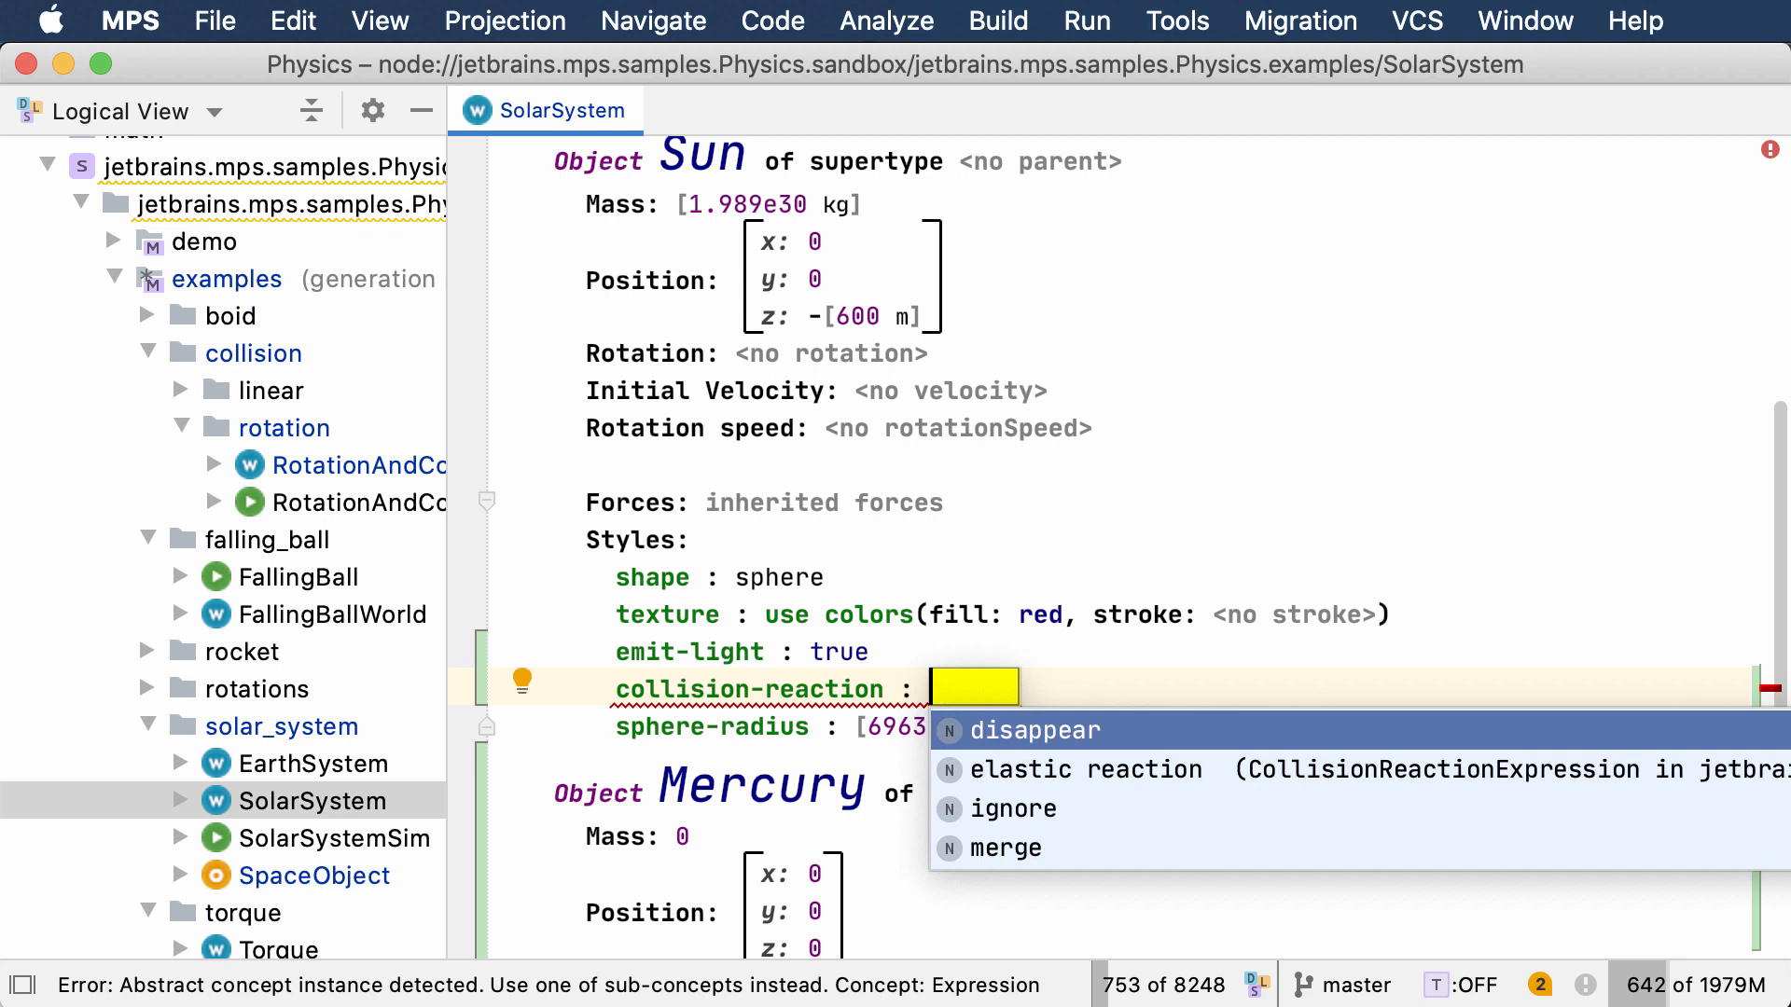
click(1082, 769)
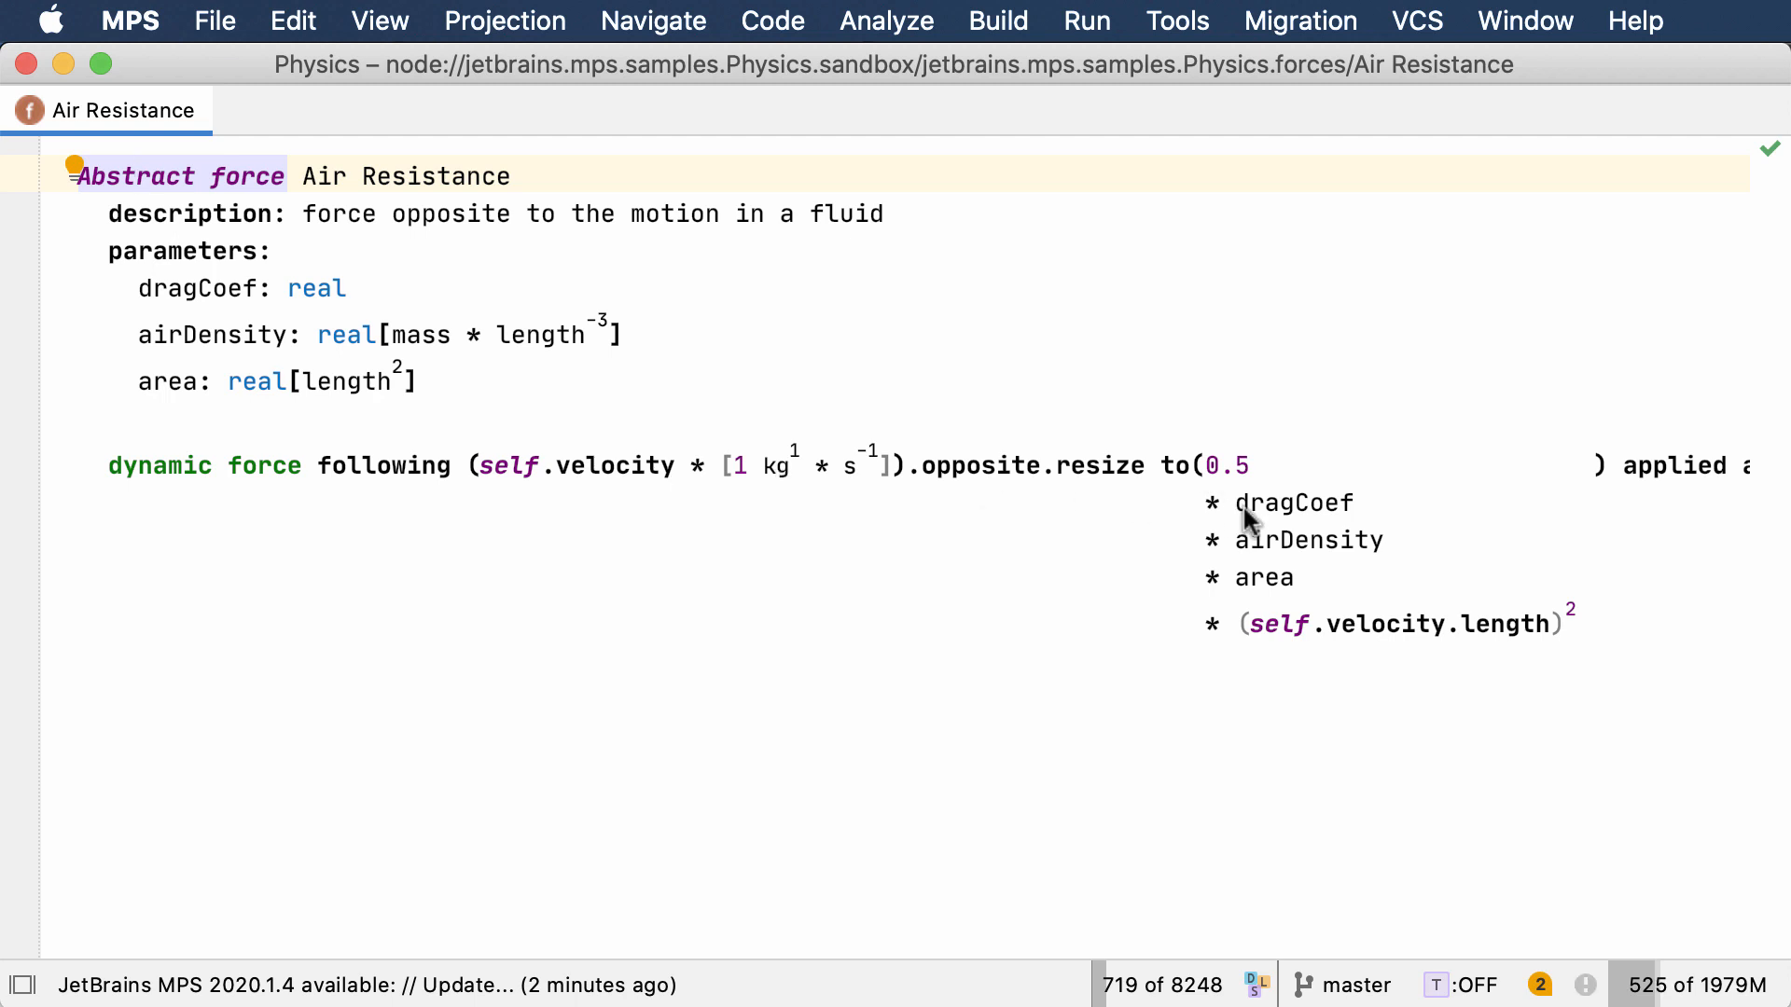
Switch to the RotationAndCollision example world showing MovingBlock
click(553, 110)
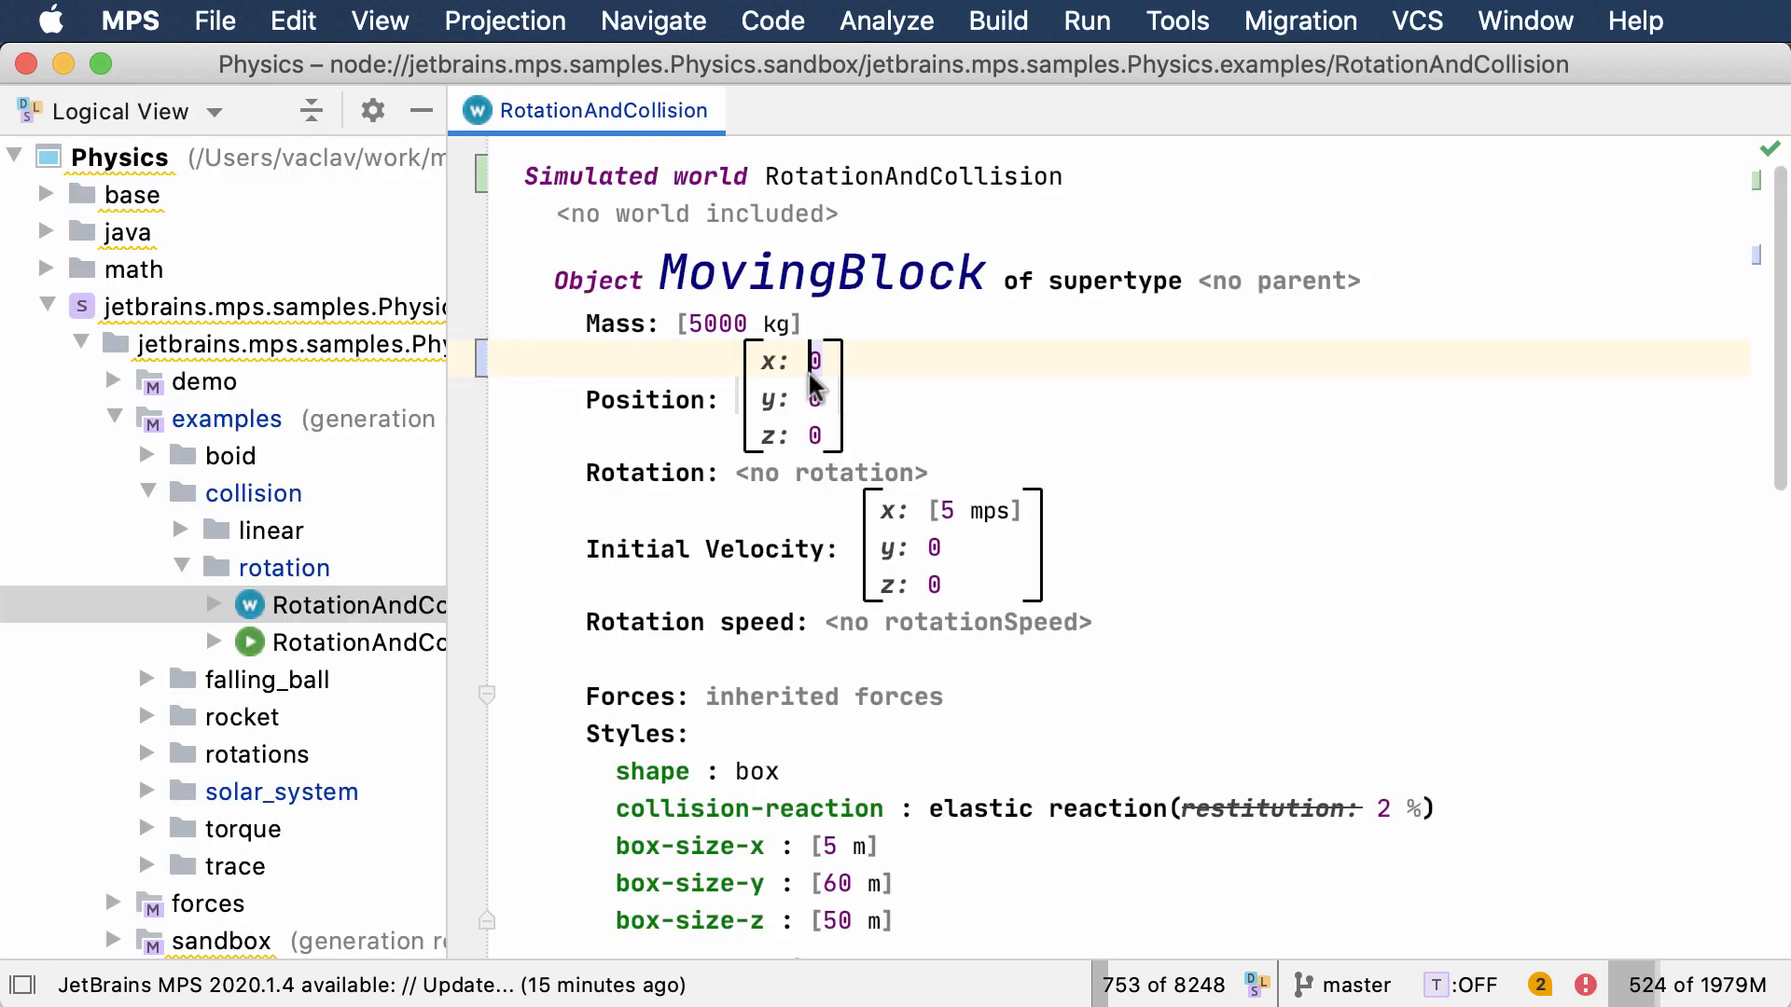
Enter 10 m in MovingBlock's x position before clearing the position vector
text(10)
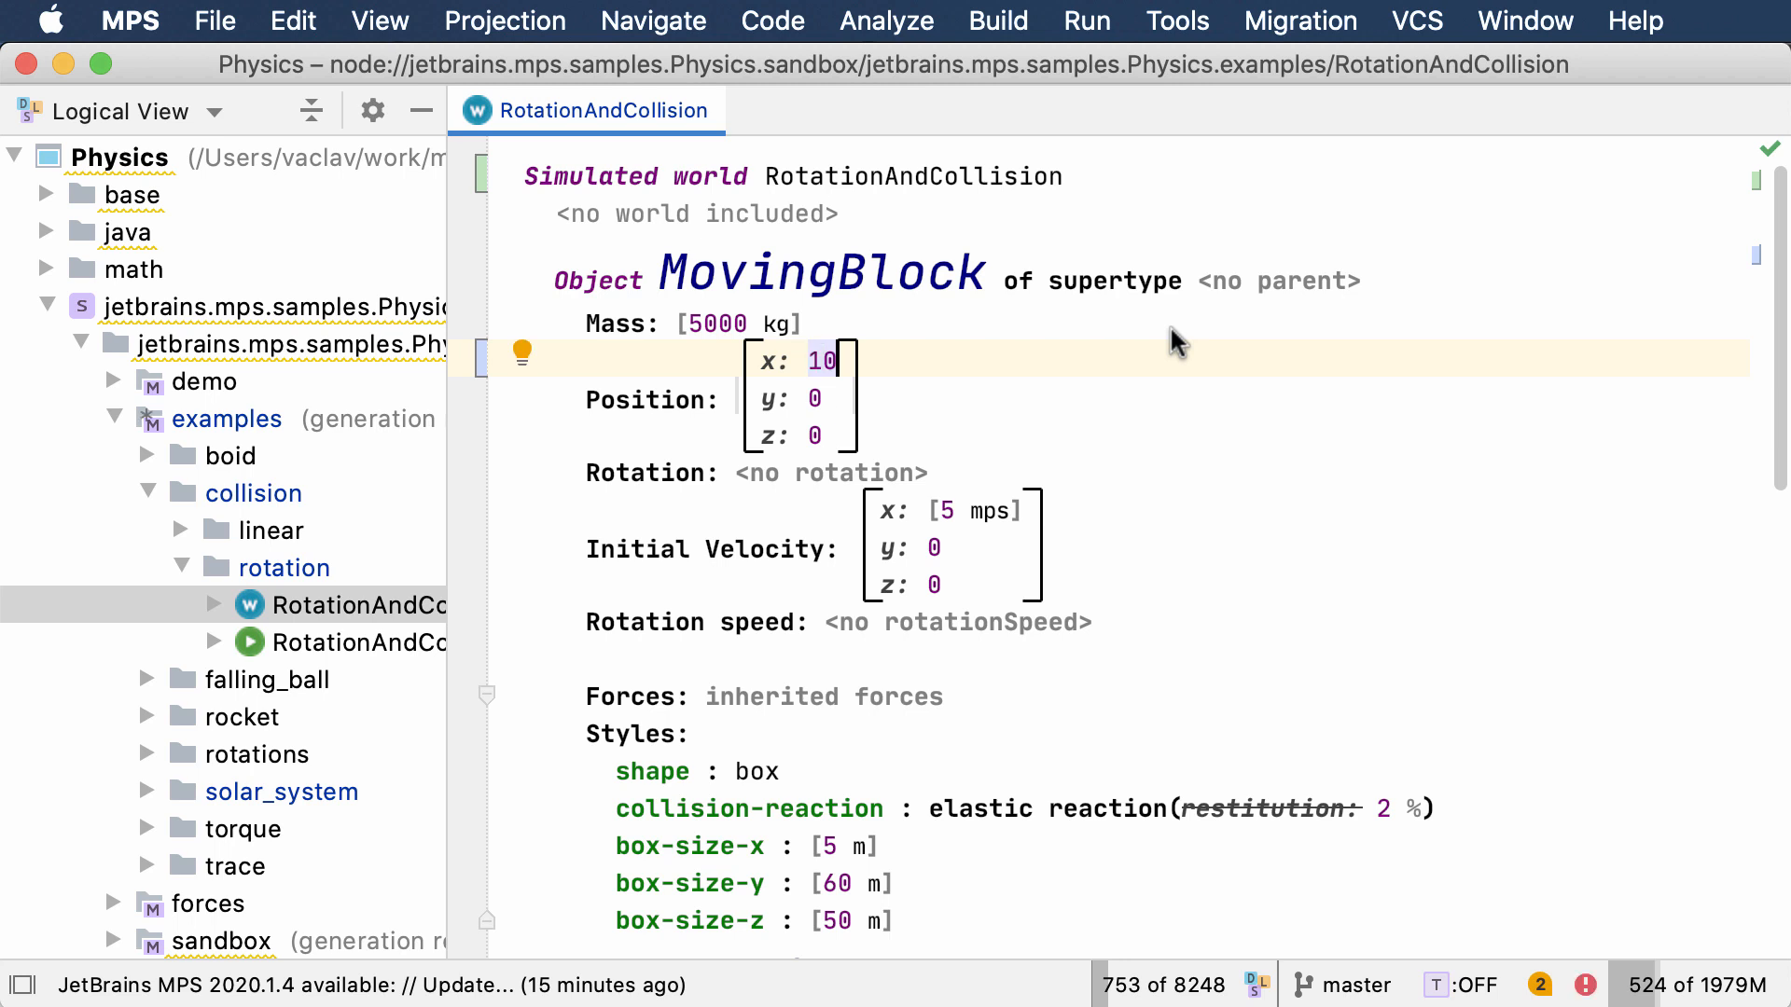
text(m)
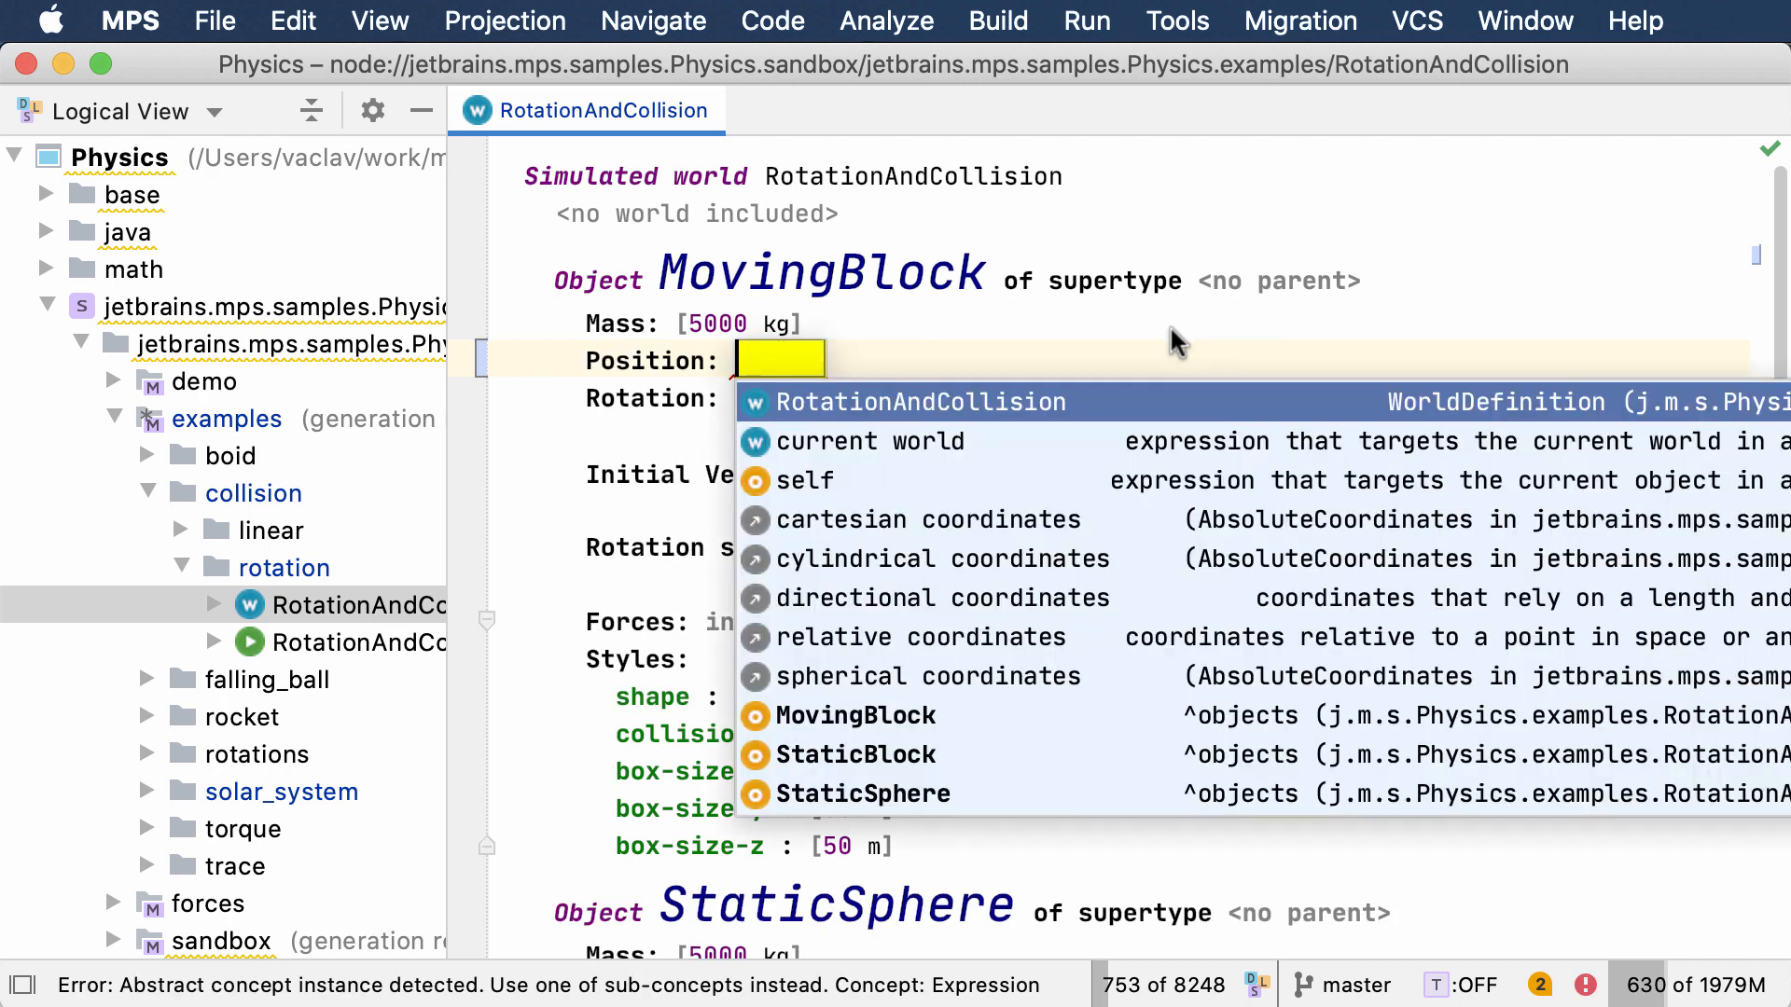
Give MovingBlock spherical coordinates with r 30 cm and θ 1 rad, and bring up intentions
text(s)
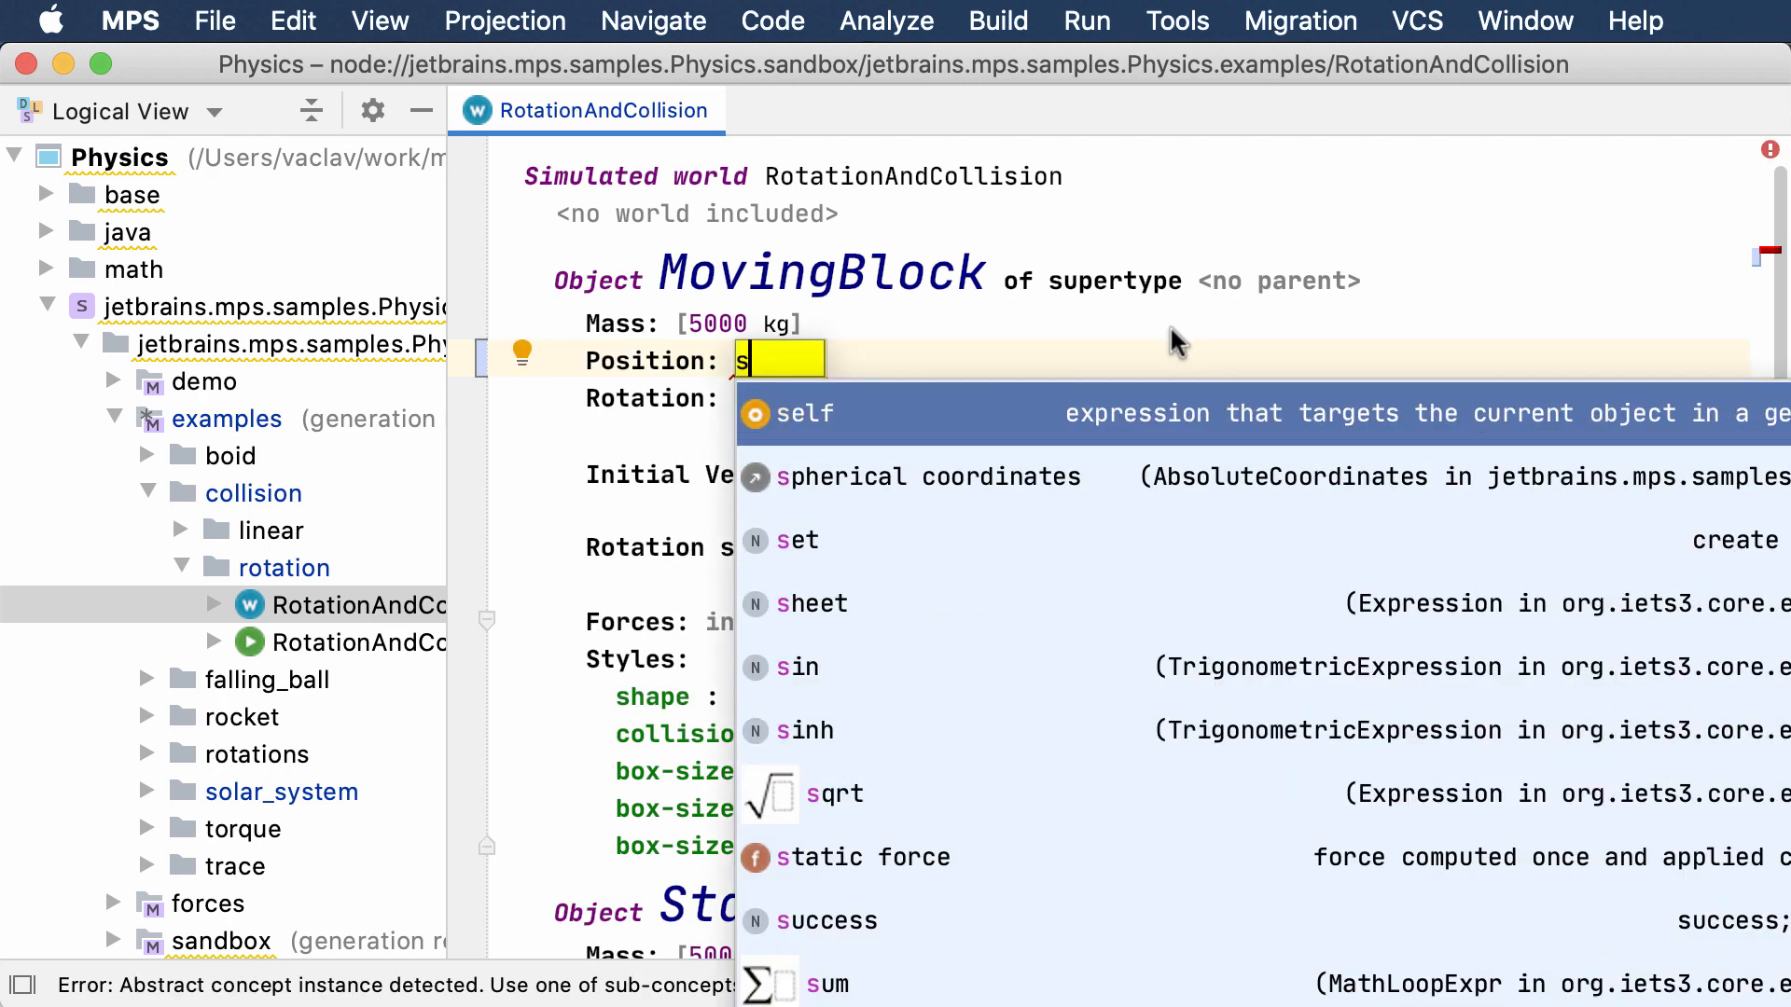
click(904, 476)
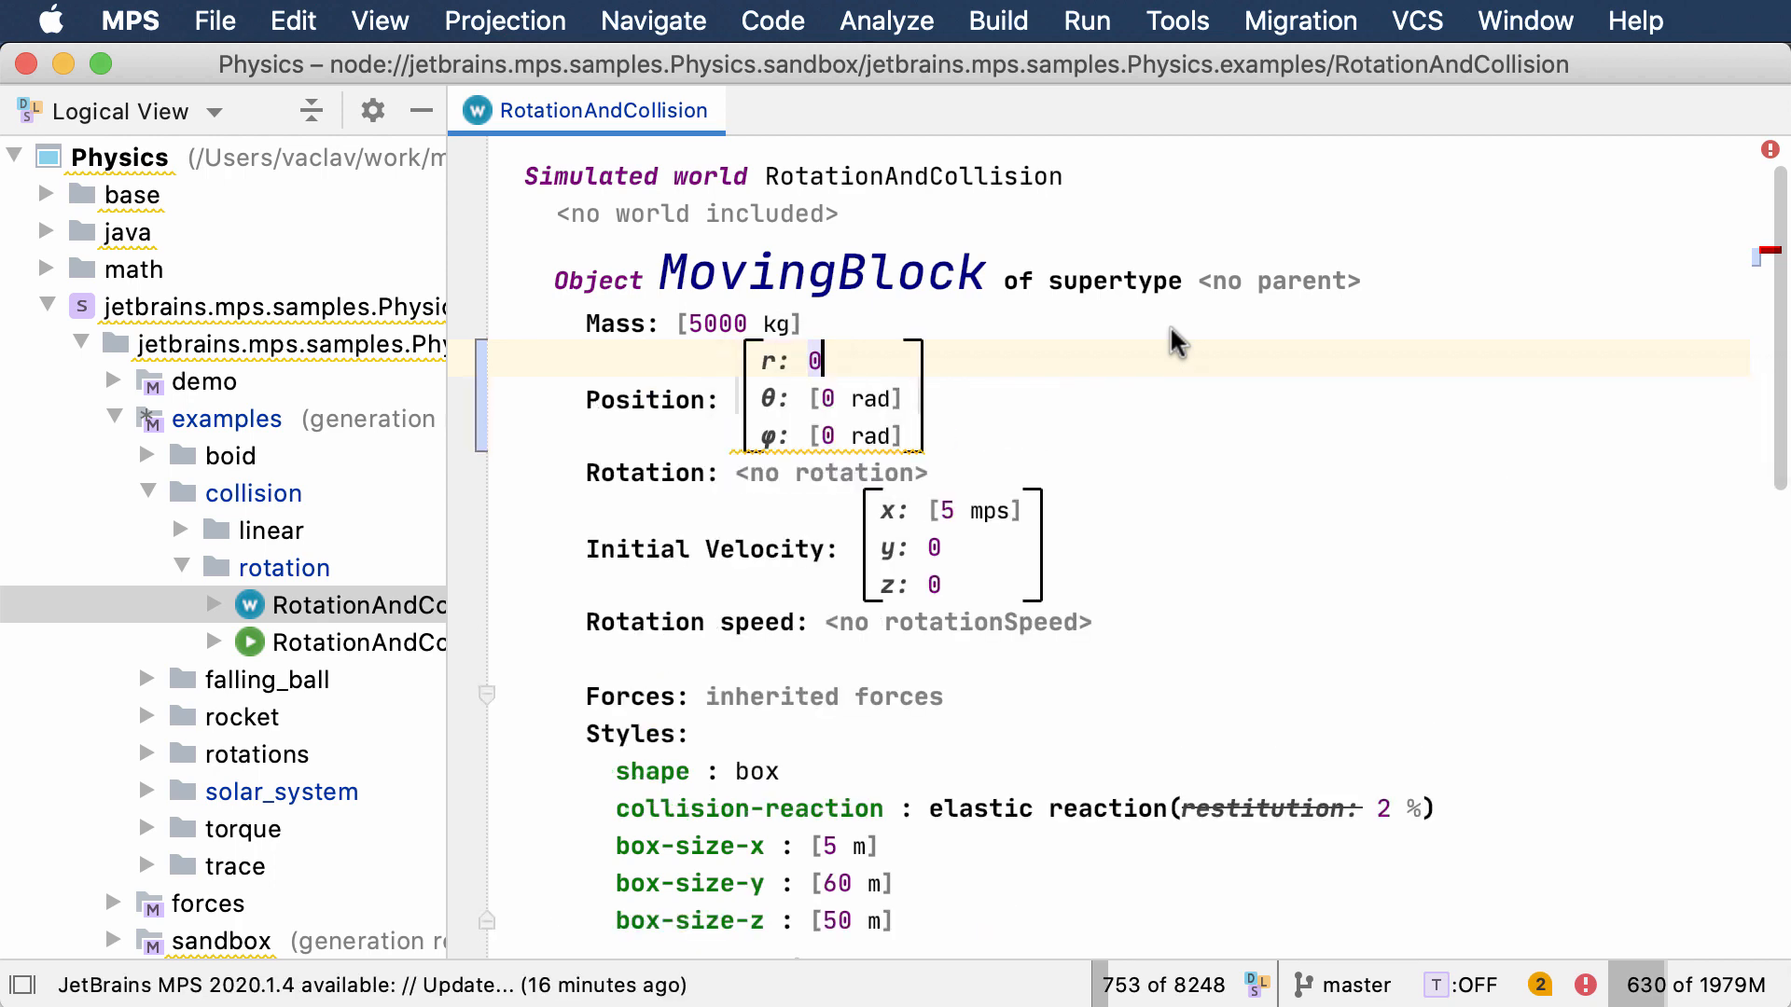
text(30 cm])
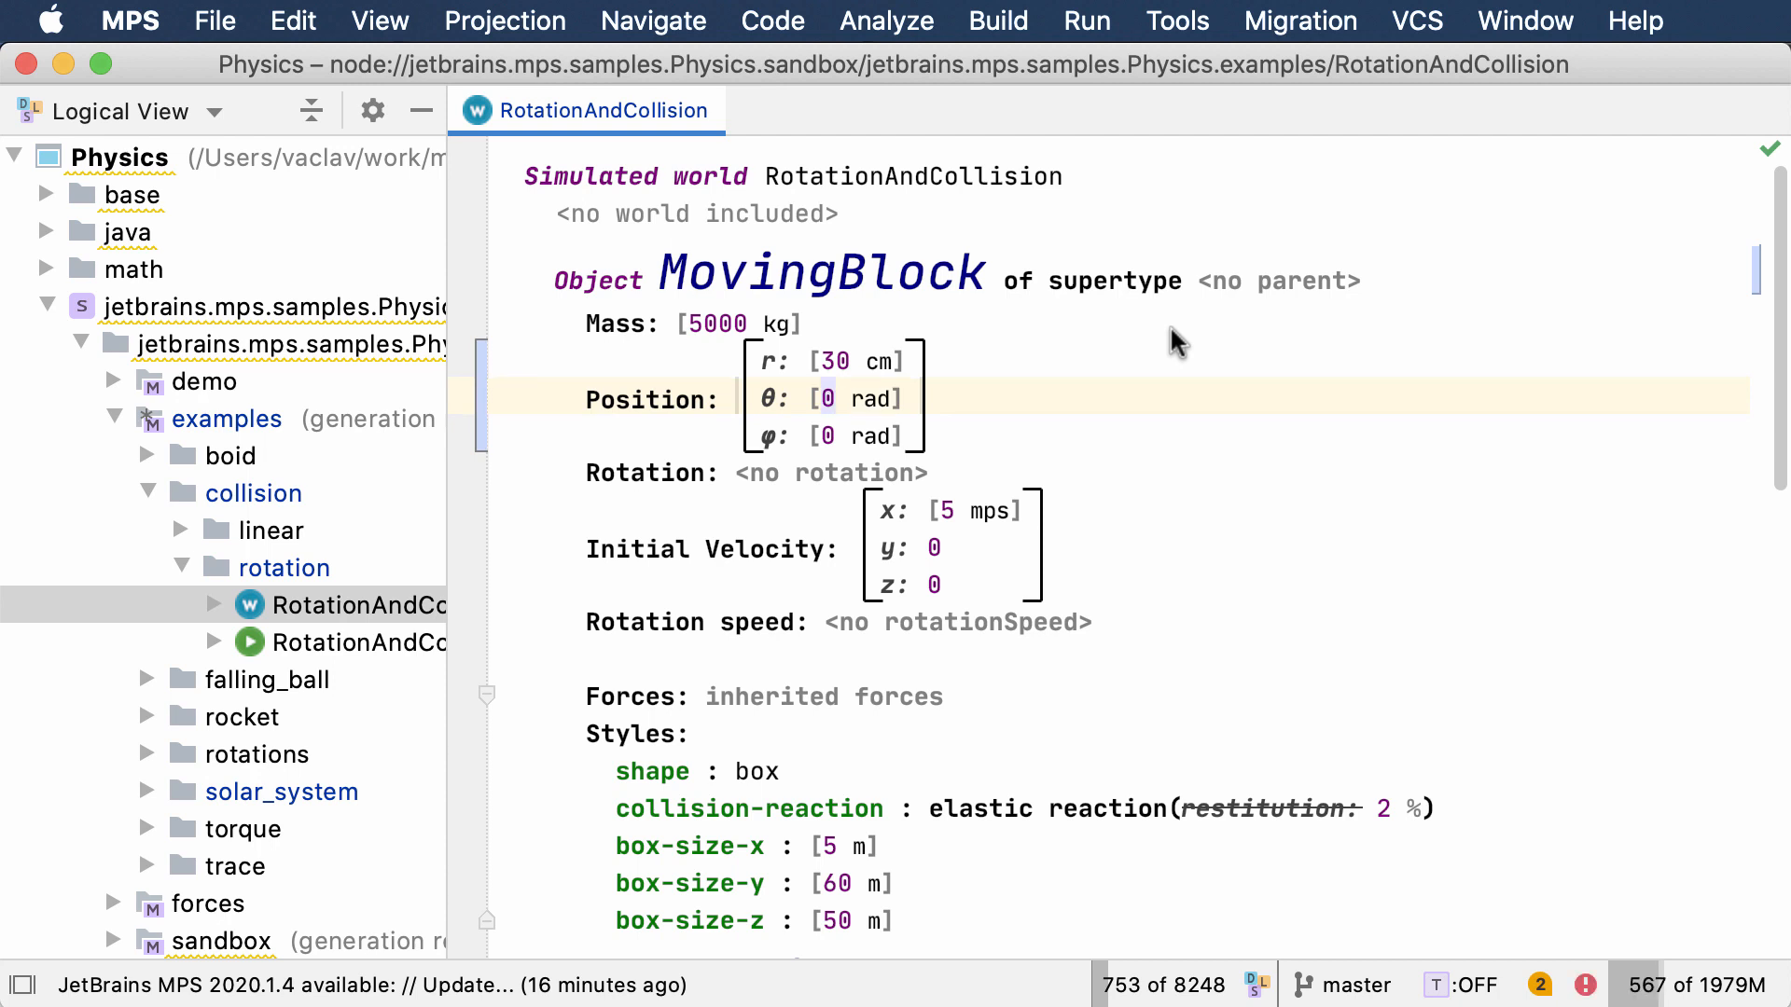
click(825, 398)
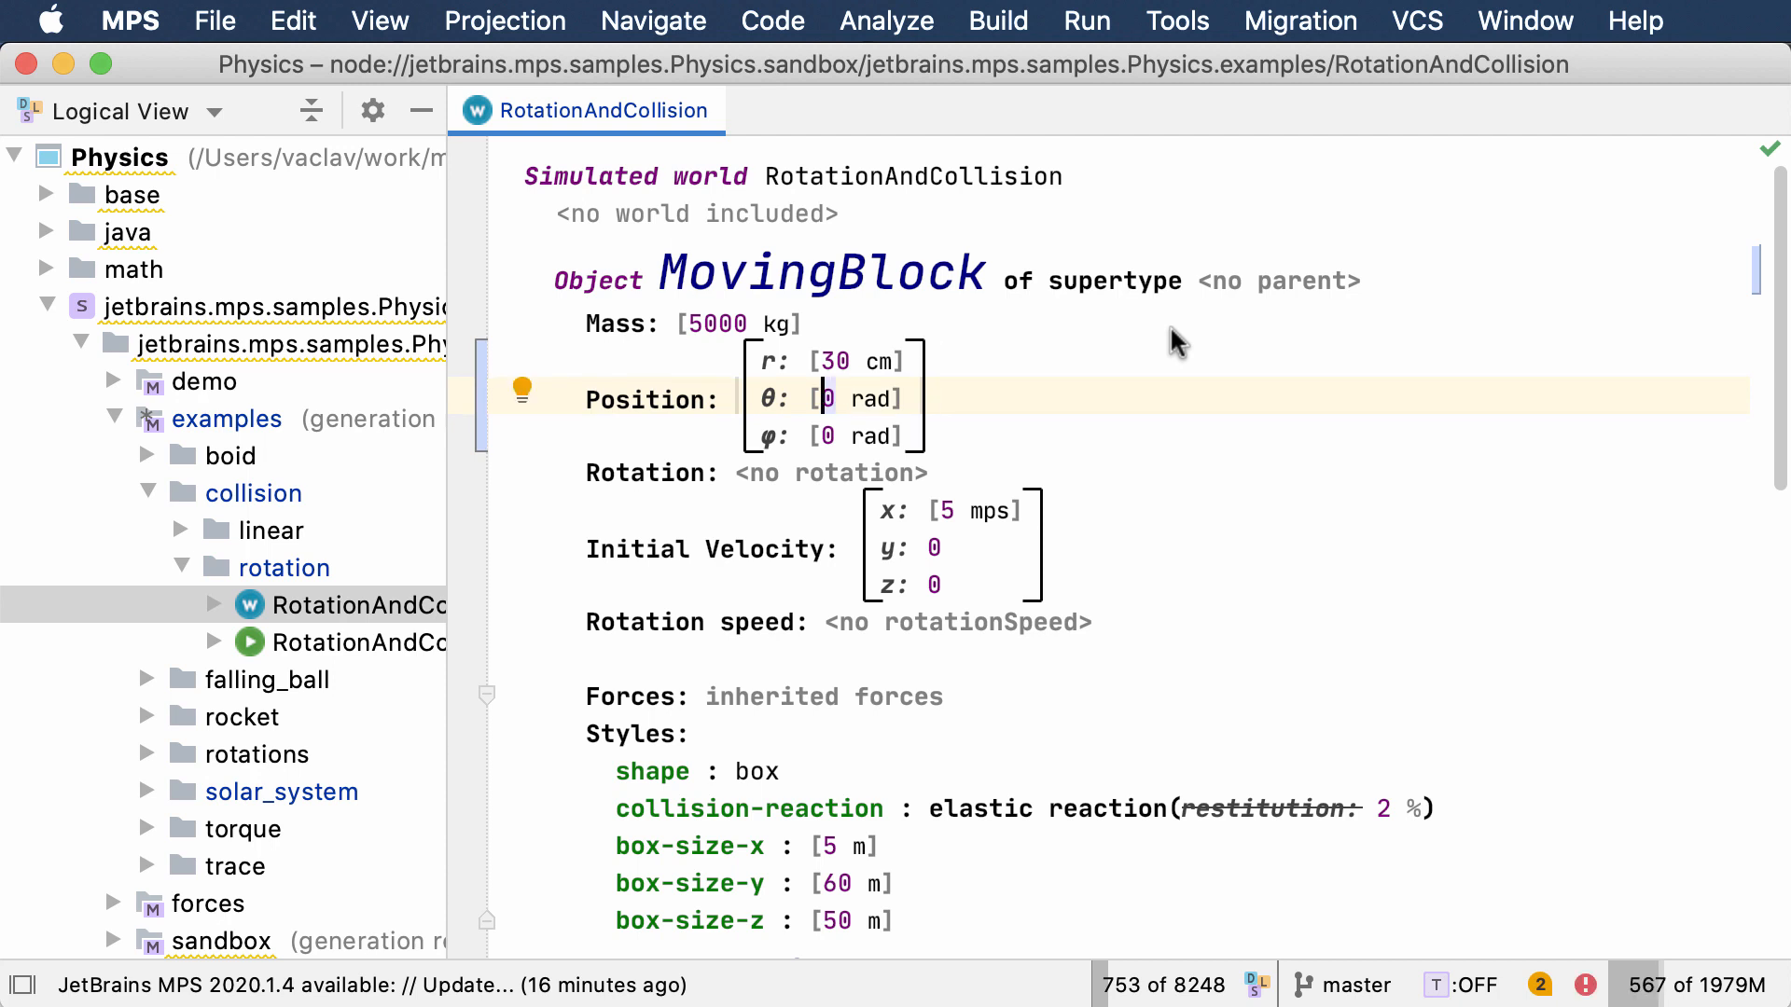
text(1)
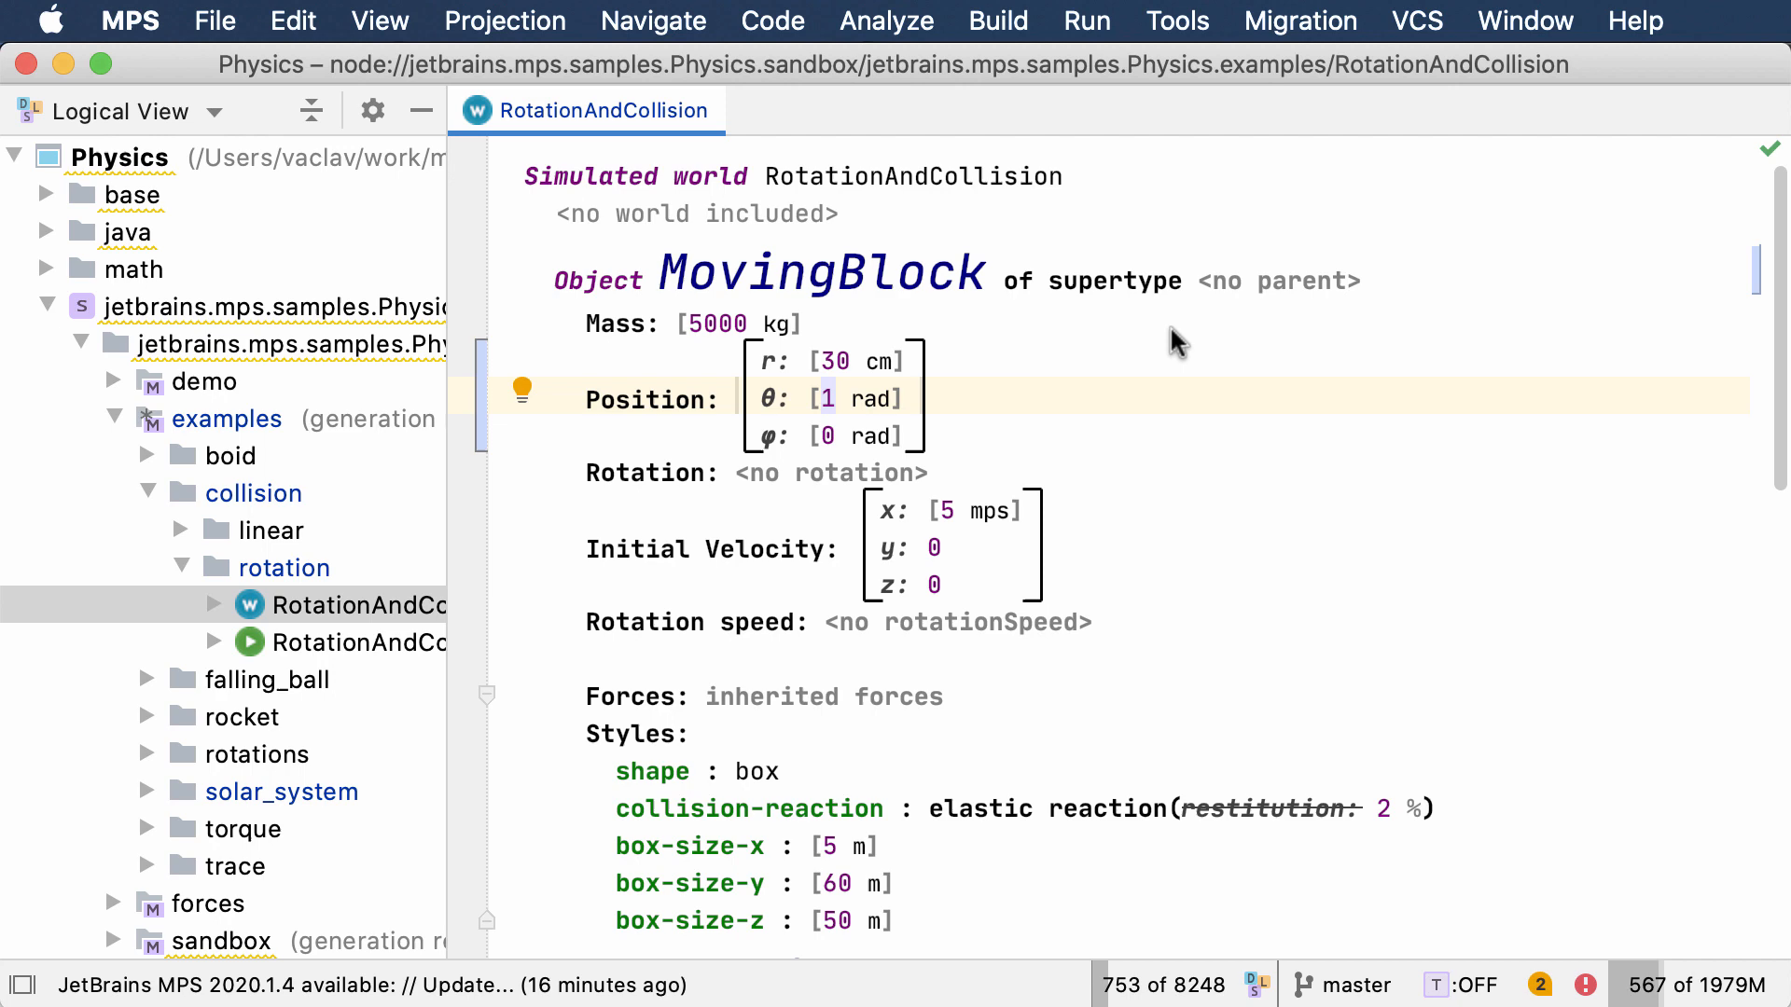
click(522, 391)
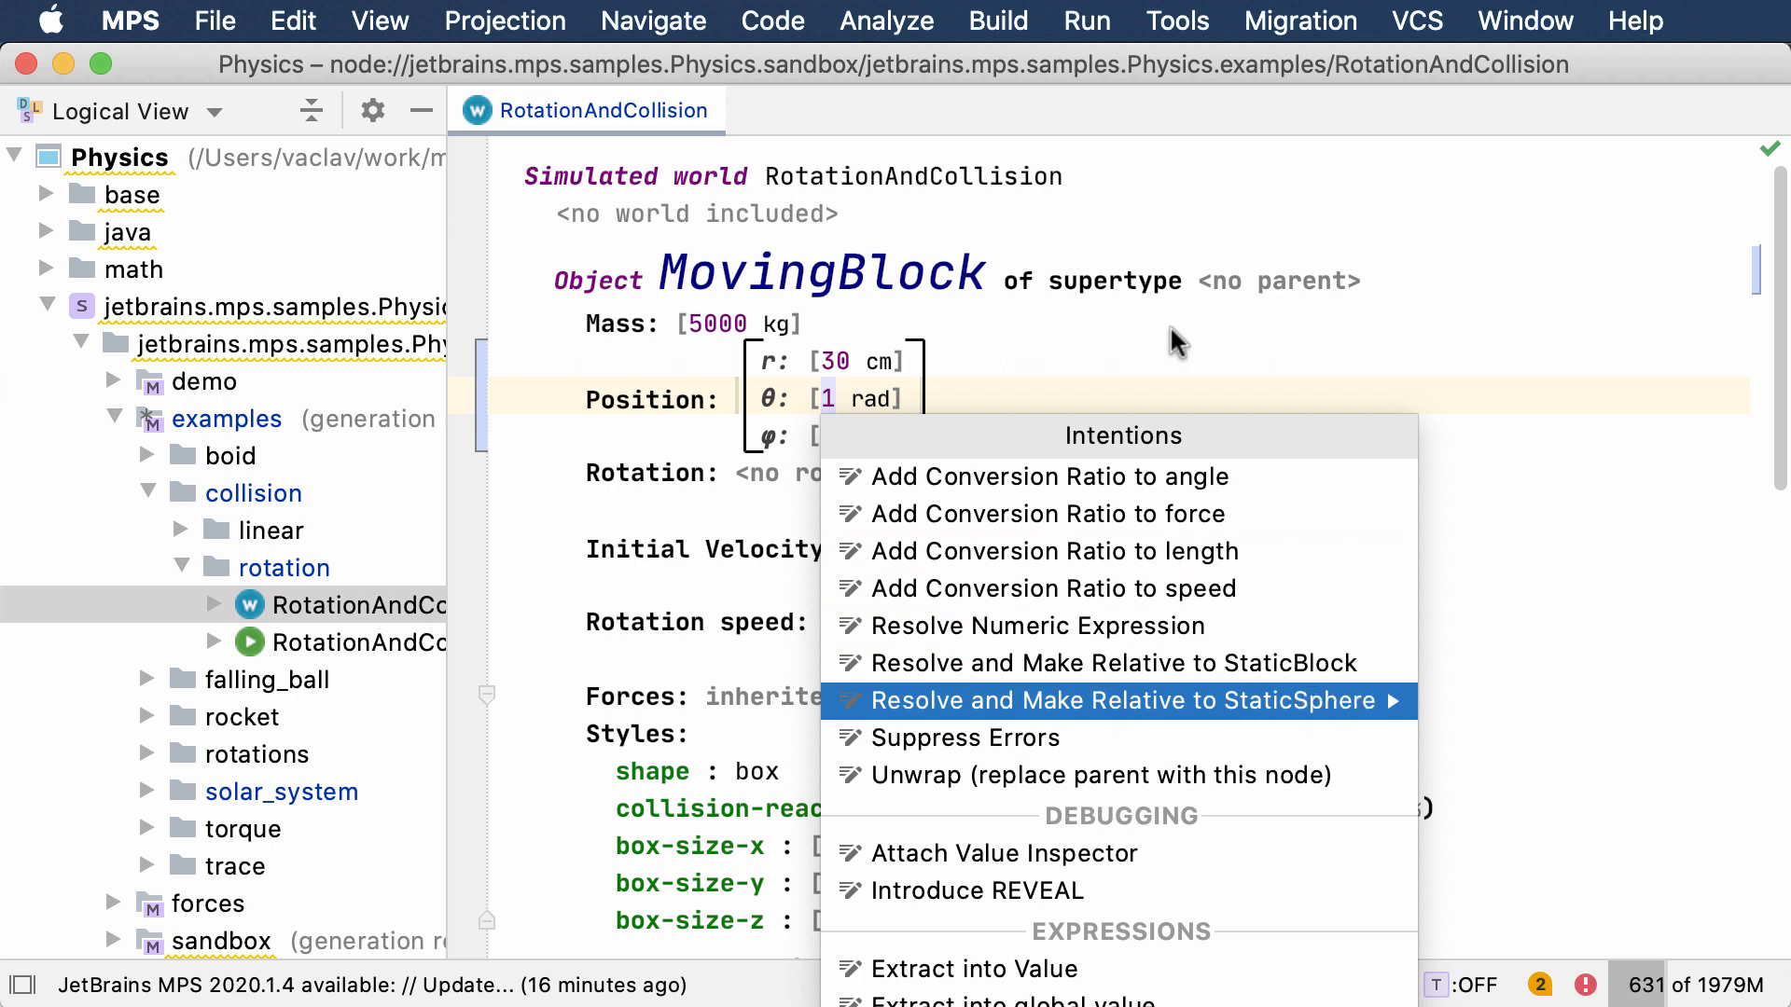
click(1094, 701)
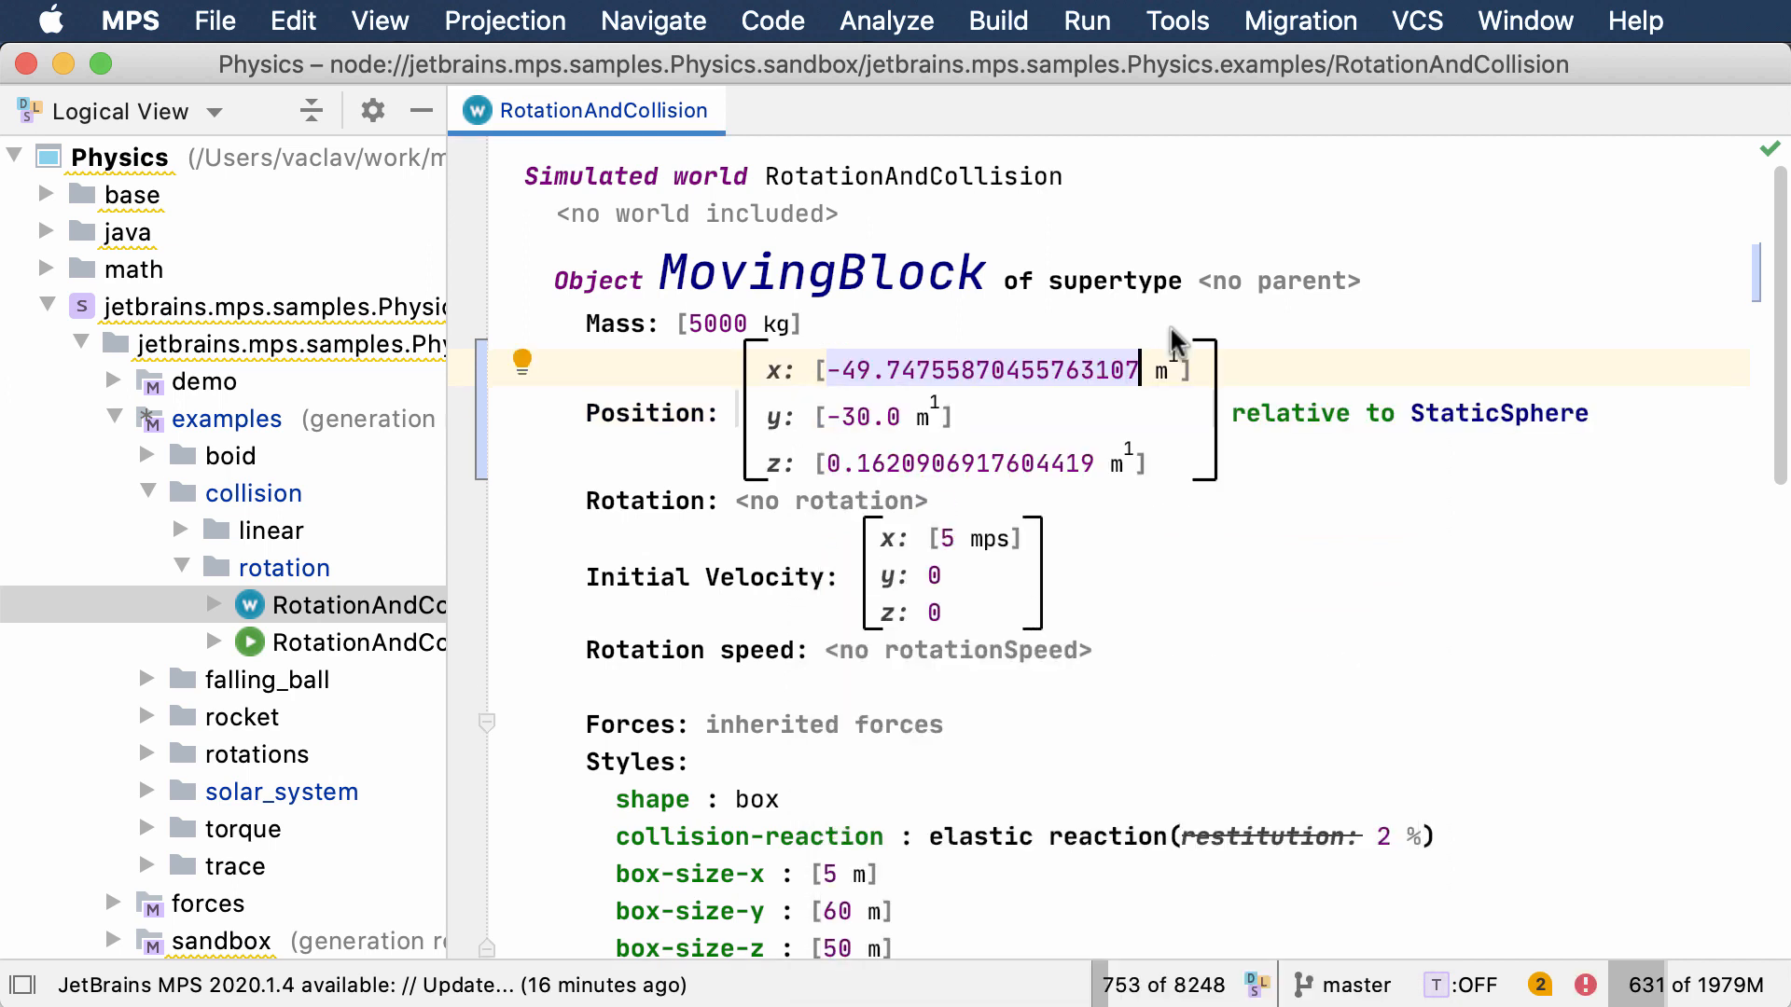
scroll(down, 3)
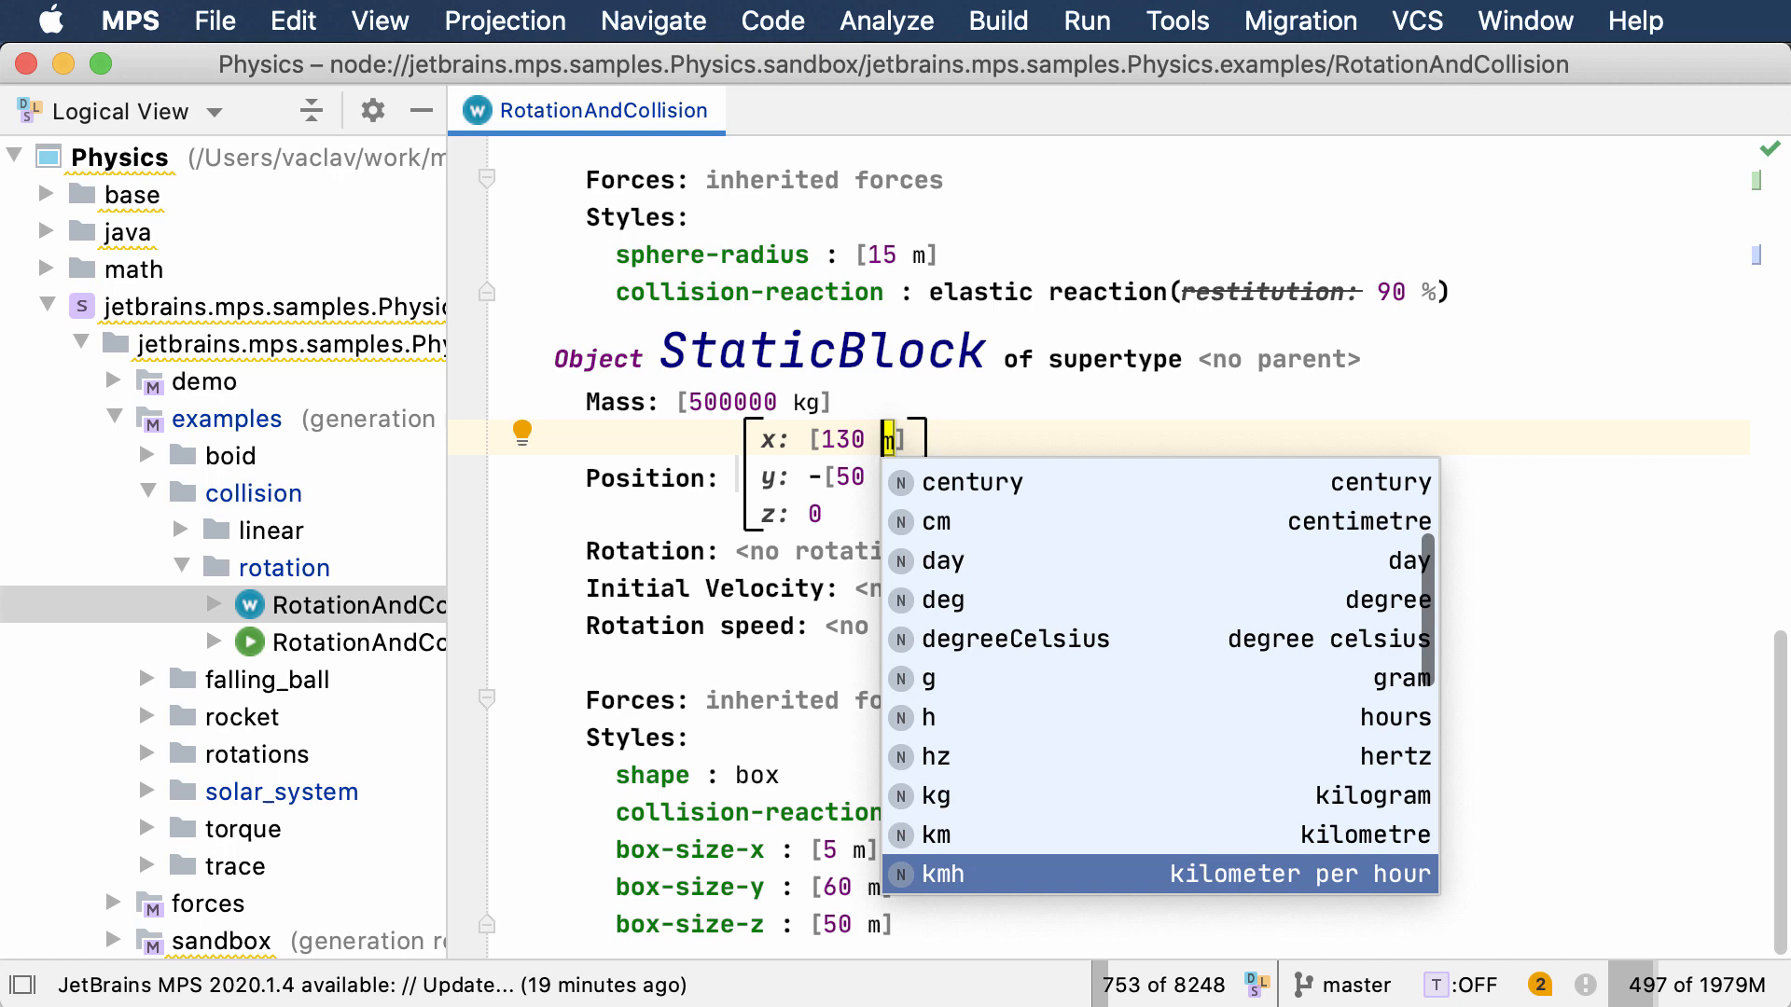
Give StaticBlock's x position value 130 the unit cm via completion
scroll(down, 3)
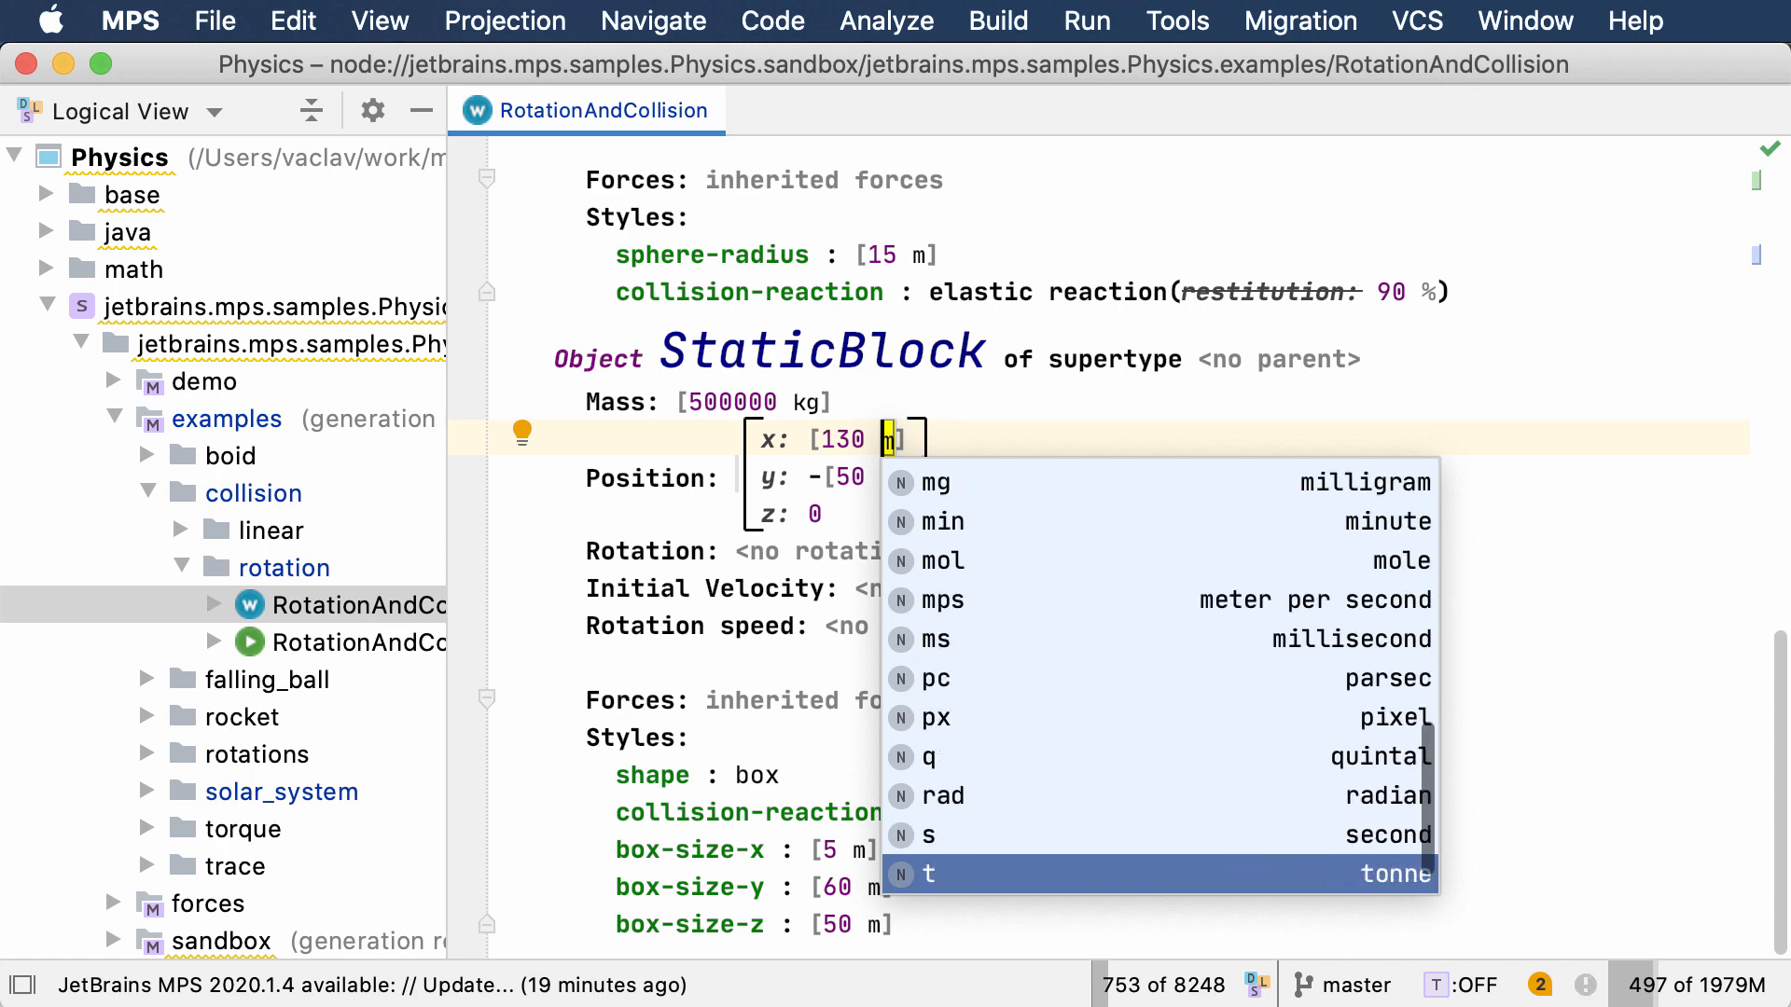
scroll(down, 3)
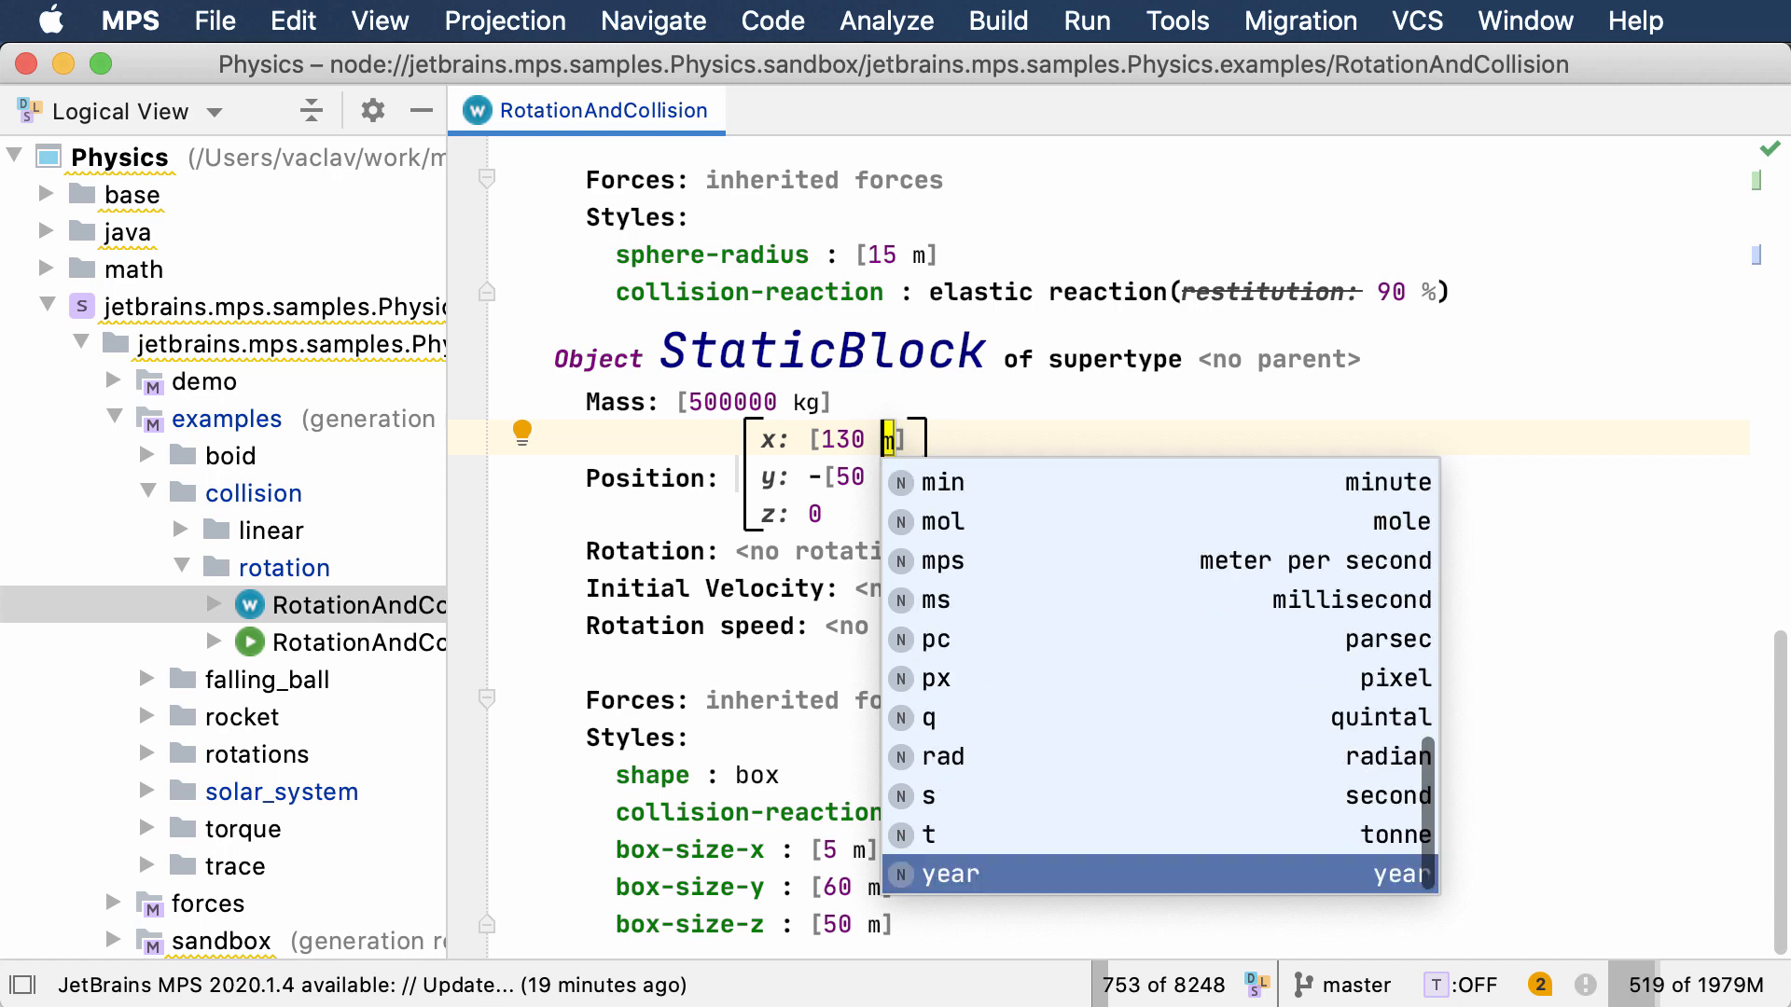
click(948, 874)
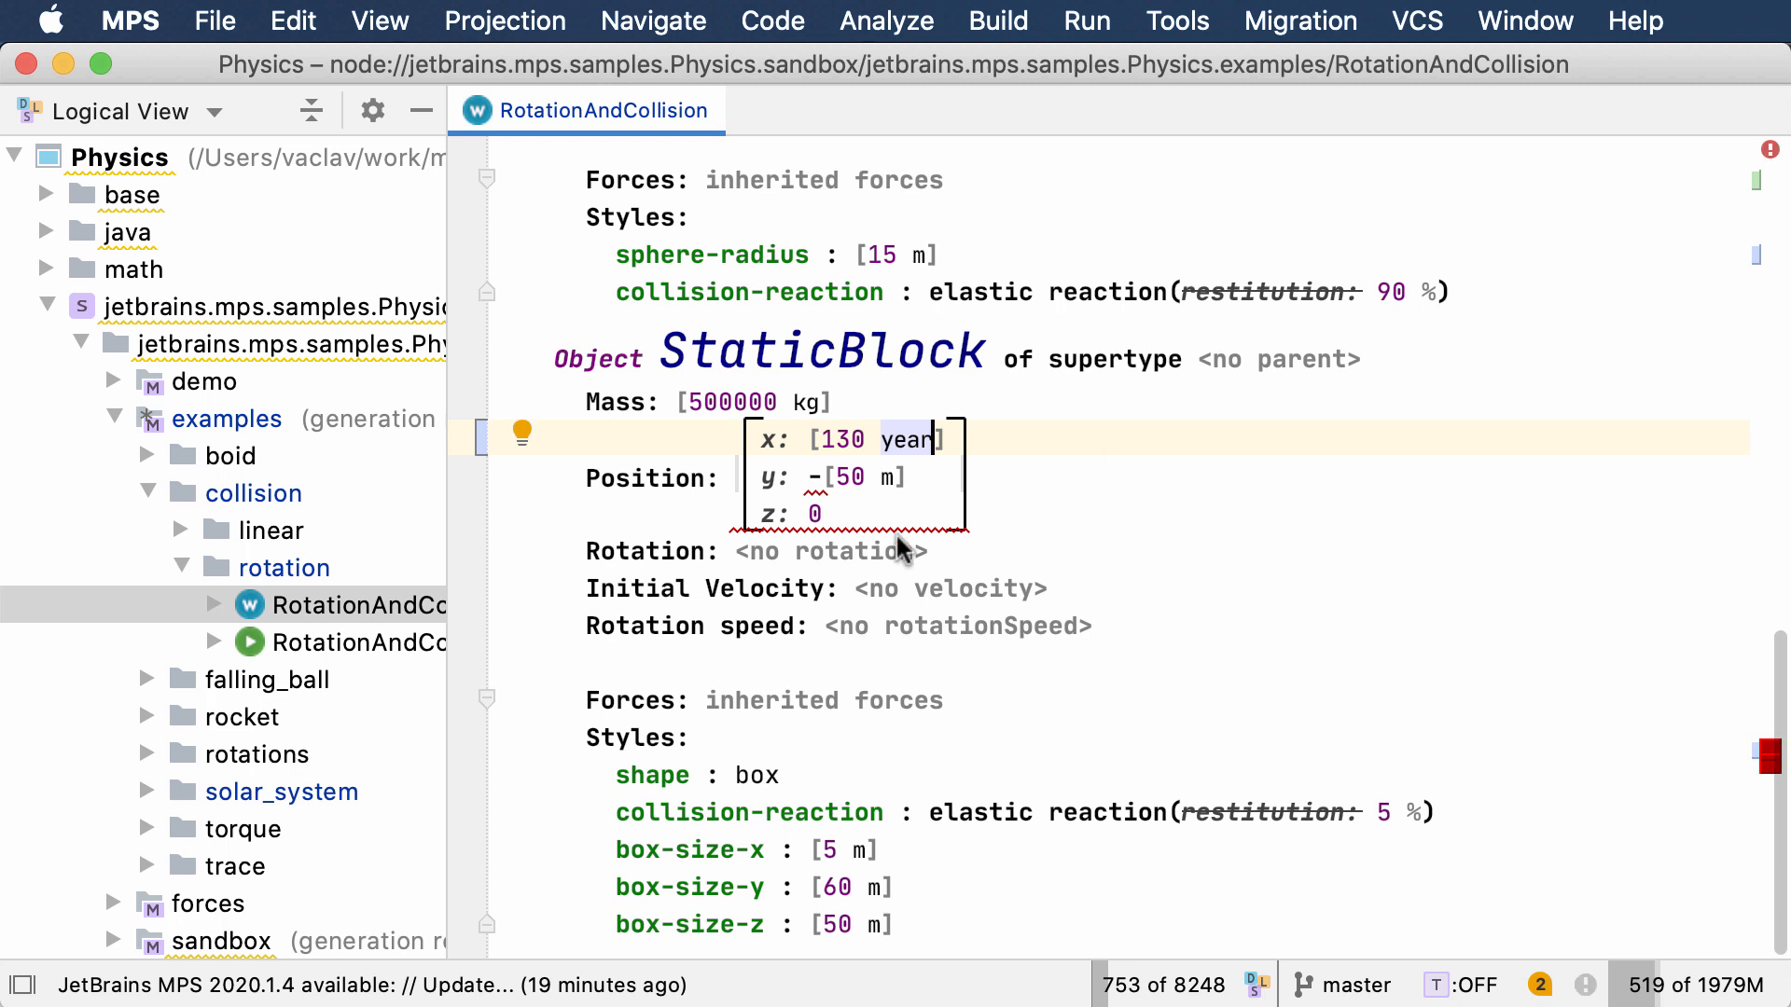
mouse_move(771, 526)
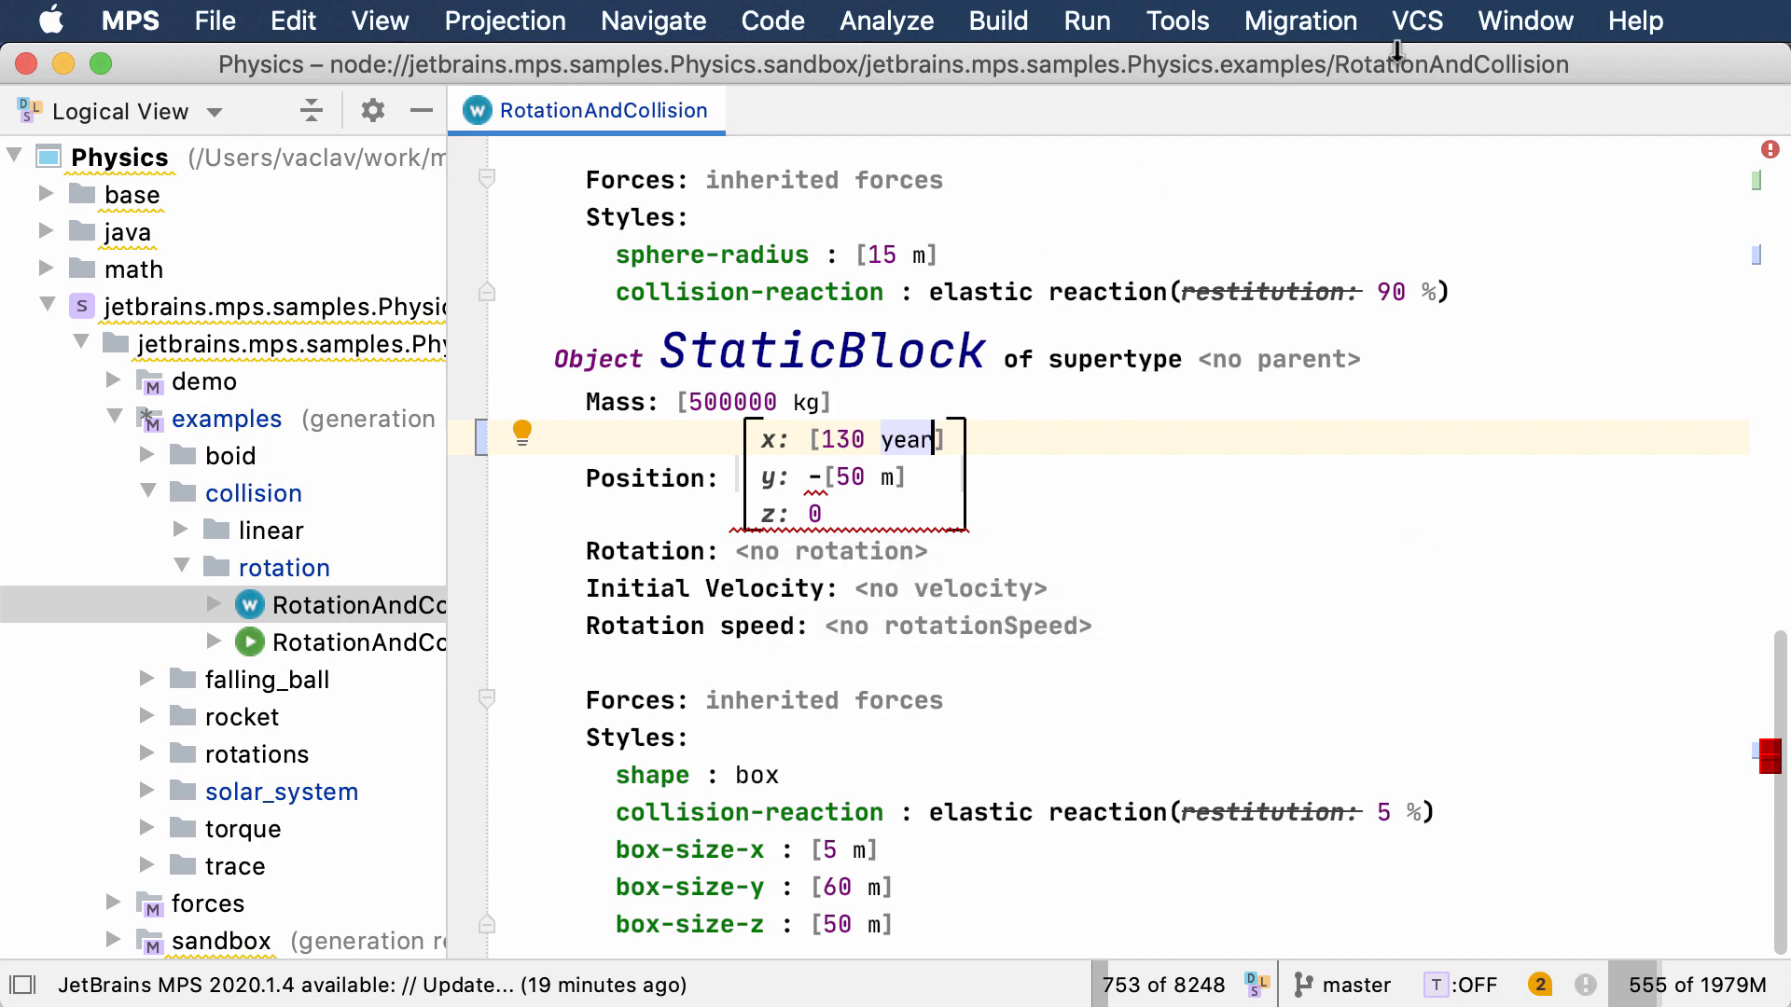
text(cm)
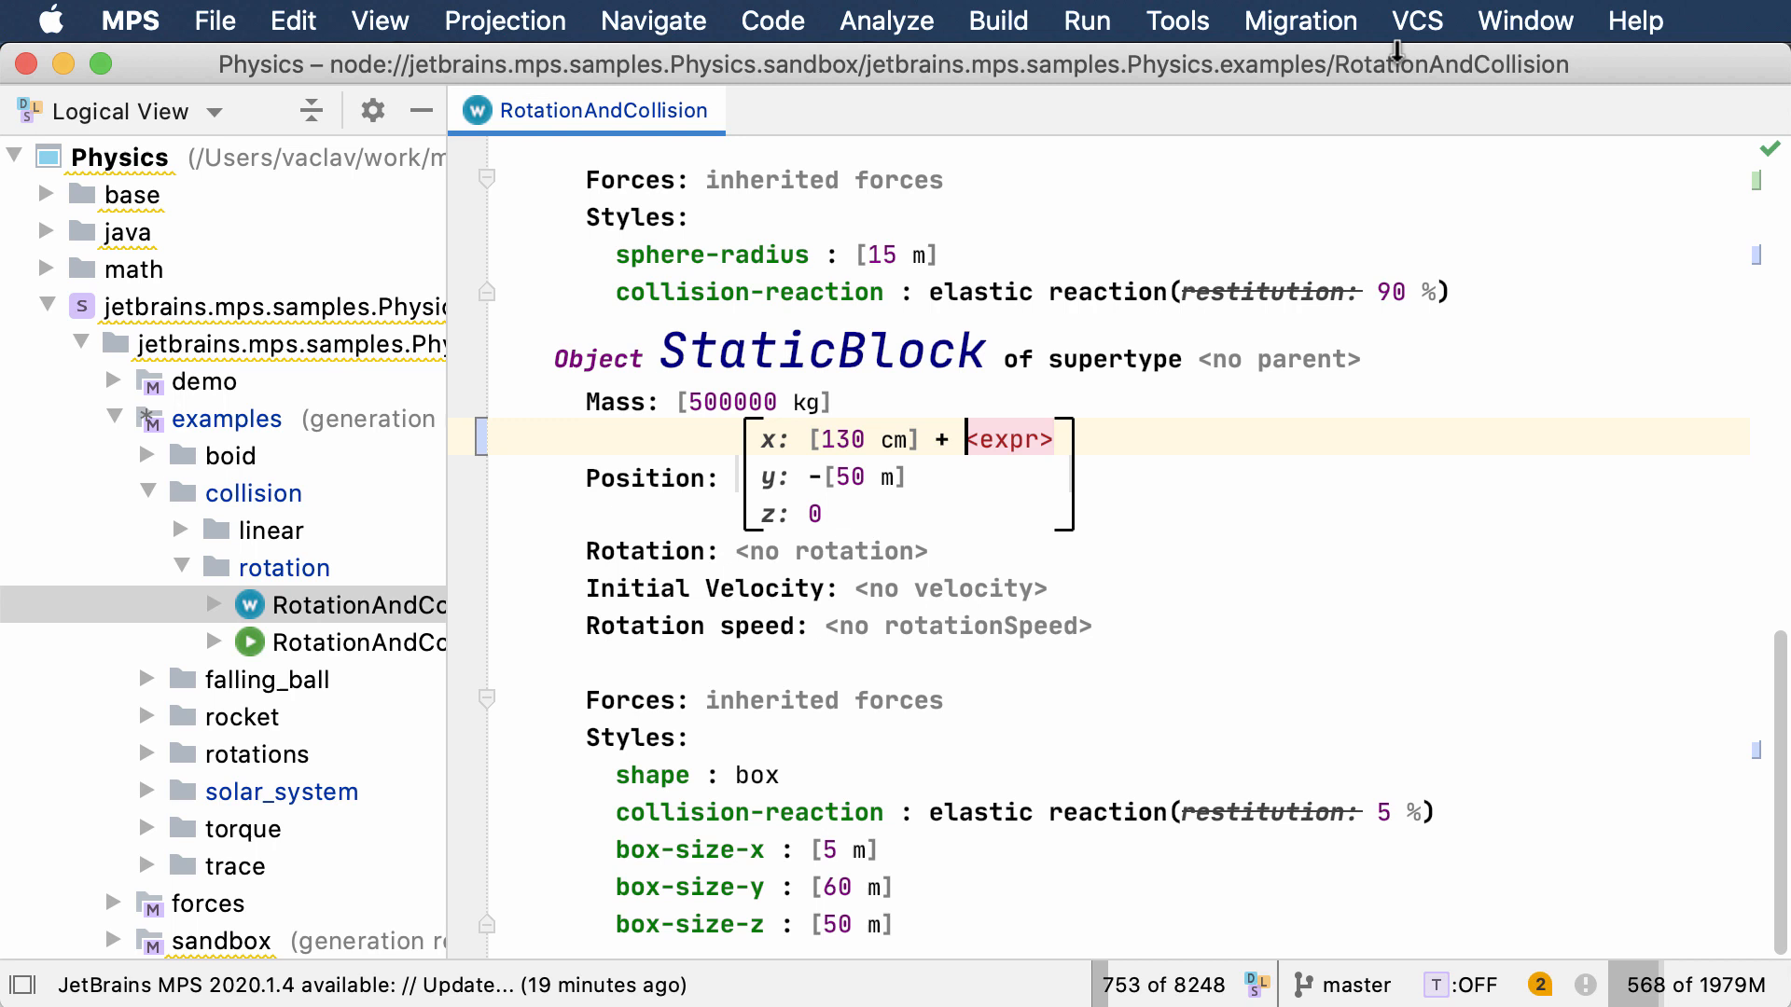
Extend the x position to 130 cm + 30 m - 5 km
text(30m)
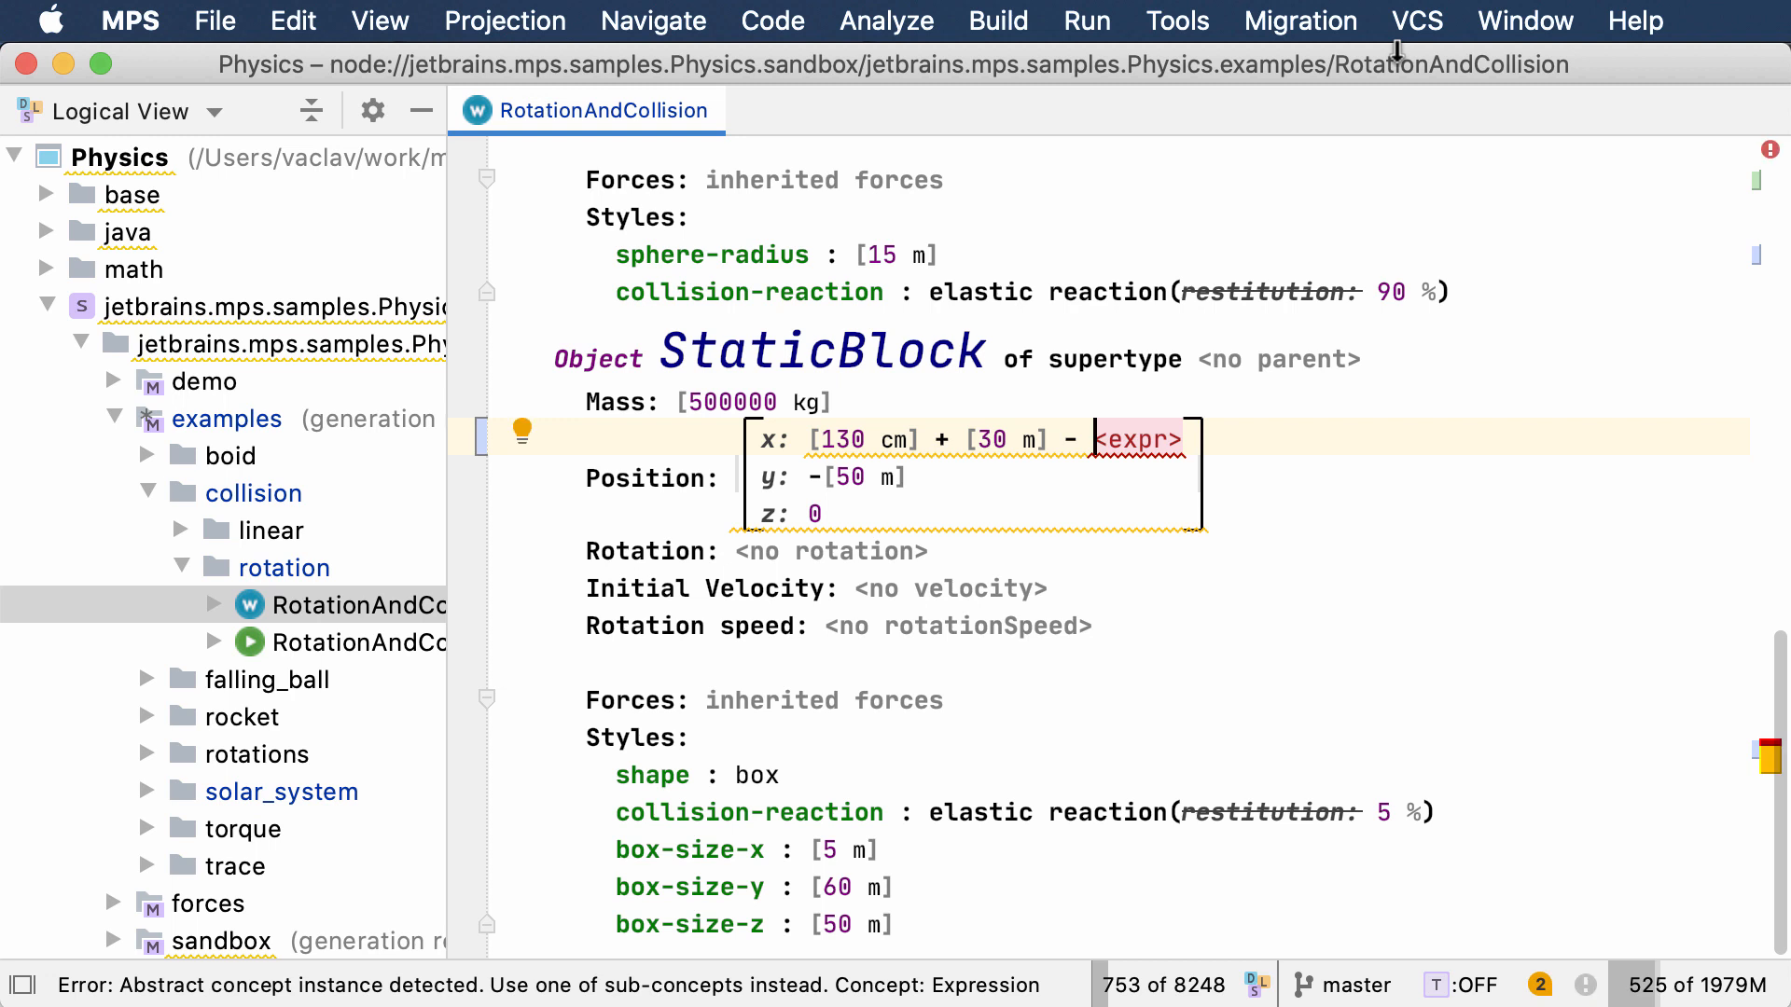
text(5km)
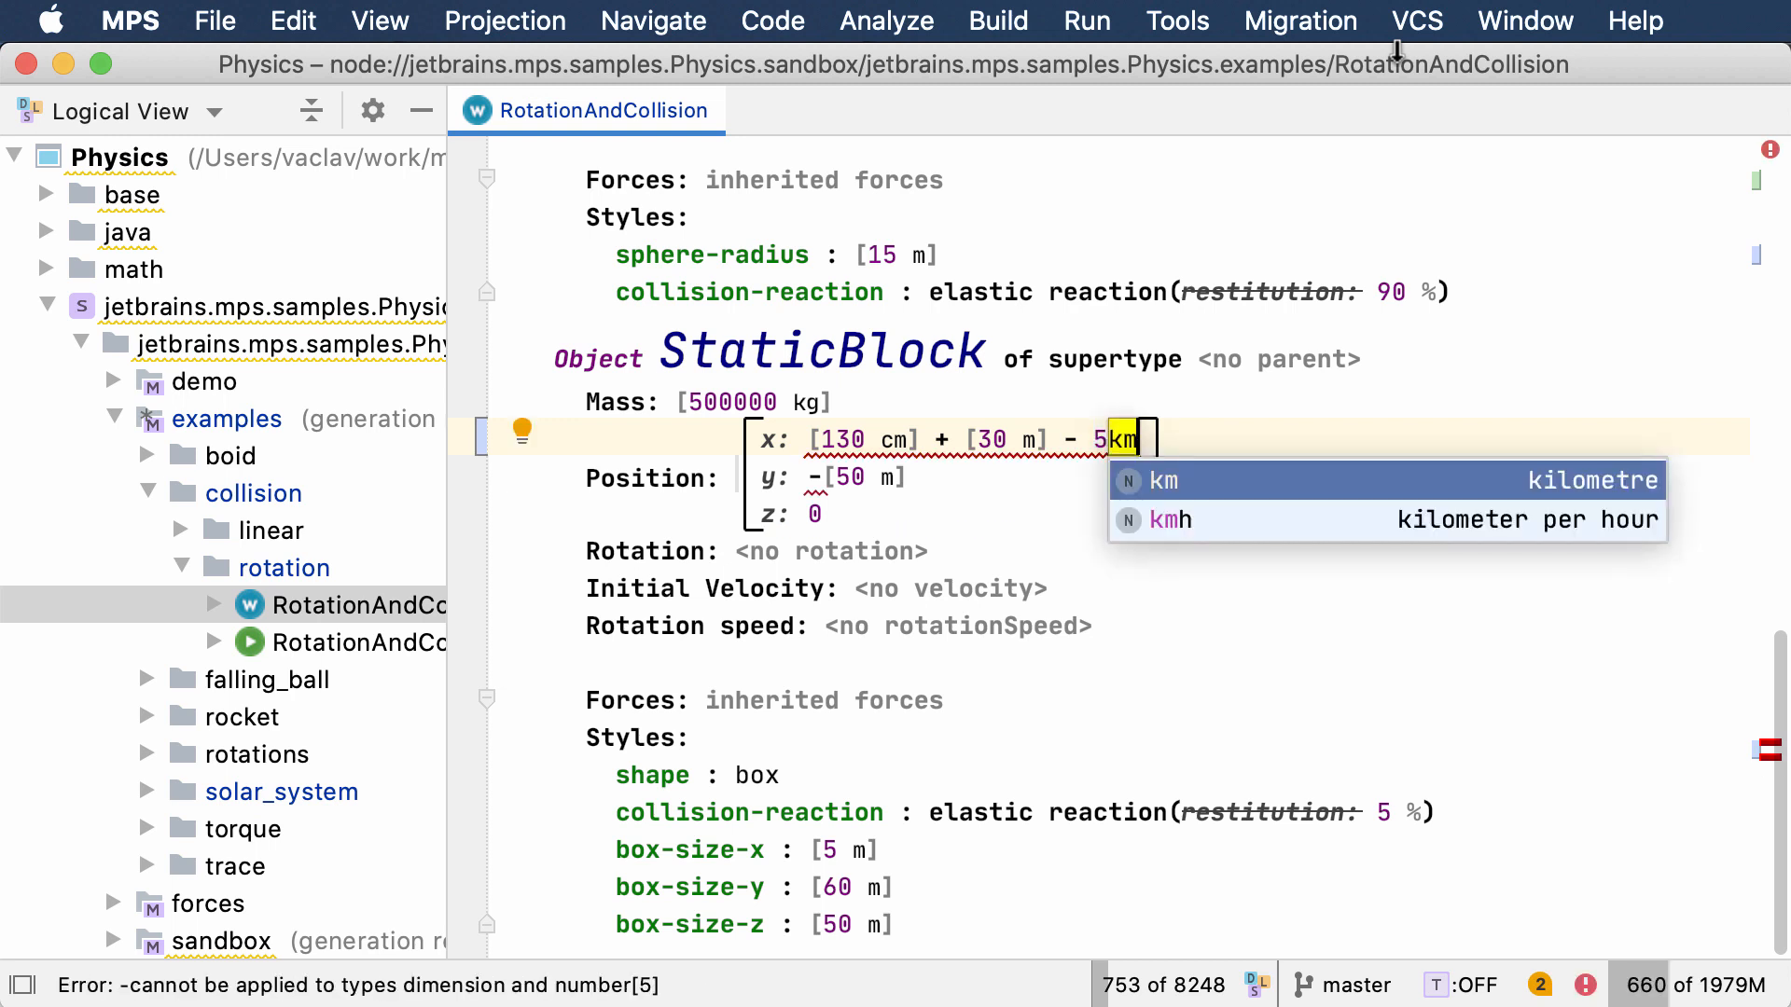
click(1163, 479)
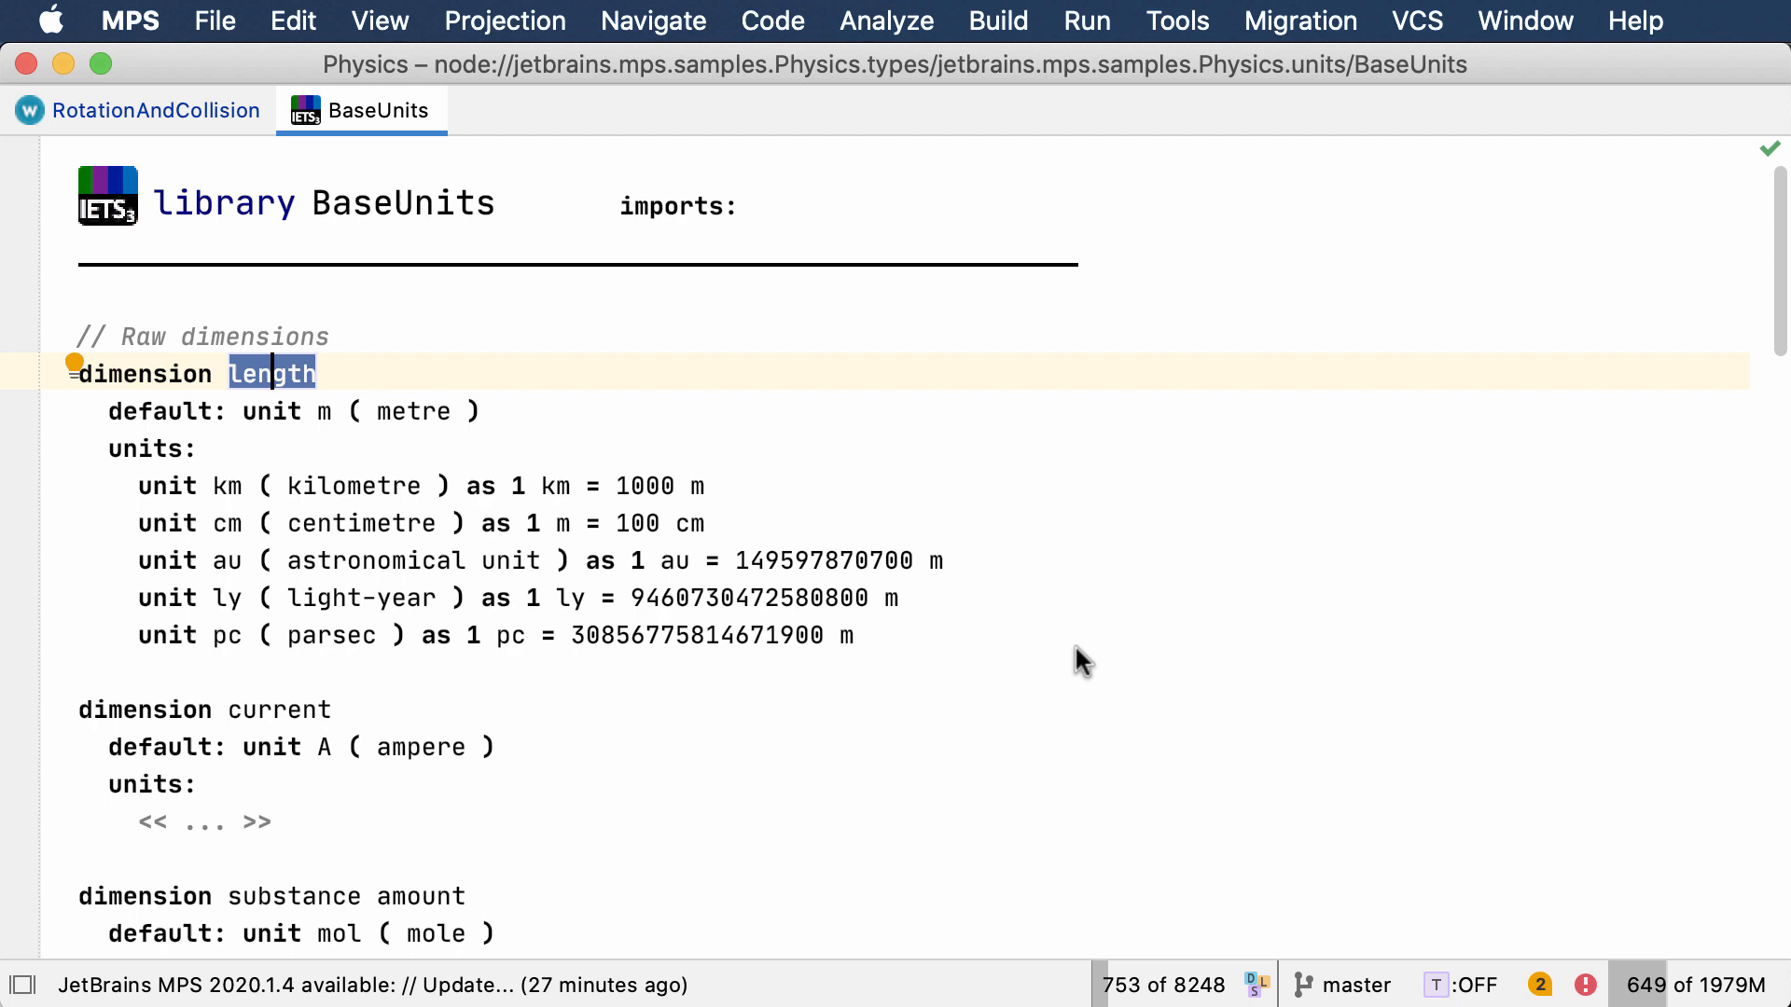
mouse_move(283, 721)
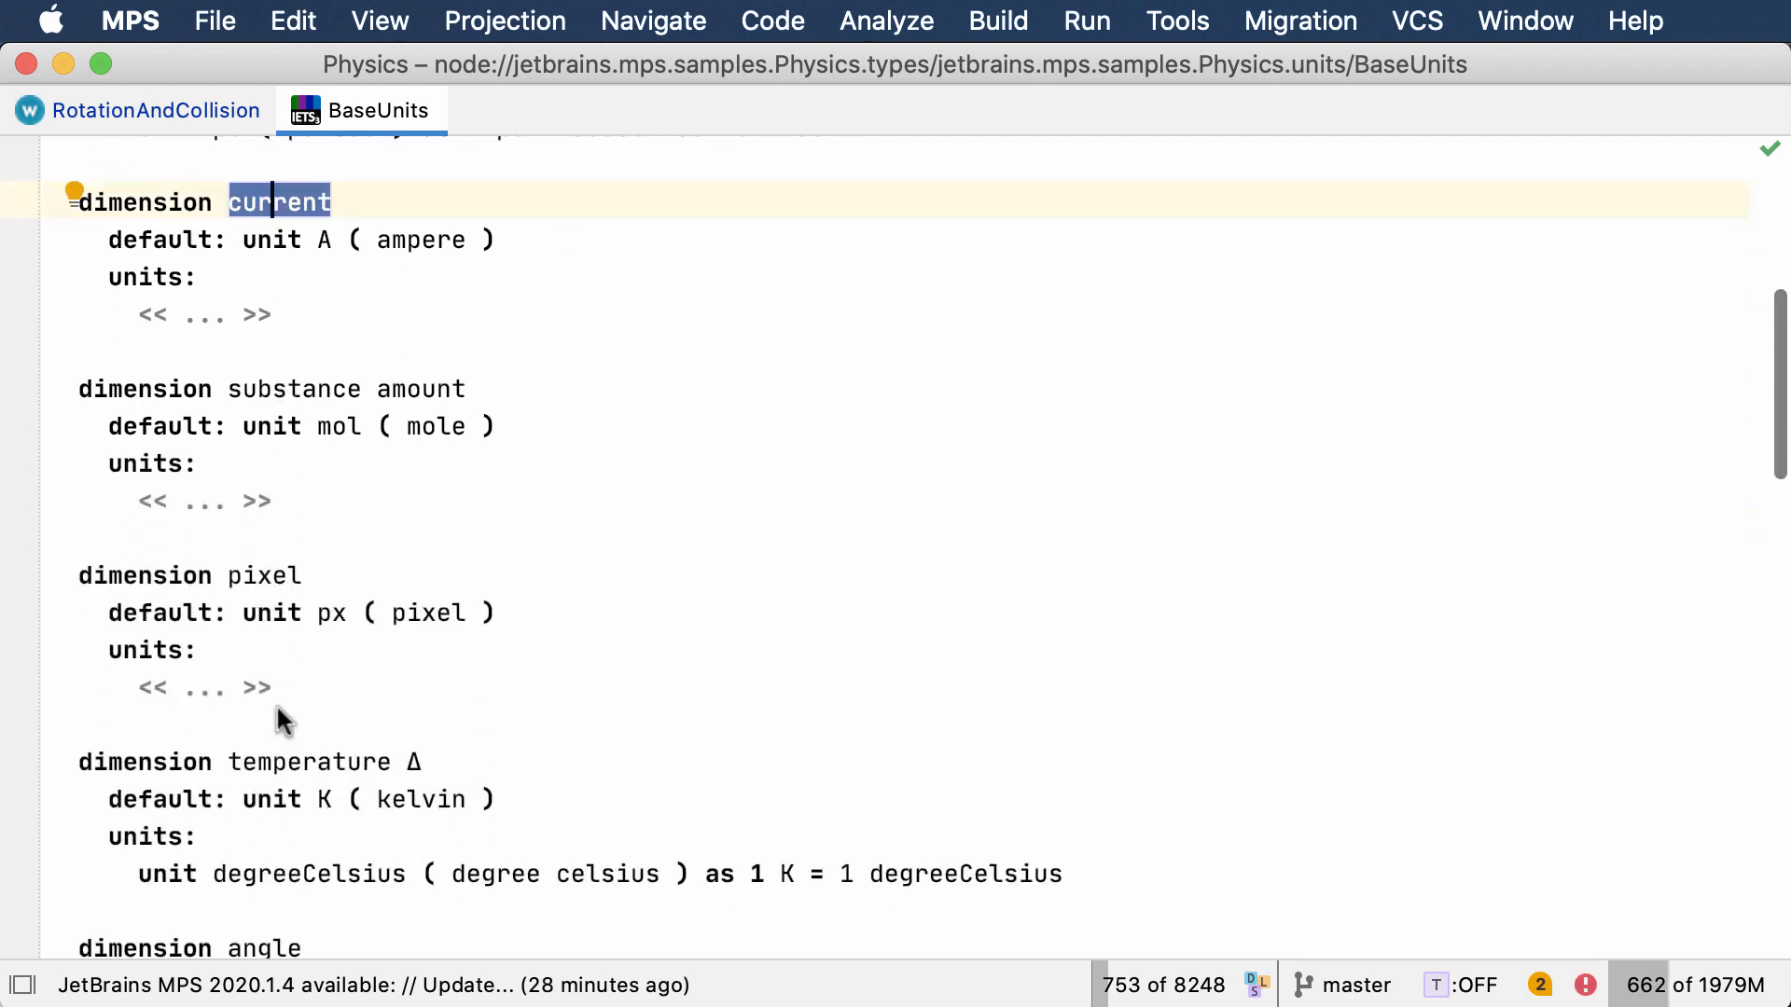
Review the length, mass and time dimensions in BaseUnits, then return to the world
scroll(down, 3)
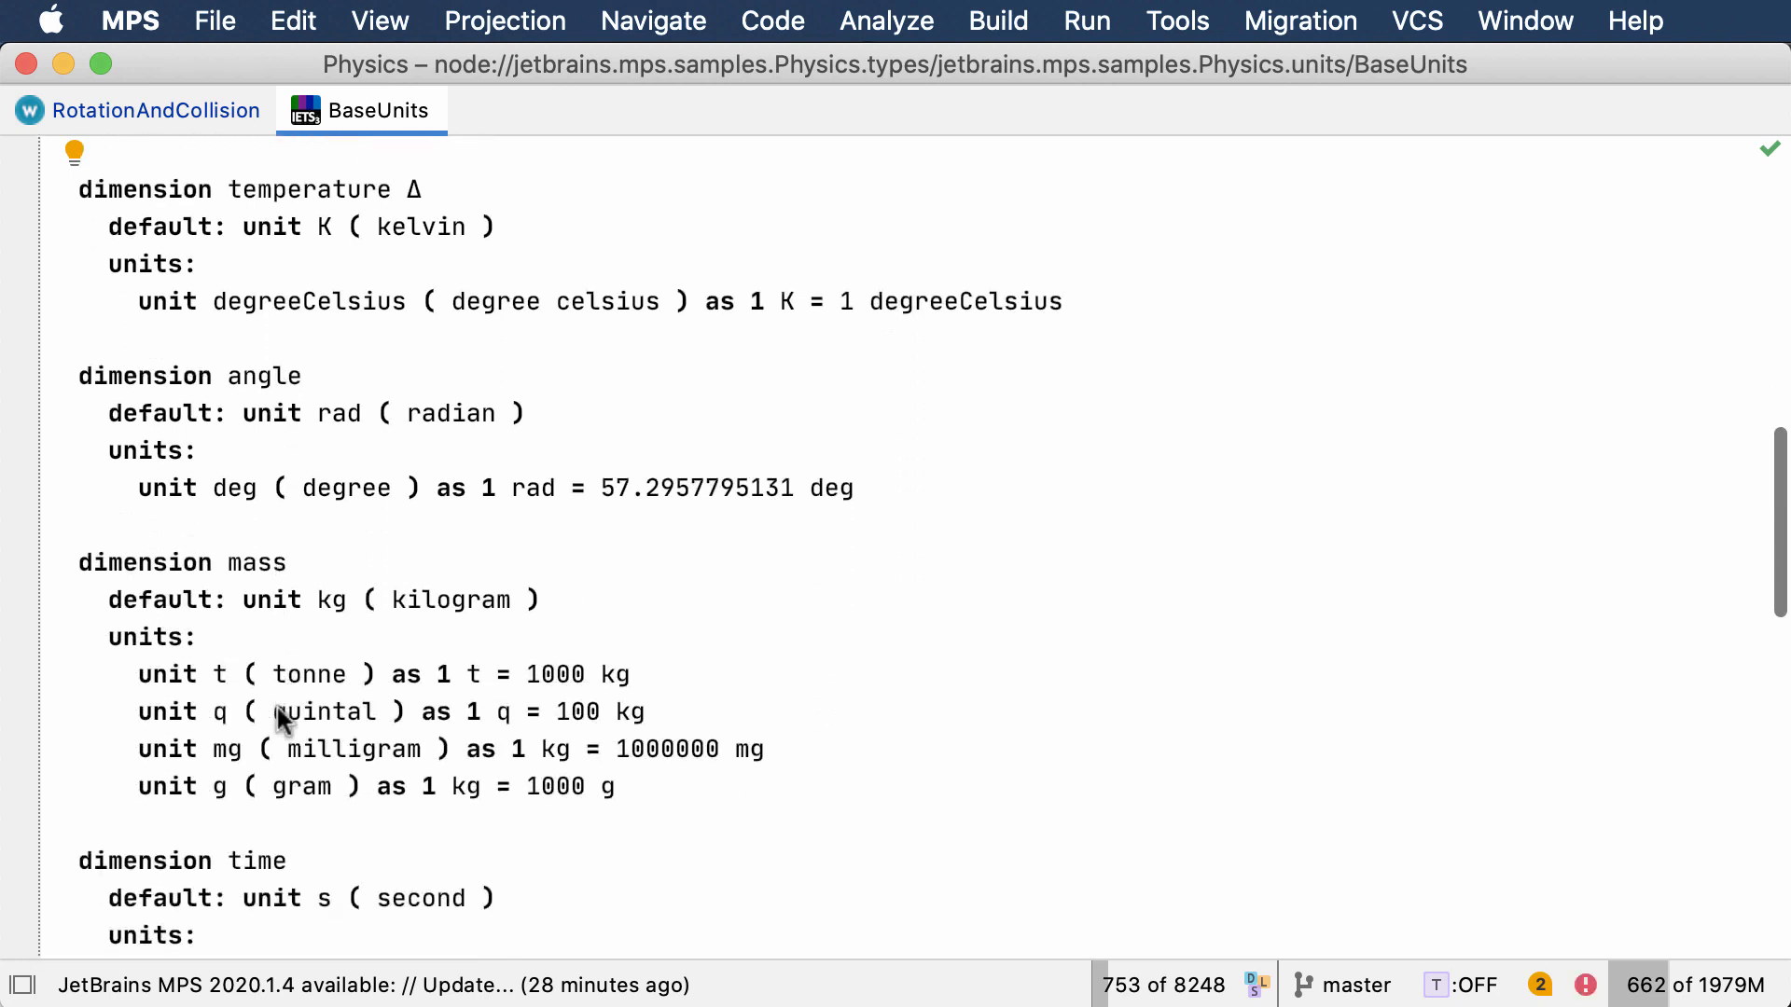
scroll(down, 3)
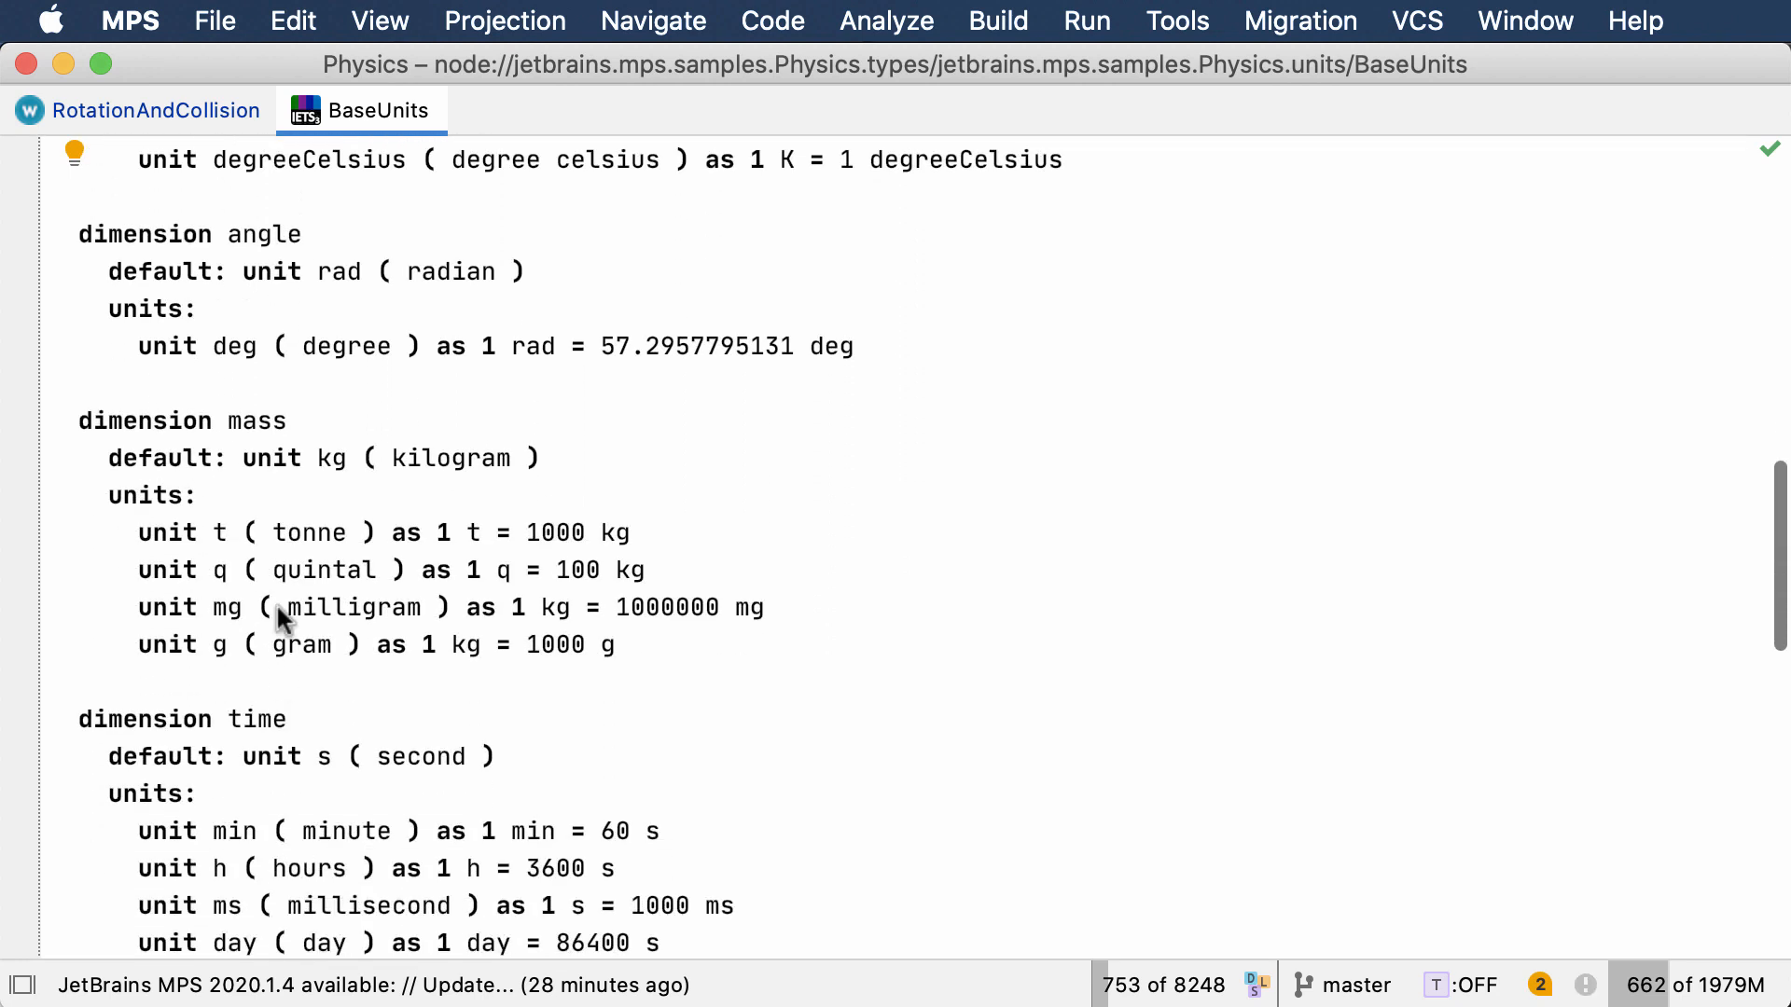
double_click(258, 419)
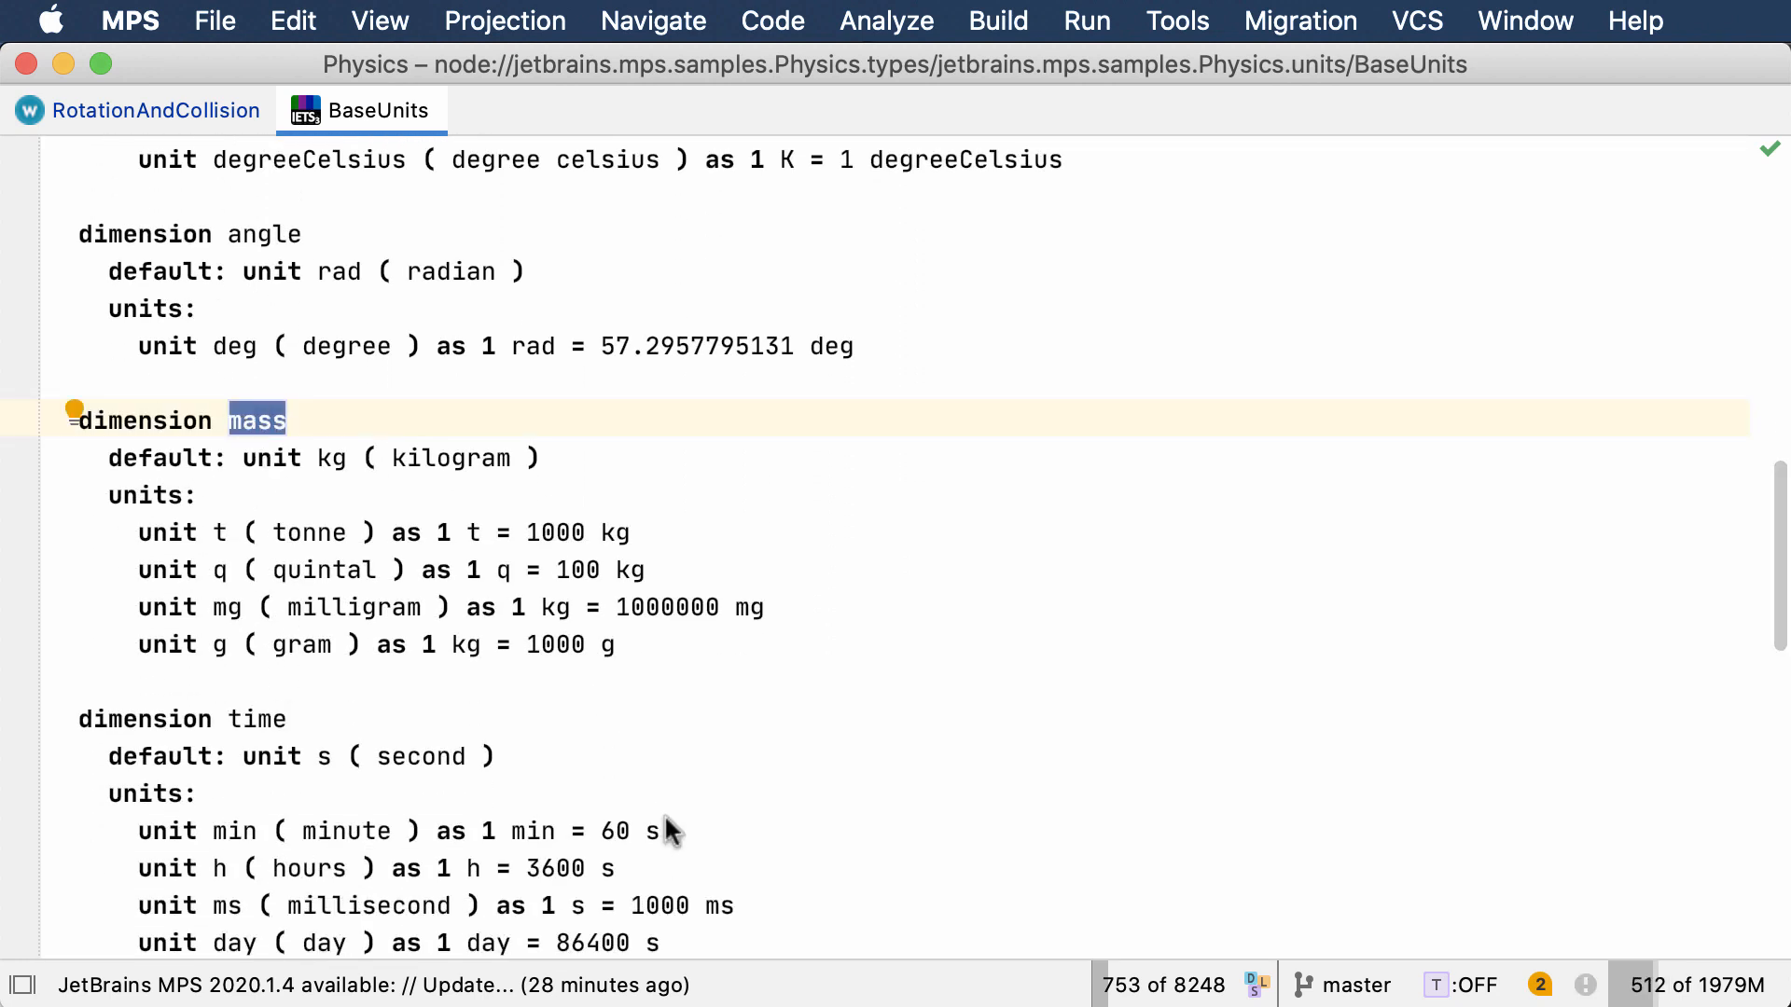
scroll(down, 3)
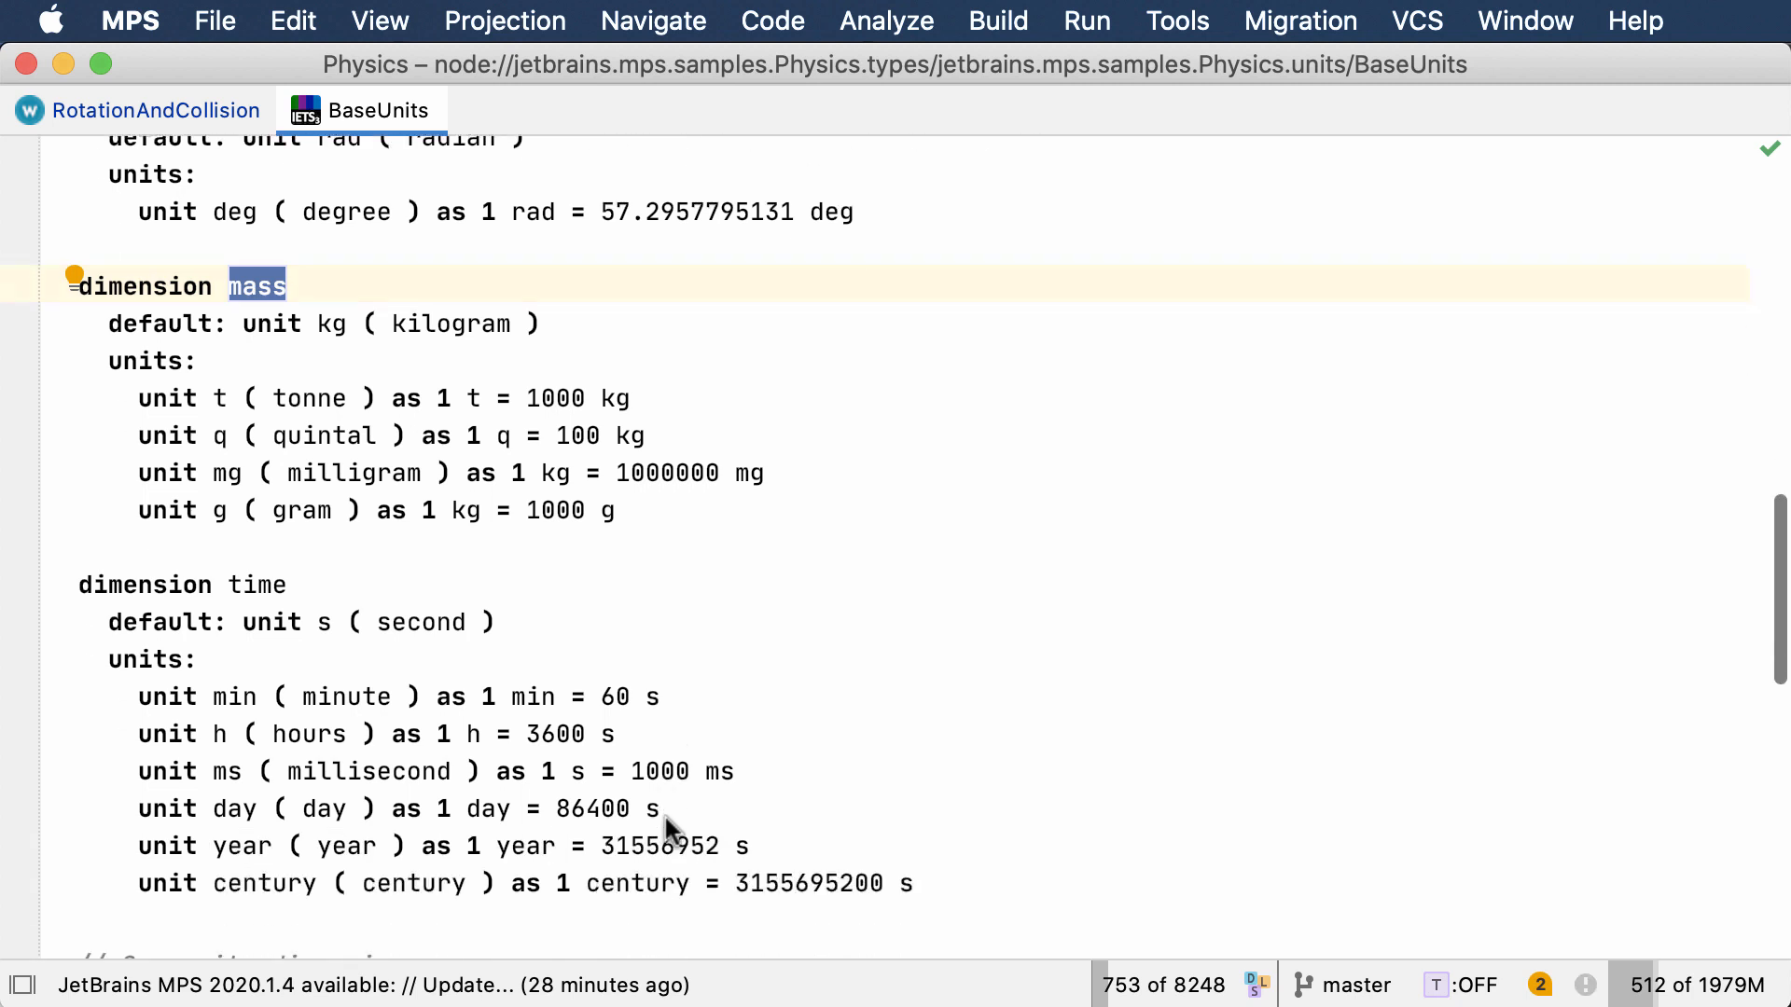
scroll(down, 3)
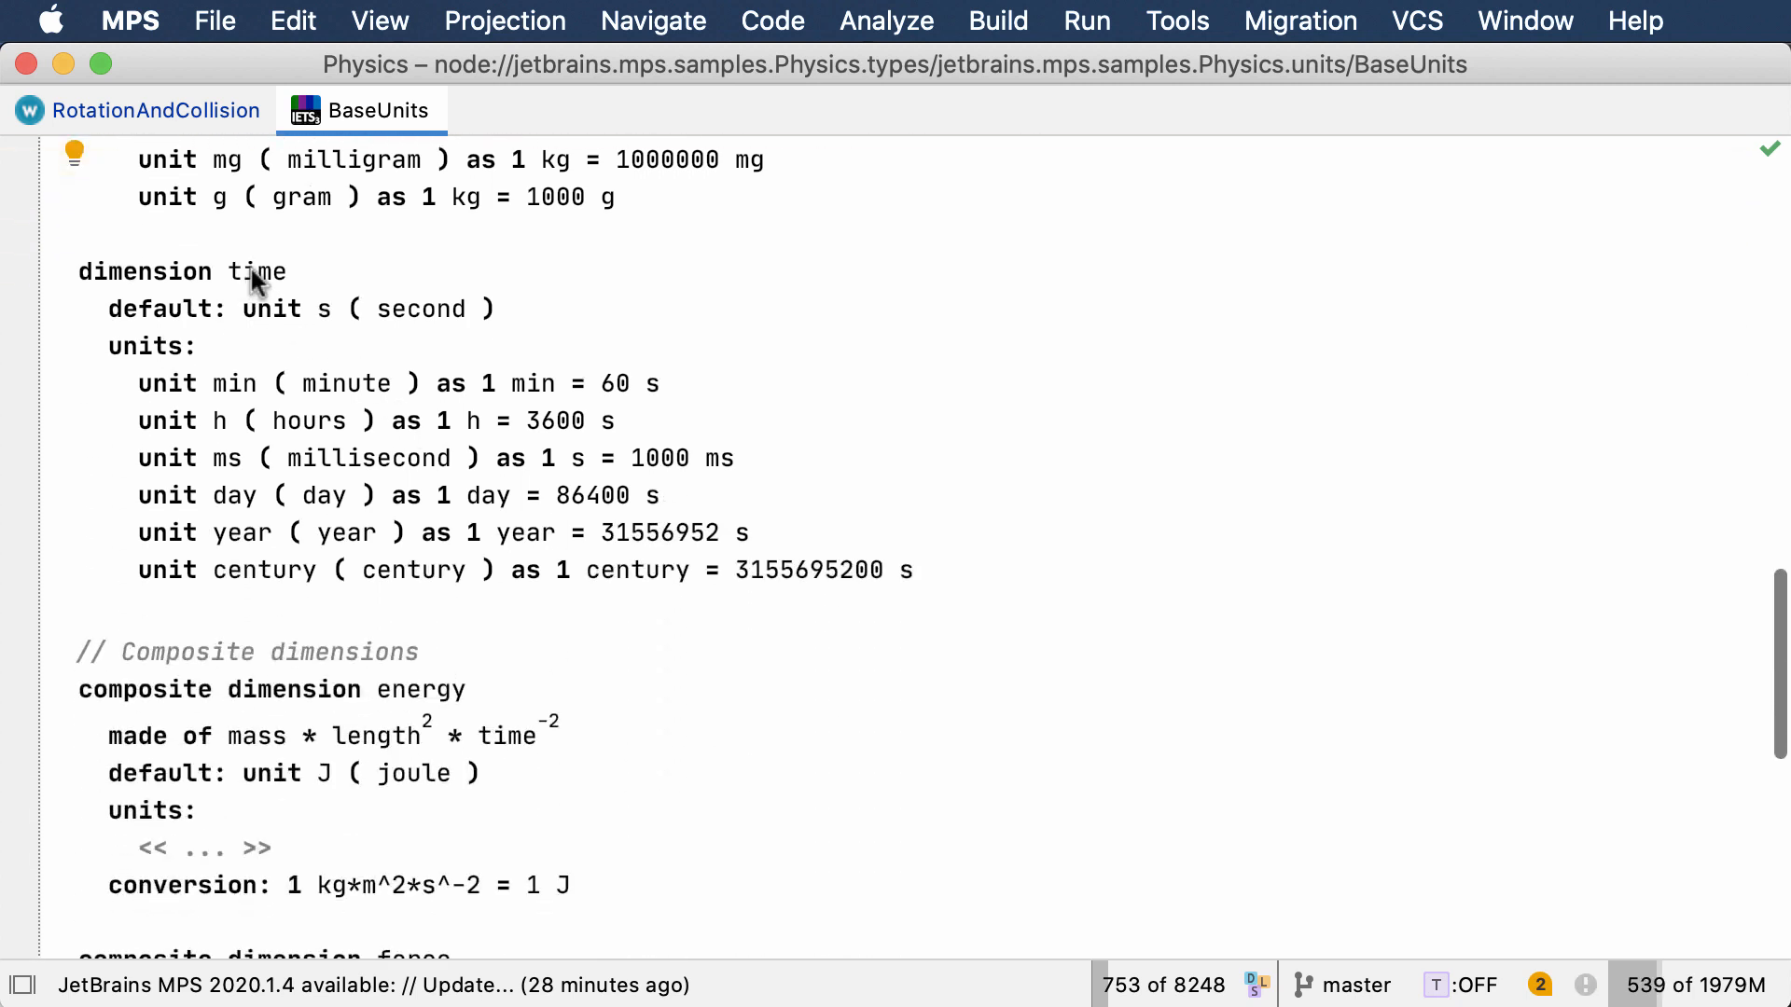
double_click(255, 271)
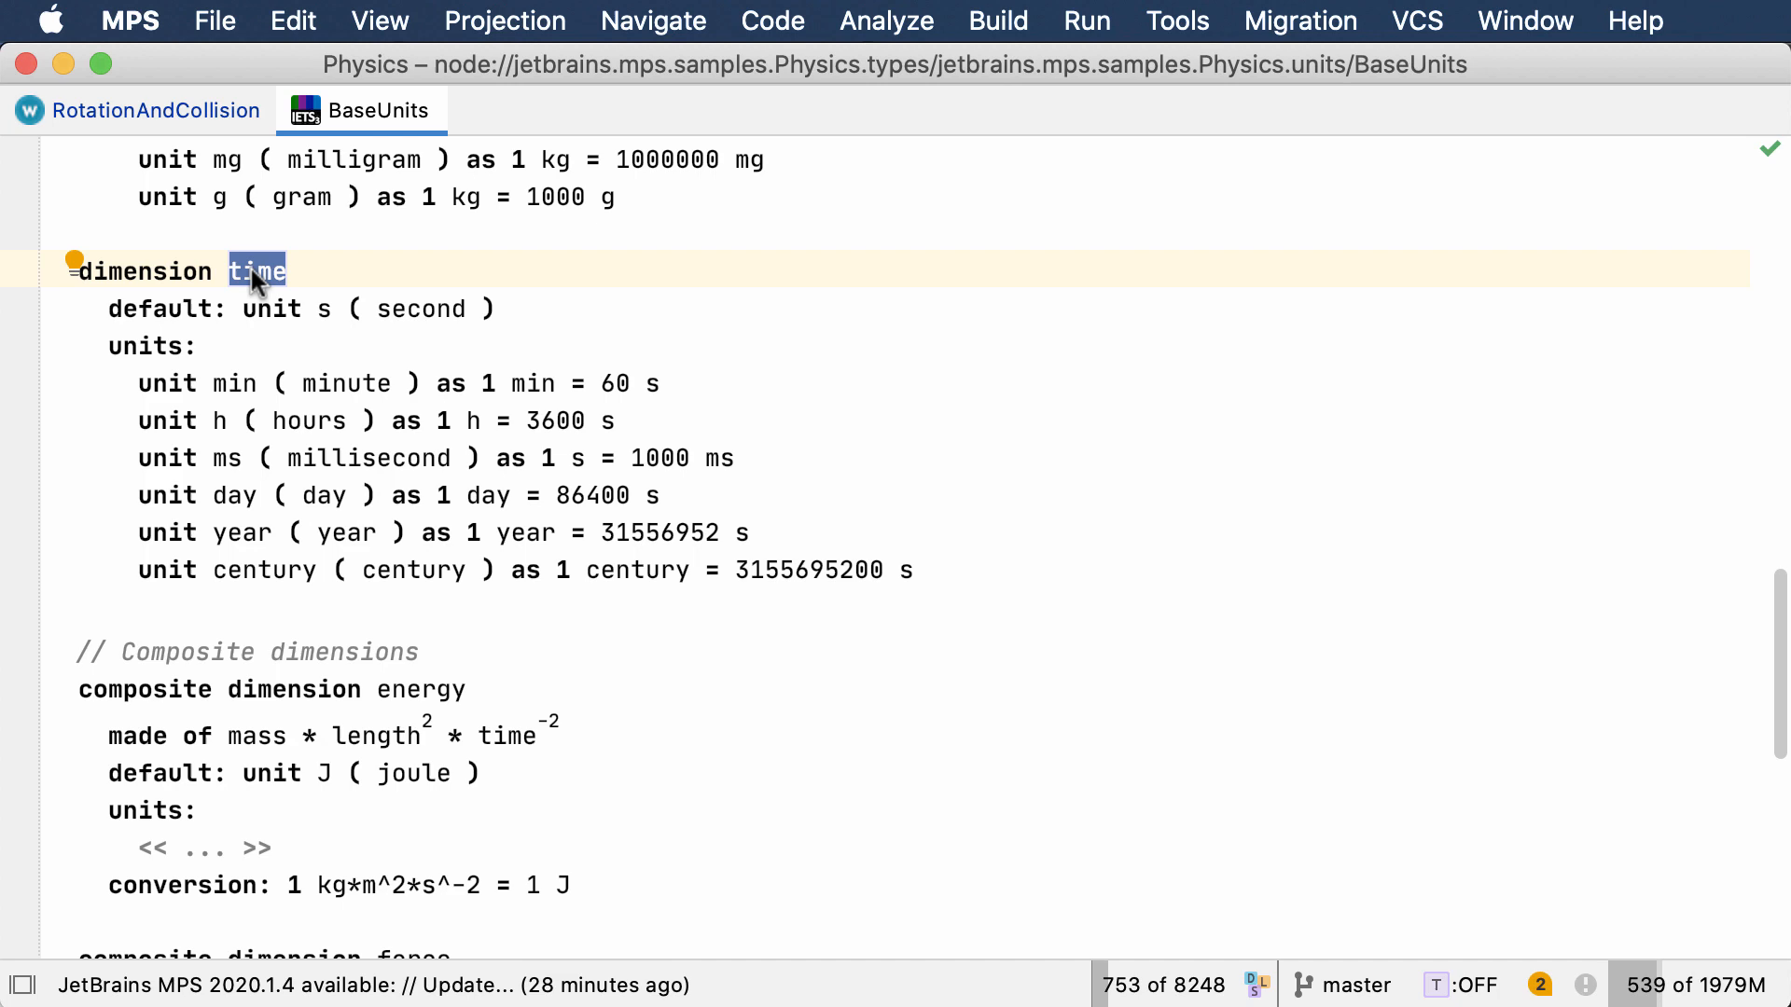
click(157, 111)
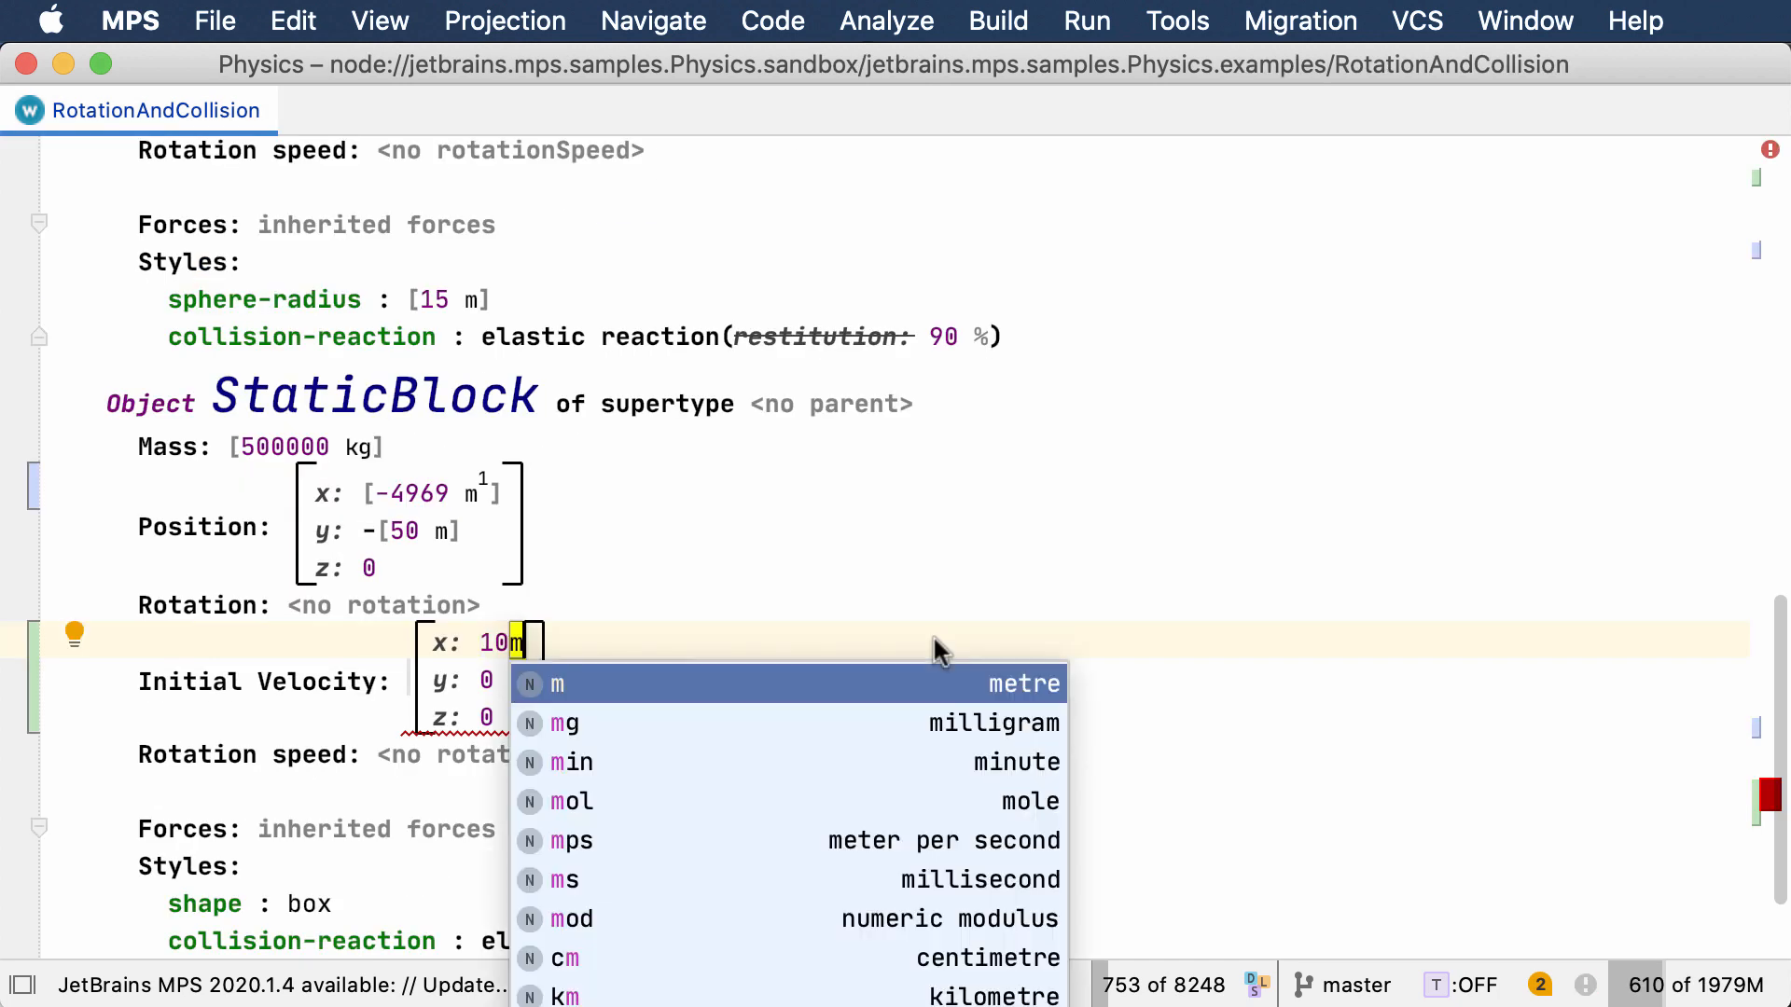
Start the initial x velocity as 10 mps + 6 kmh
click(571, 840)
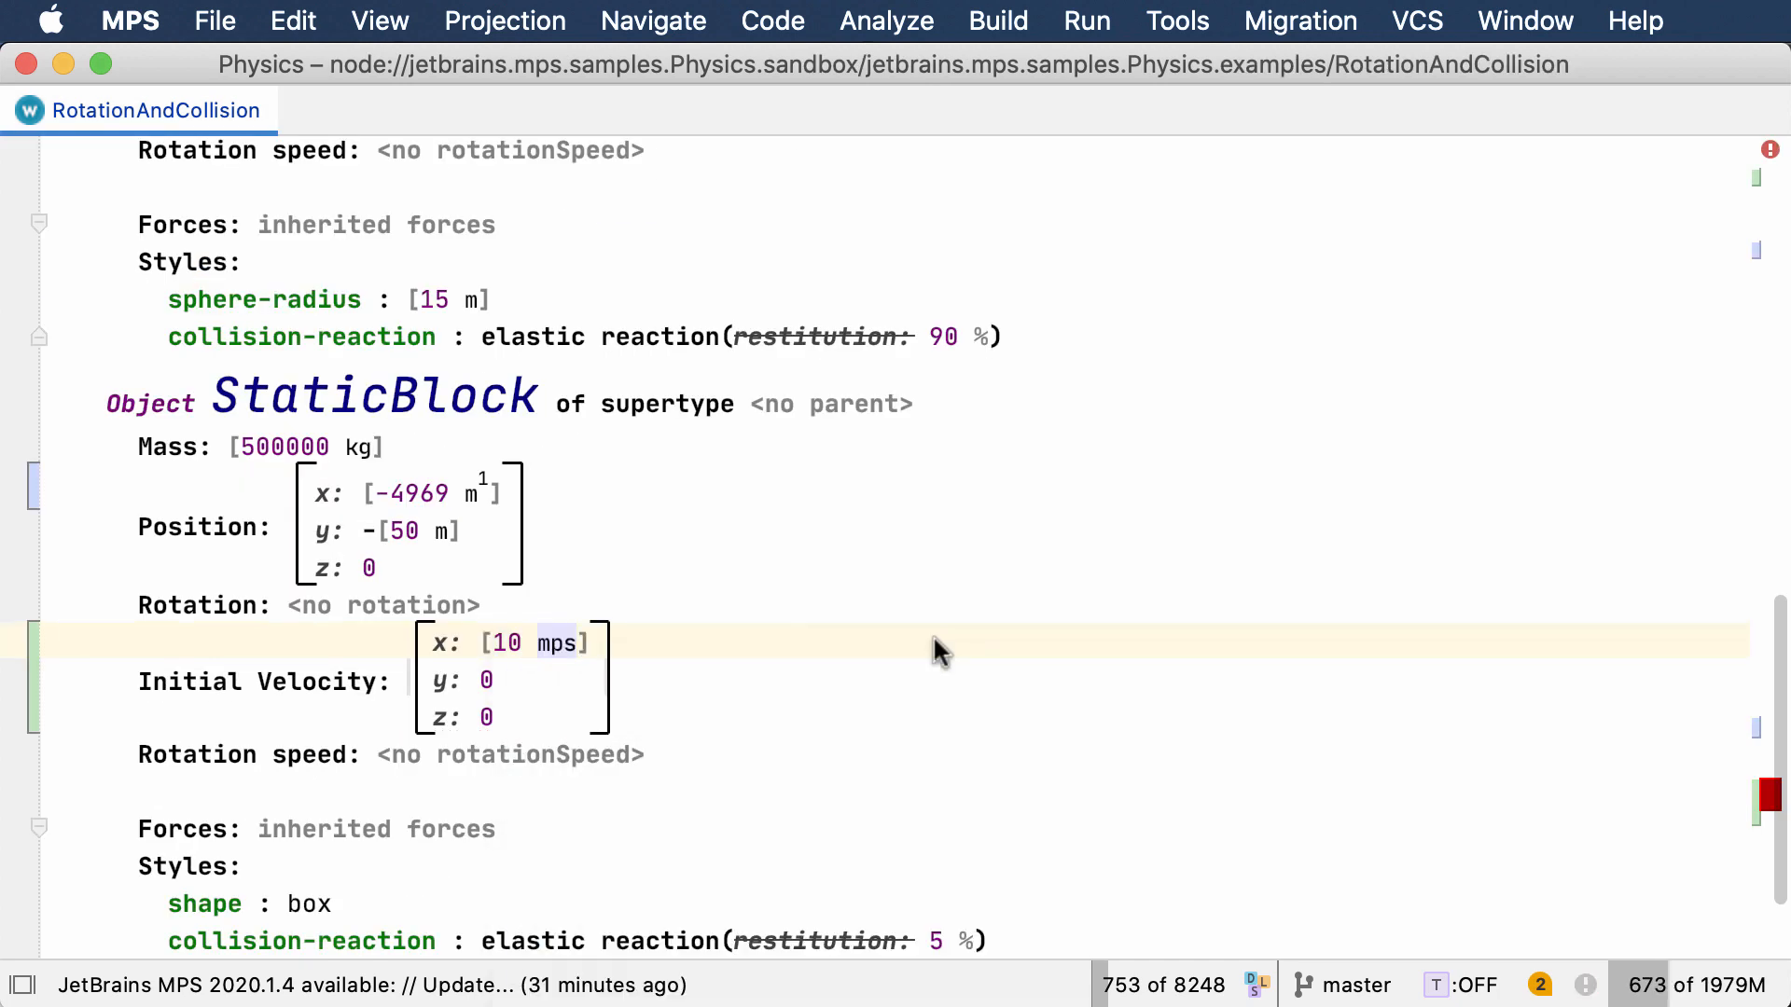
text(+ 6)
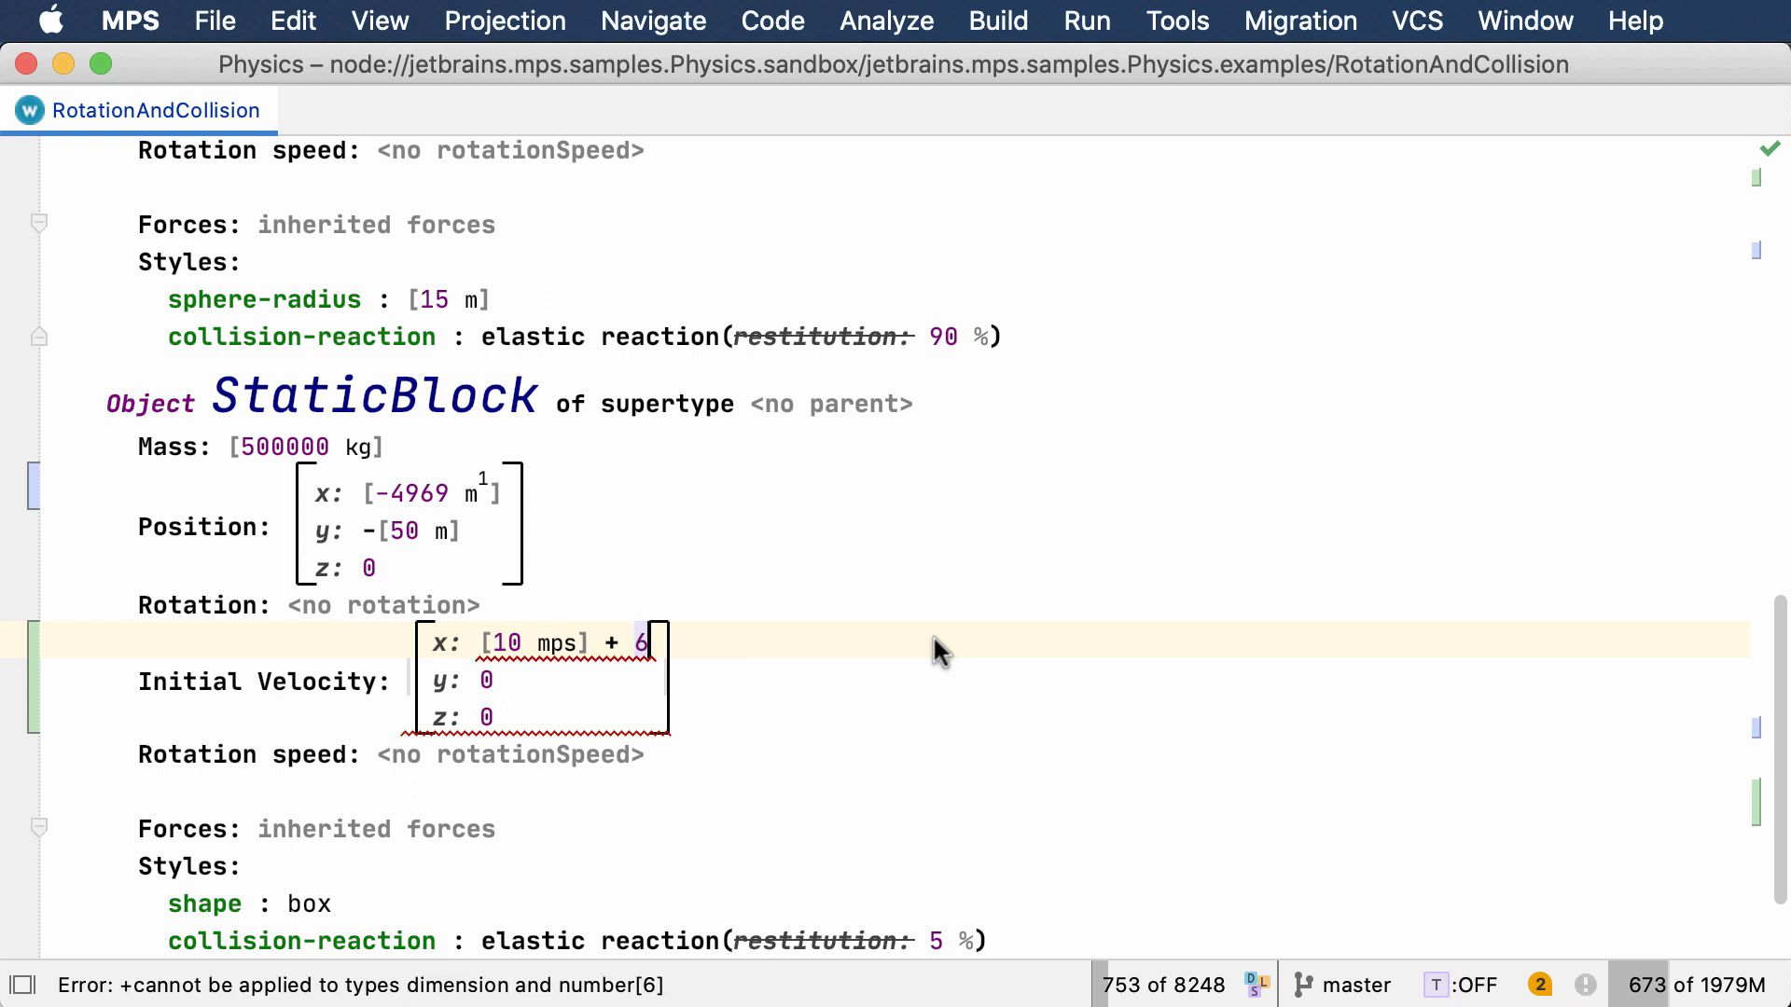
text(km)
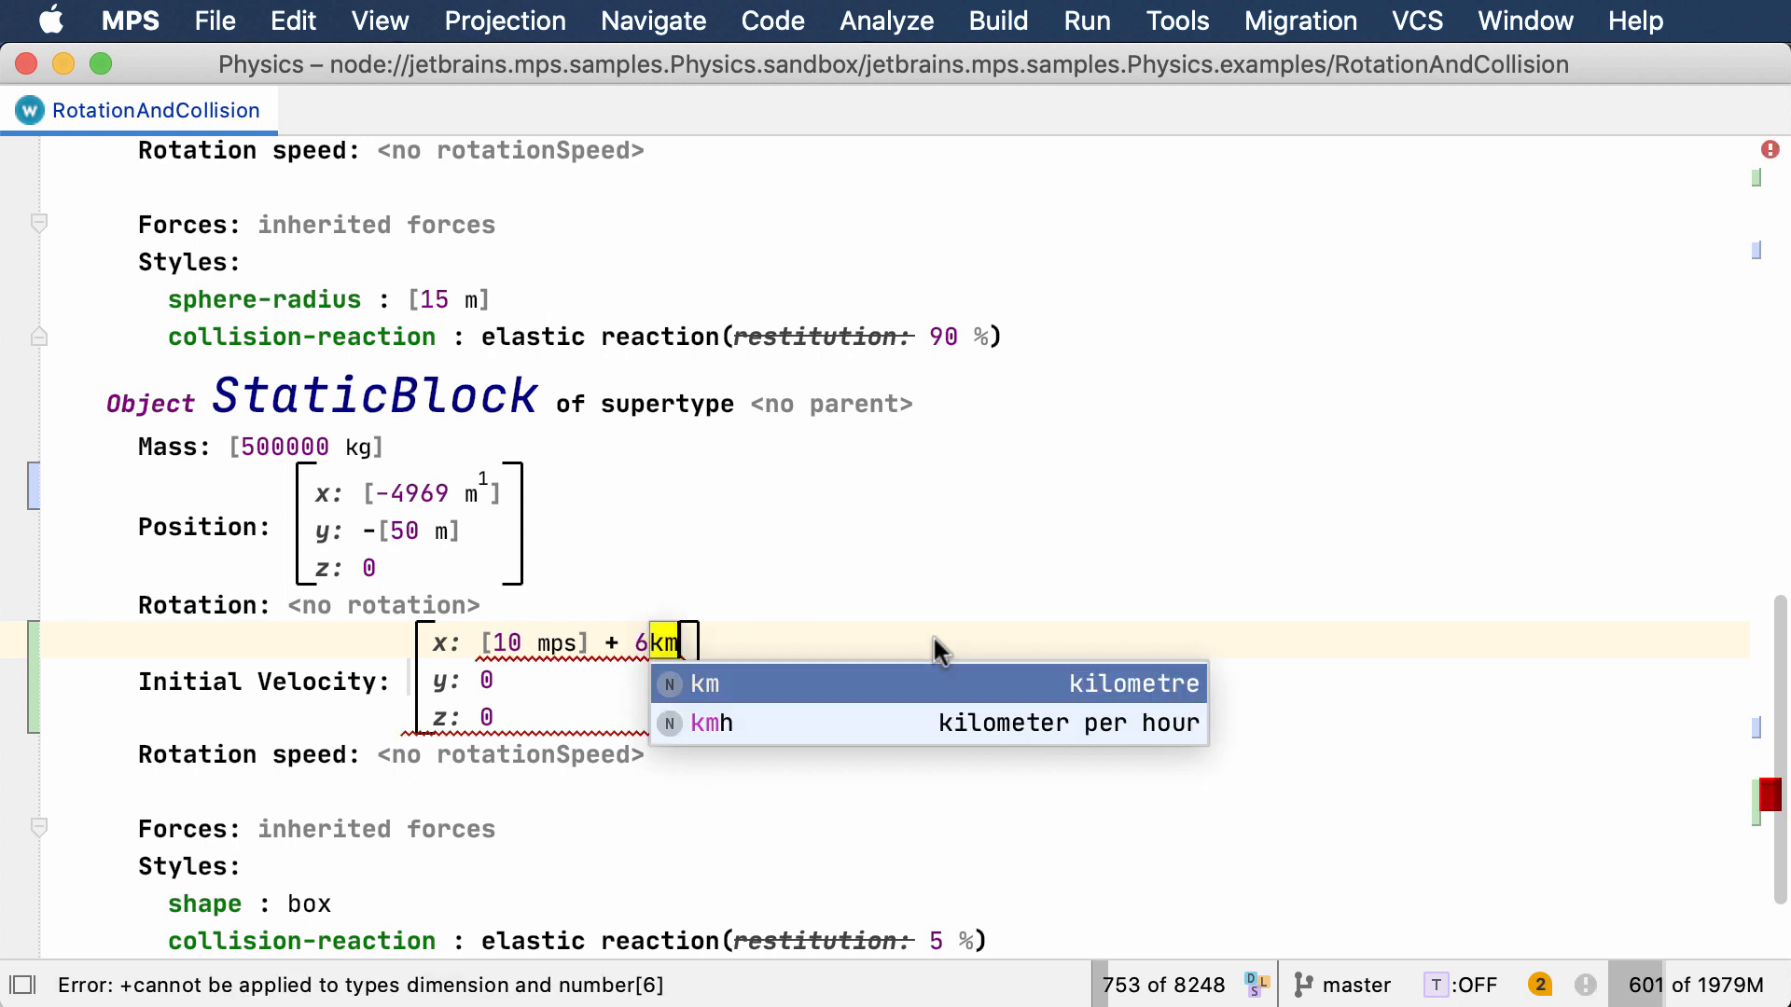
click(709, 723)
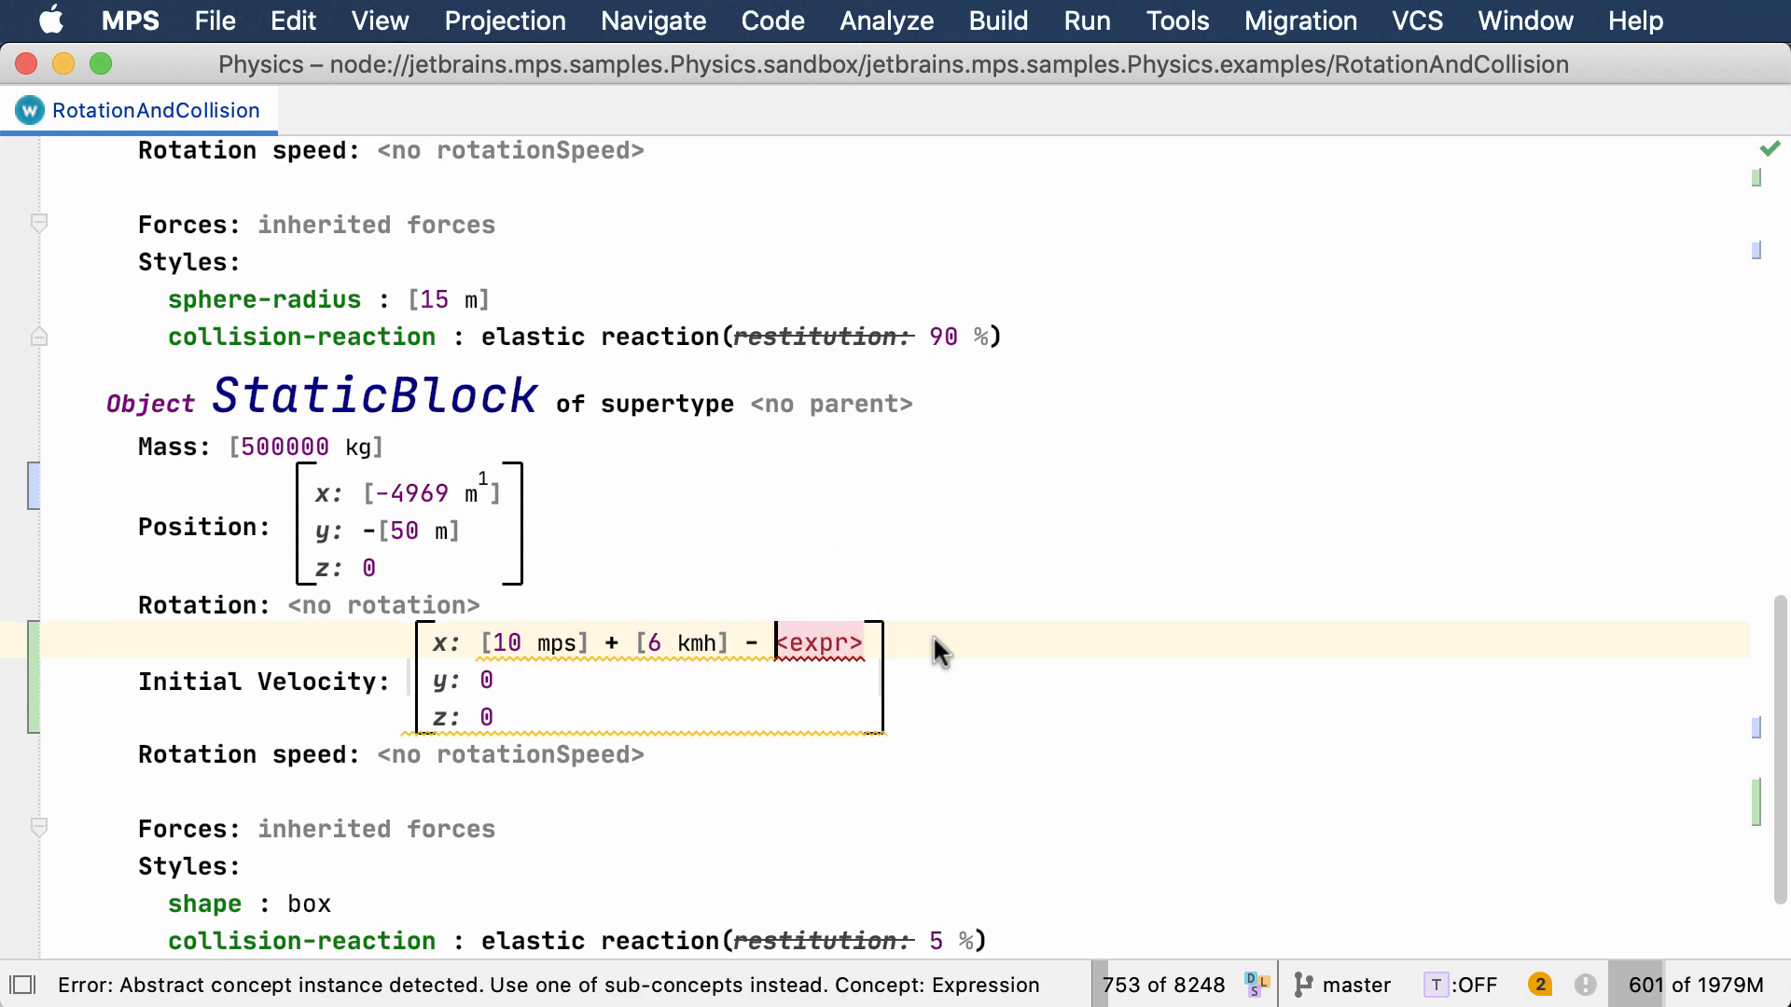
Extend the velocity with - 7 cm divided by a further quantity
text(7)
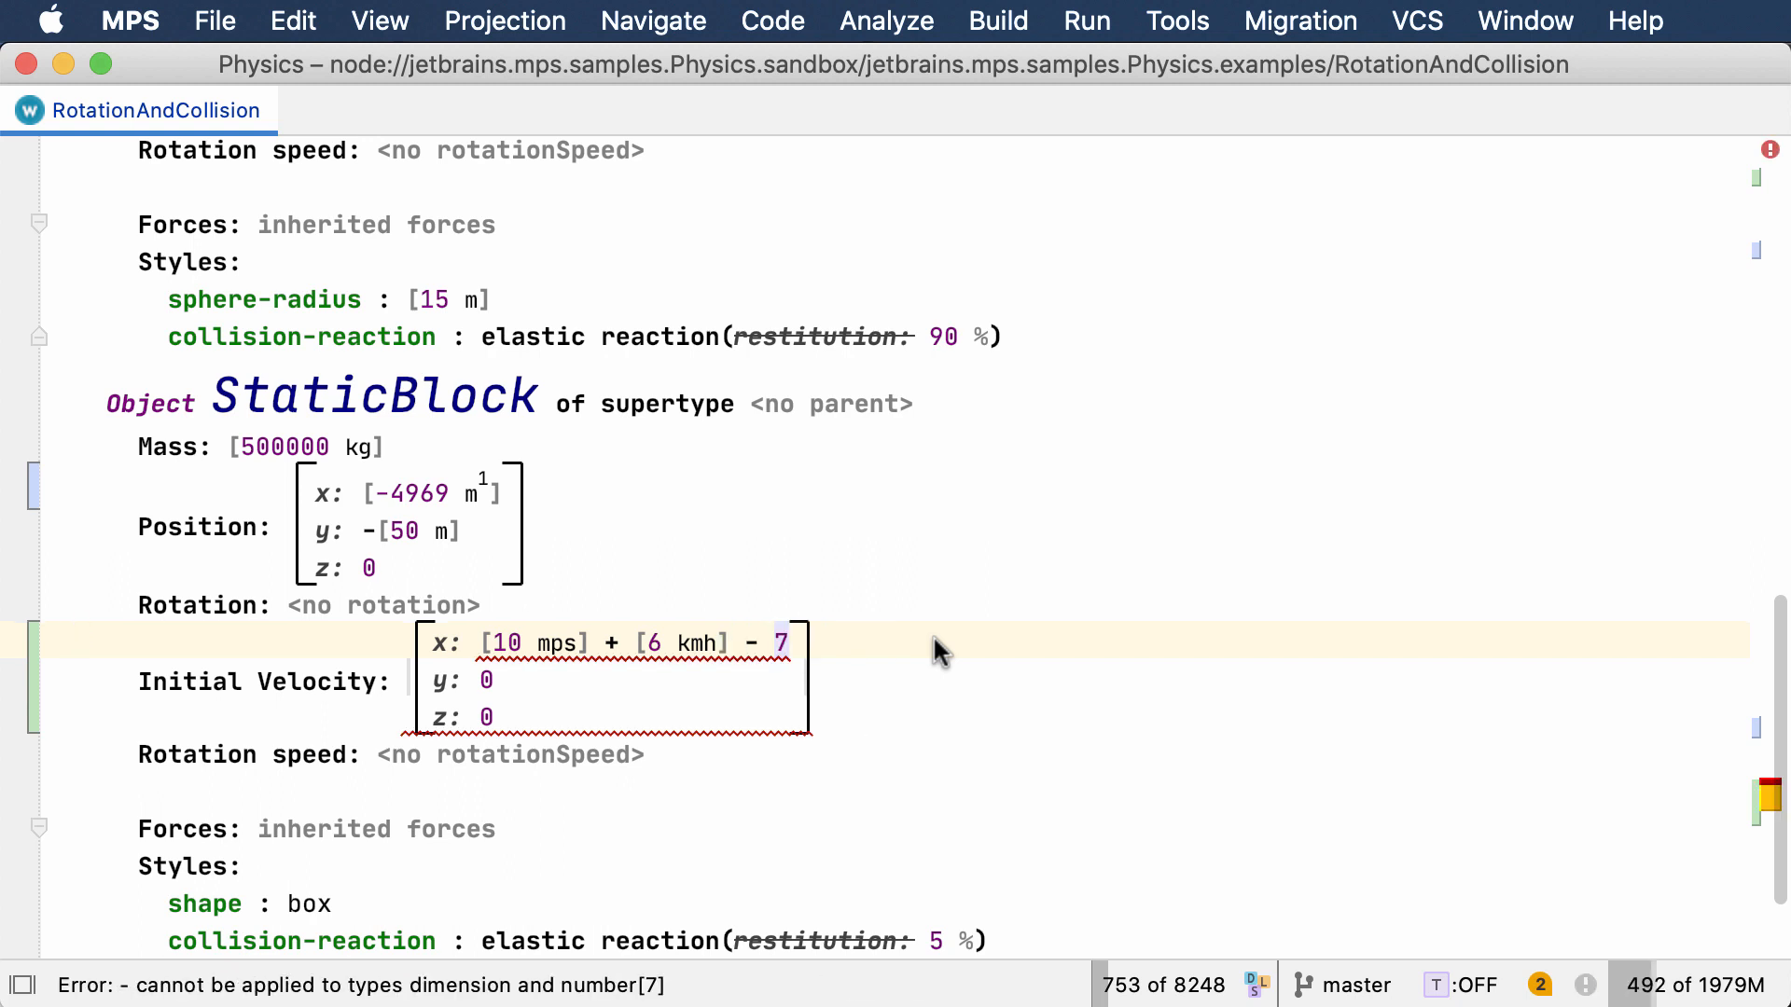
text(cm])
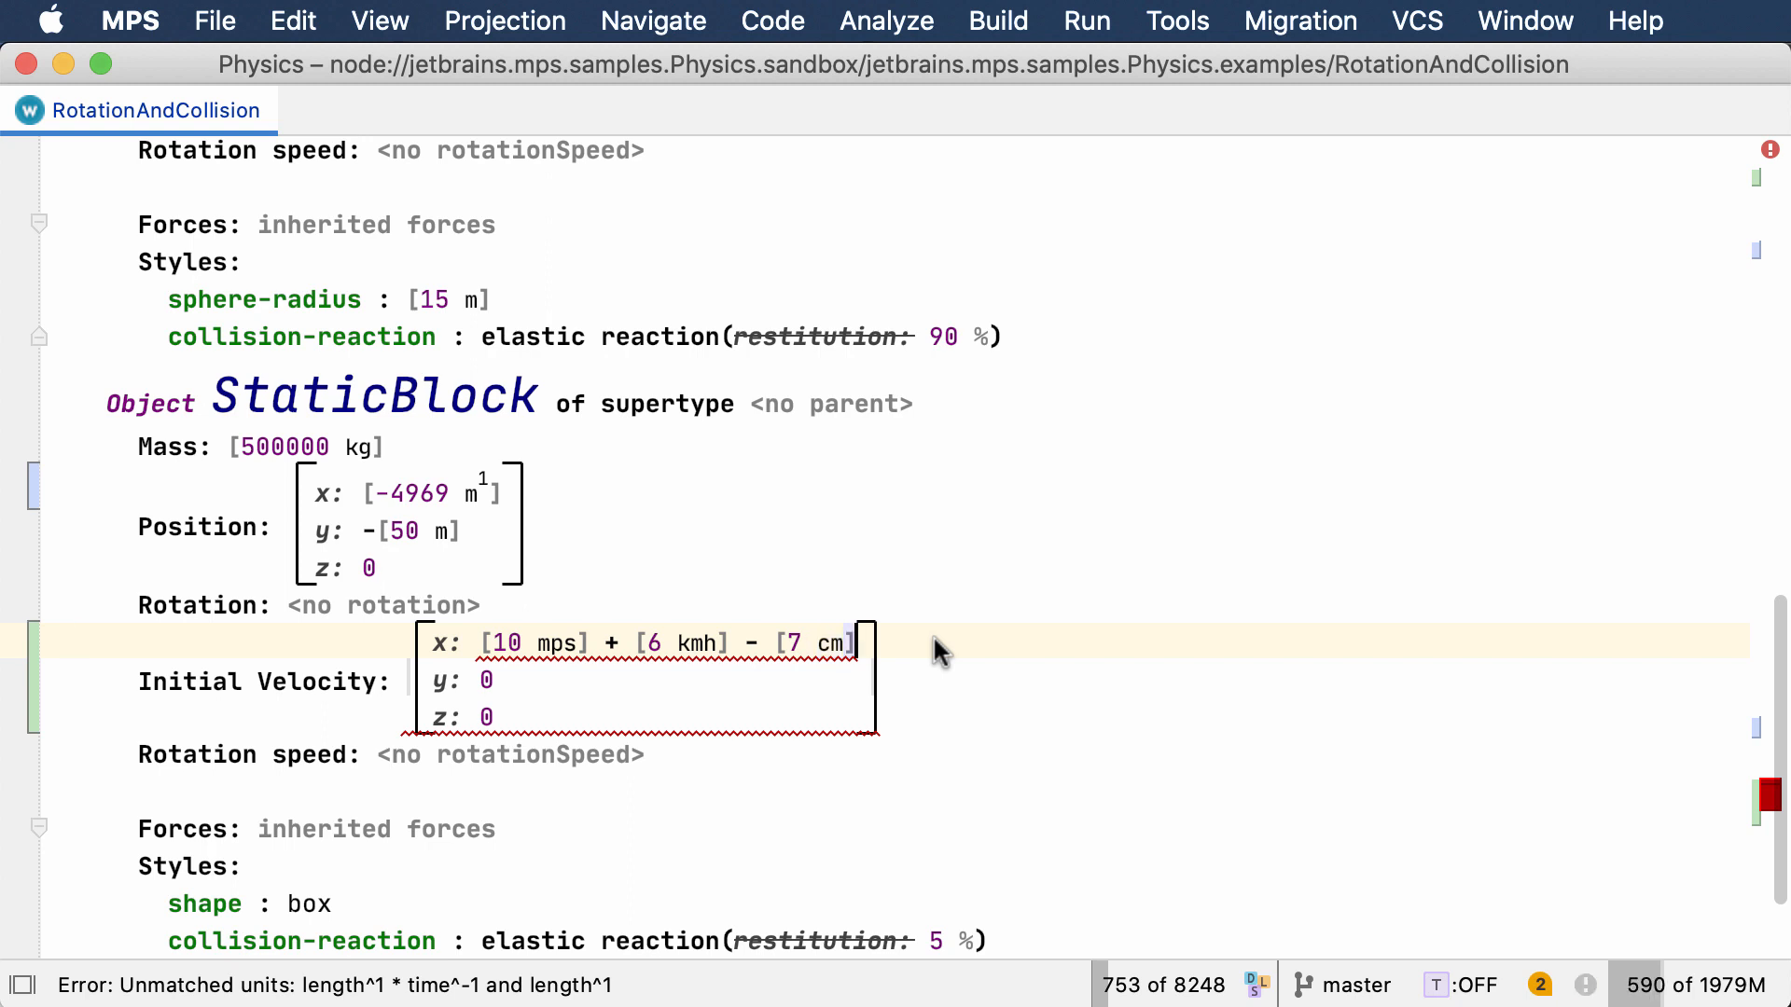
text(/)
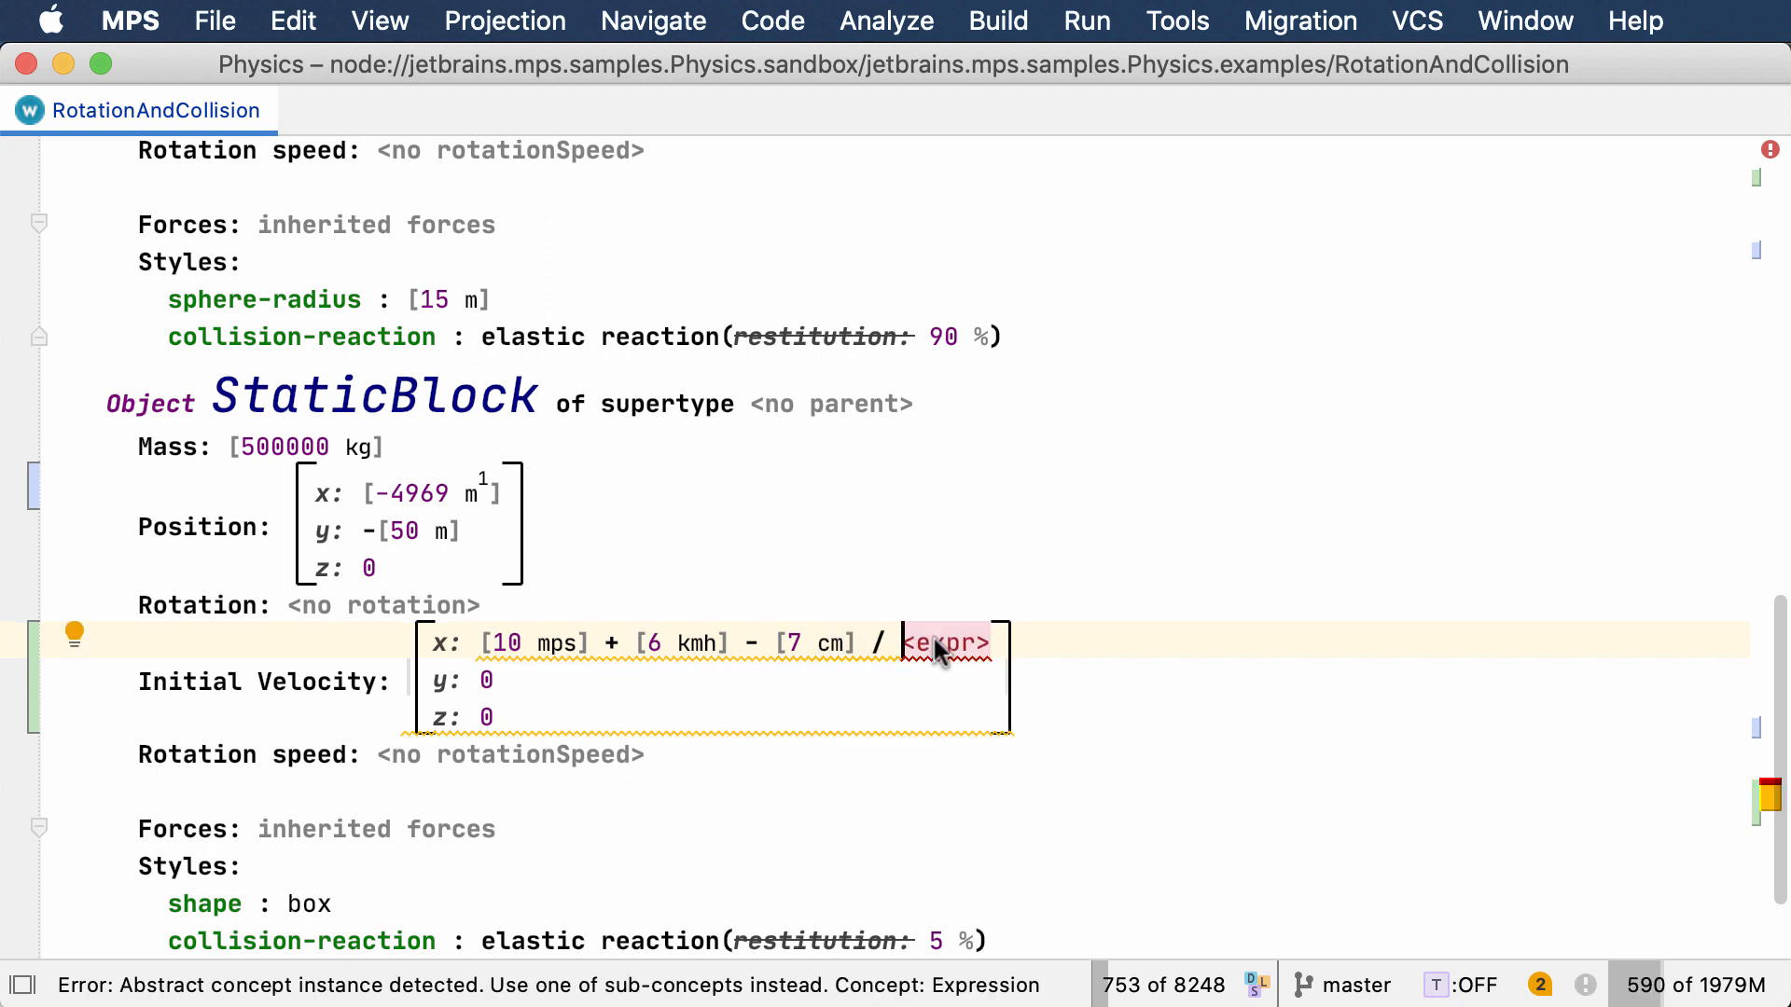
text(3c)
text(res)
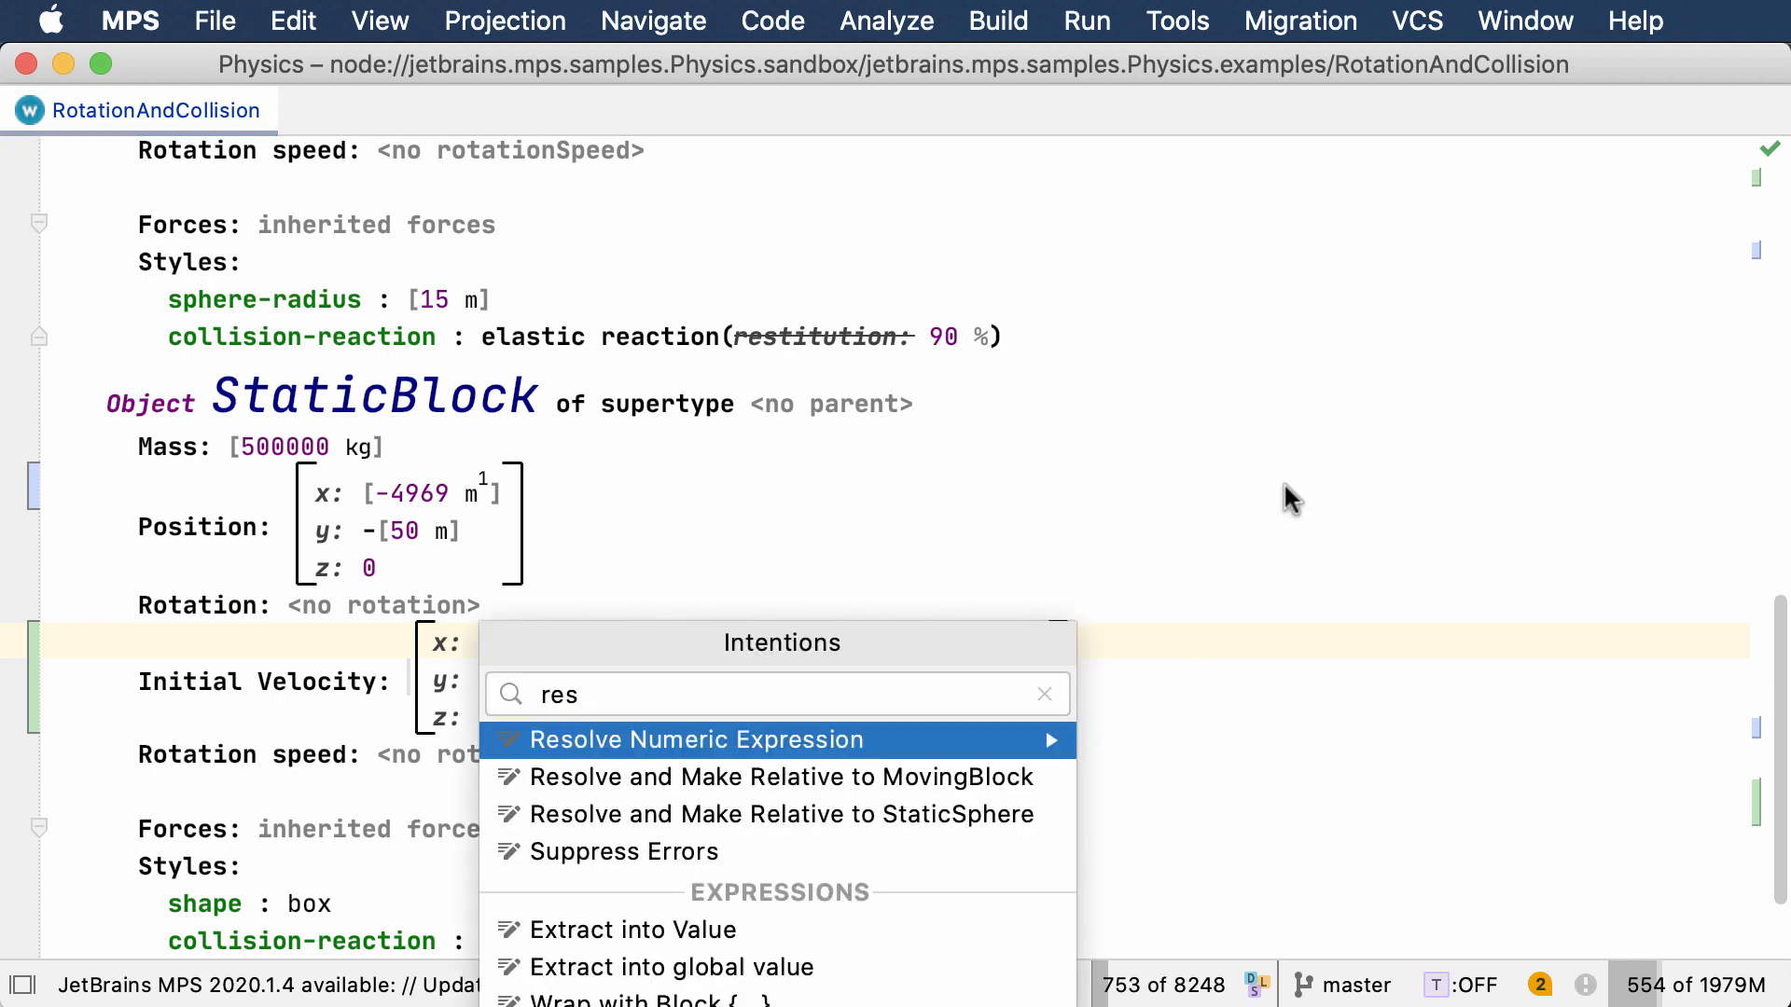
Resolve the velocity expression into the single value 11.6216… m·s⁻¹
click(696, 739)
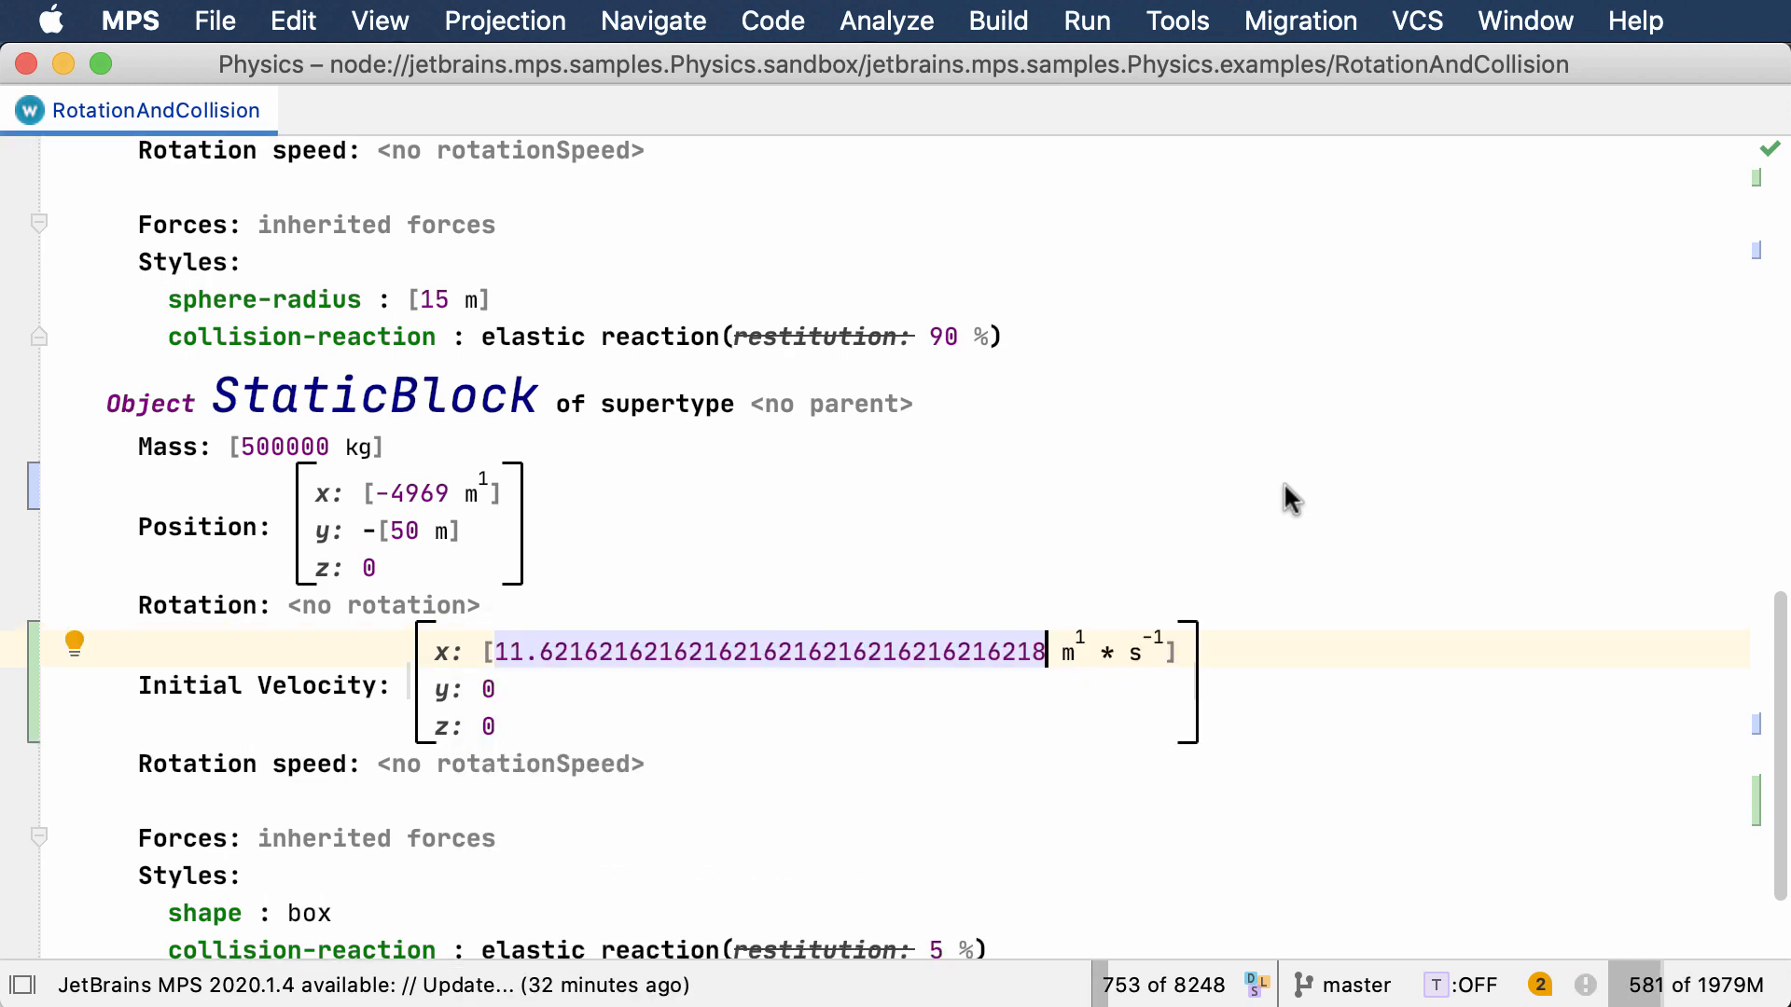